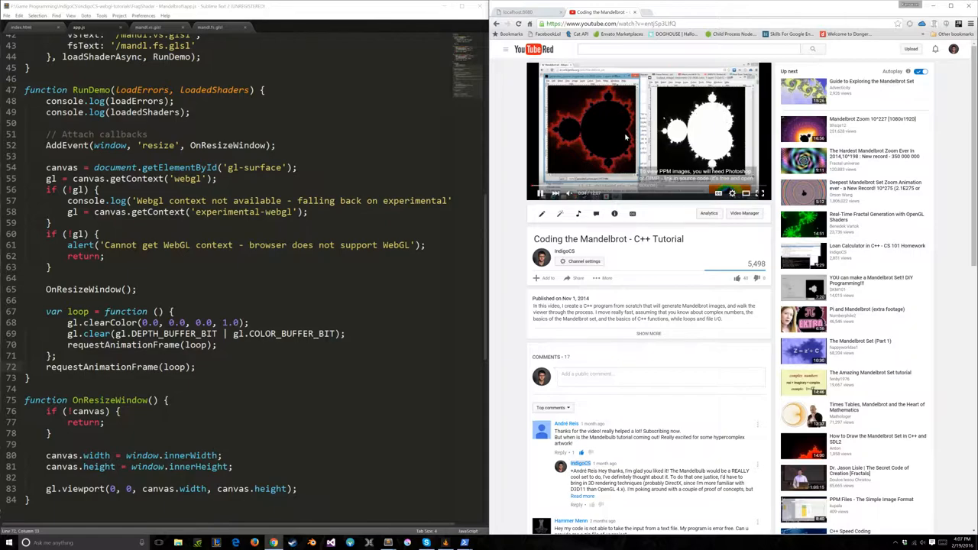
- Switch the browser from the YouTube tutorial to the localhost demo page
left_click(784, 193)
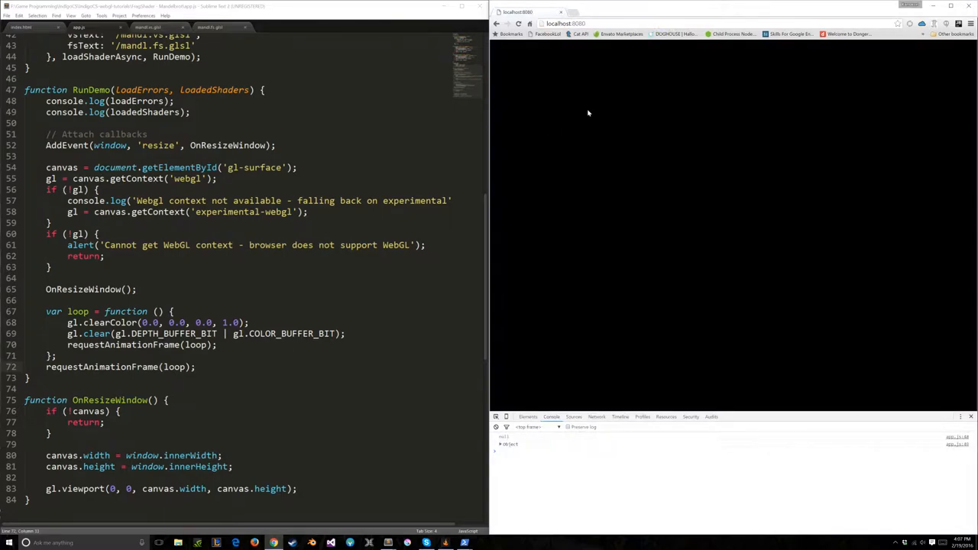
mouse_move(569, 112)
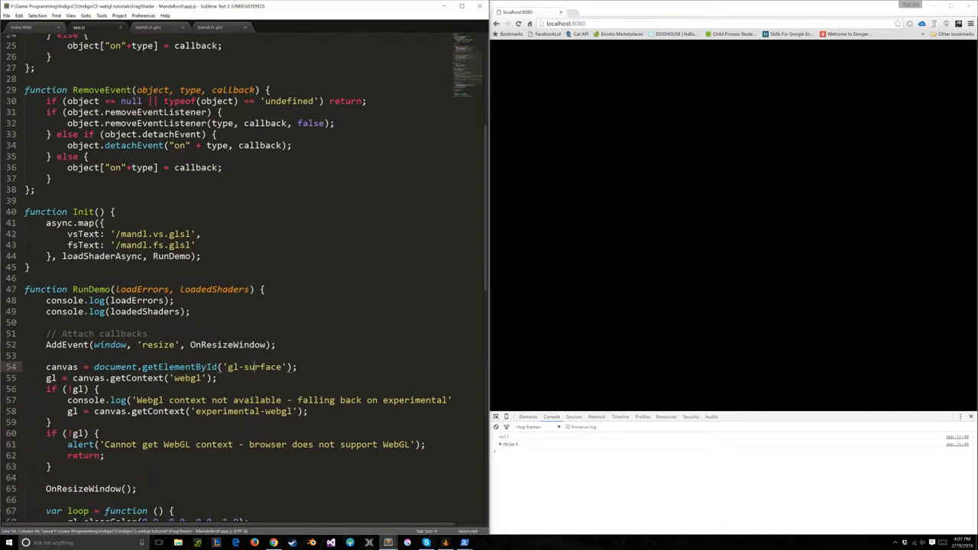
- Scroll through the demo's JavaScript setup code around the Init function
scroll("down", 3)
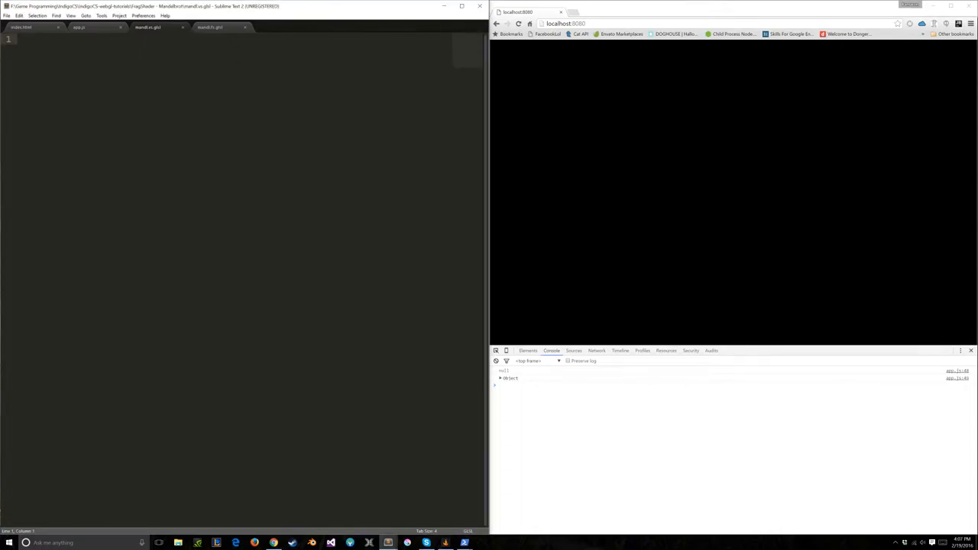
- Declare 'precision highp float;' and the 'attribute vec2 vPos;' input in the vertex shader
type("prec")
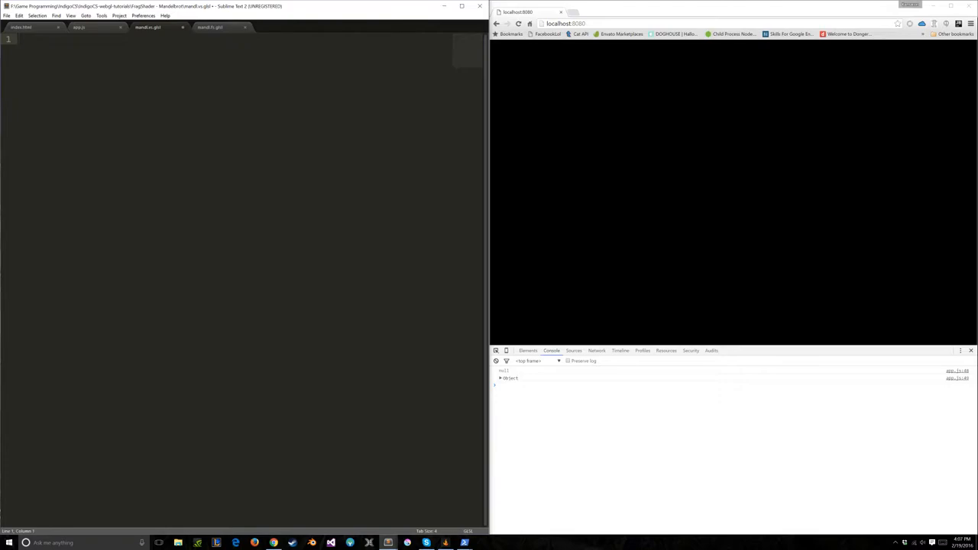
type("precision")
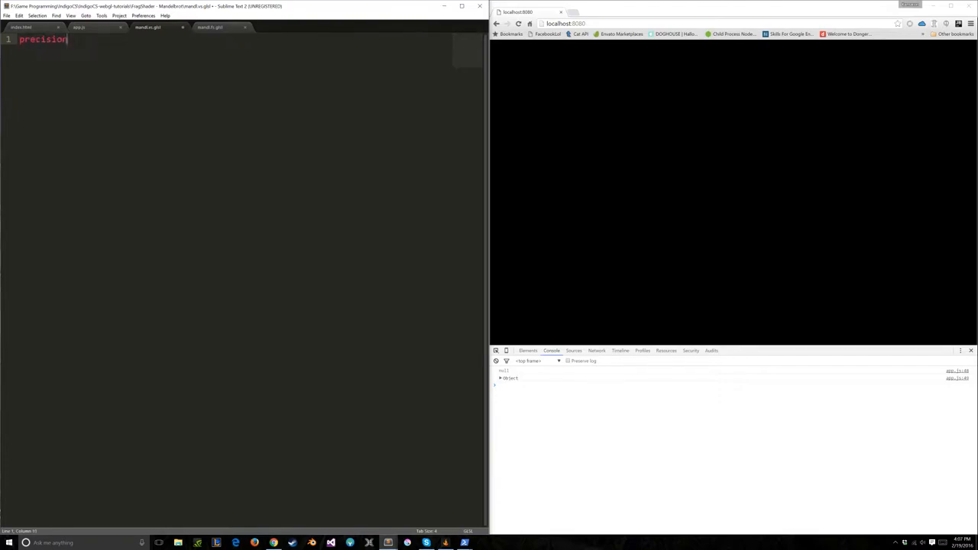
type("highp")
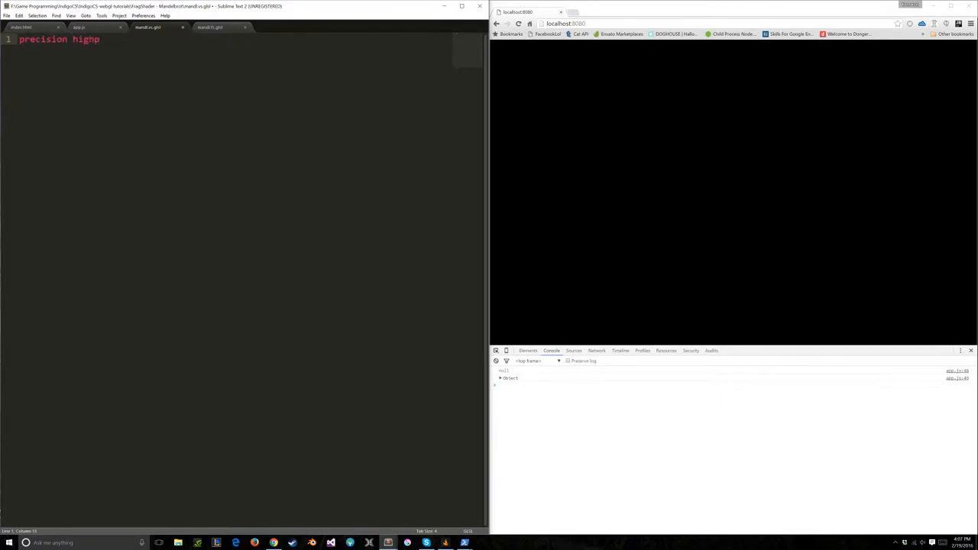
type("float;")
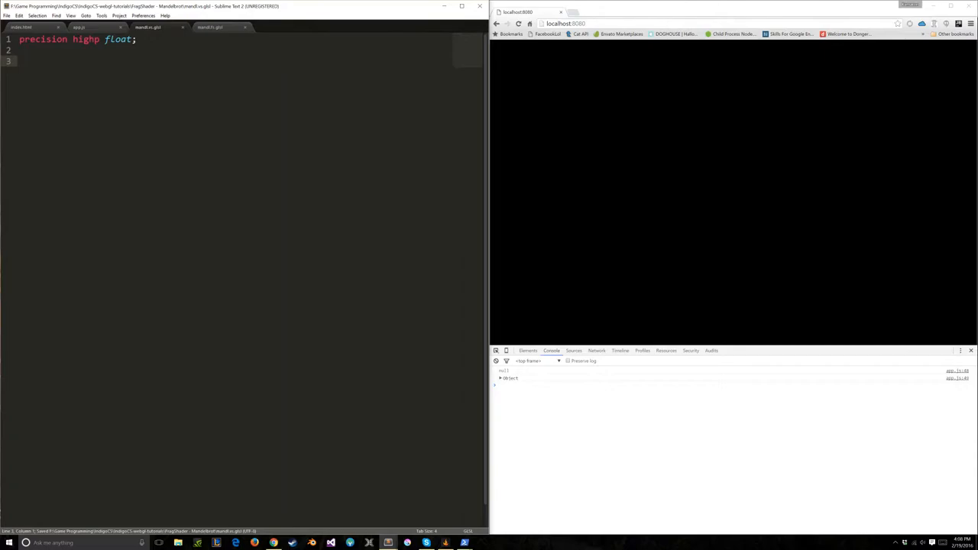
type("attribute vec2")
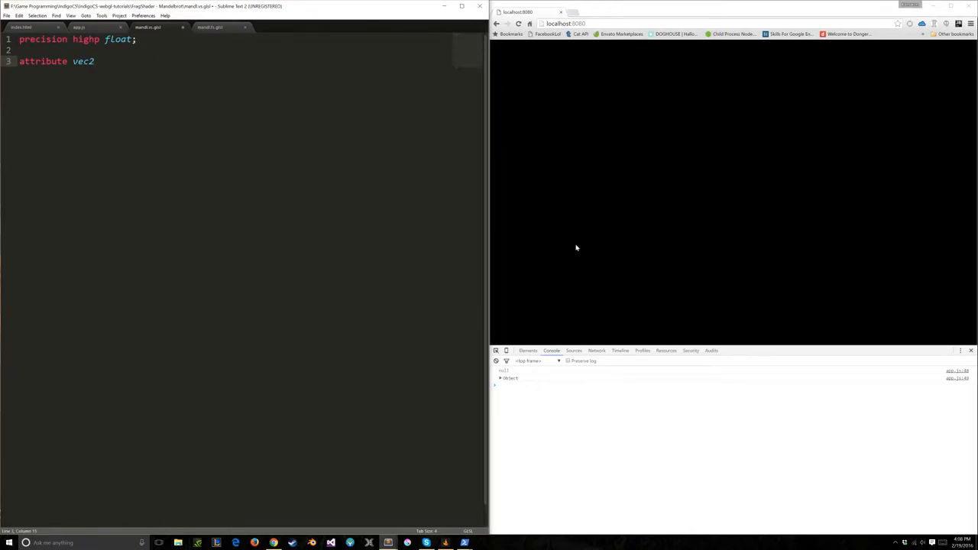
mouse_move(523, 225)
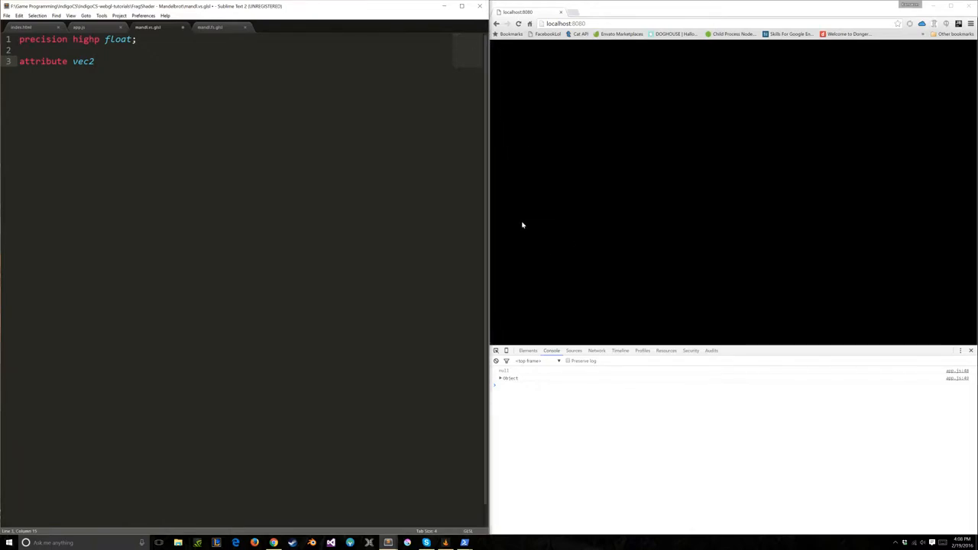
mouse_move(543, 52)
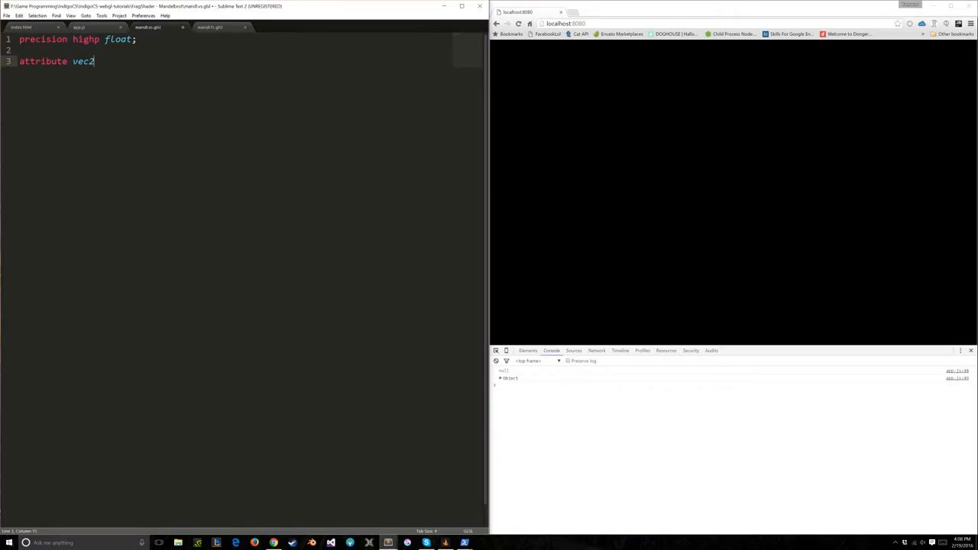
type("vPos;")
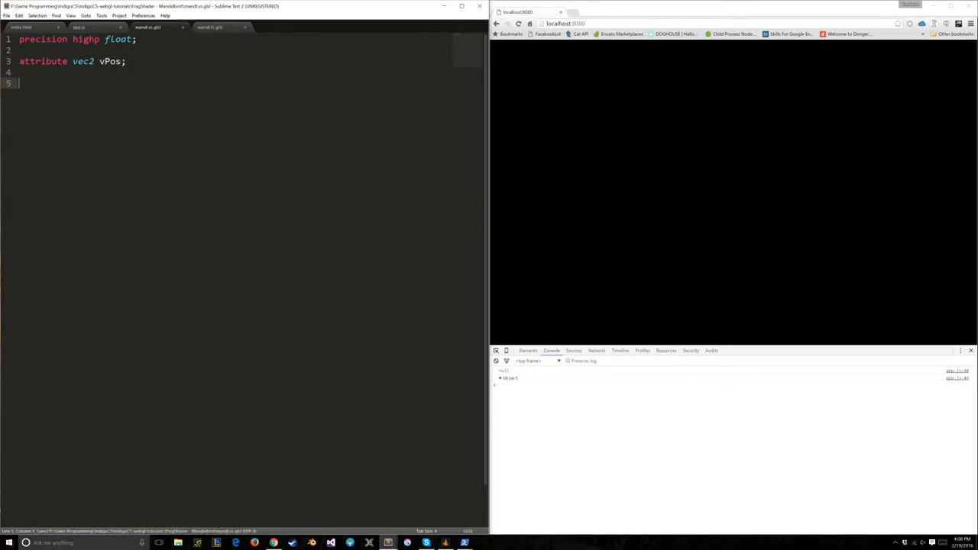
- Add main() setting gl_Position = vec4(vPos, 0.0, 1.0)
type("void main() {}")
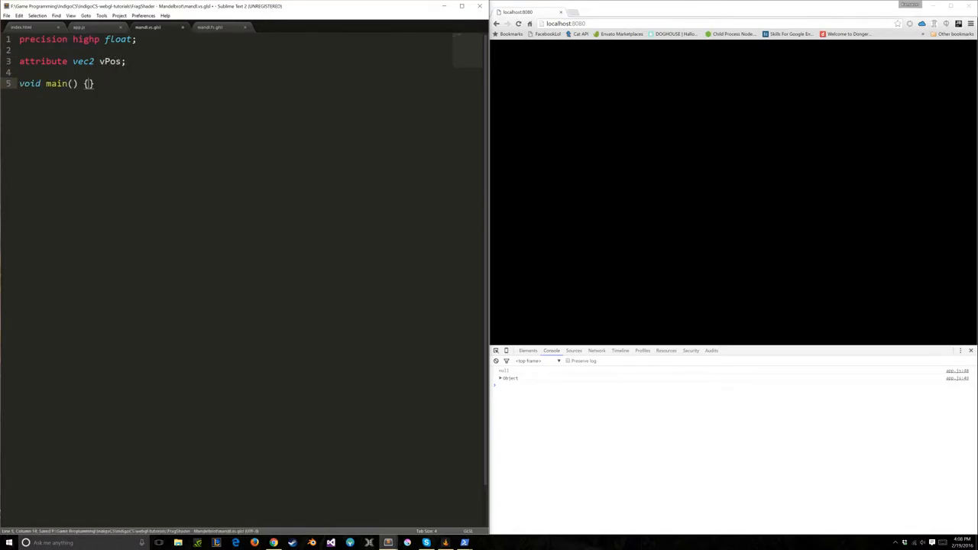
key("Enter")
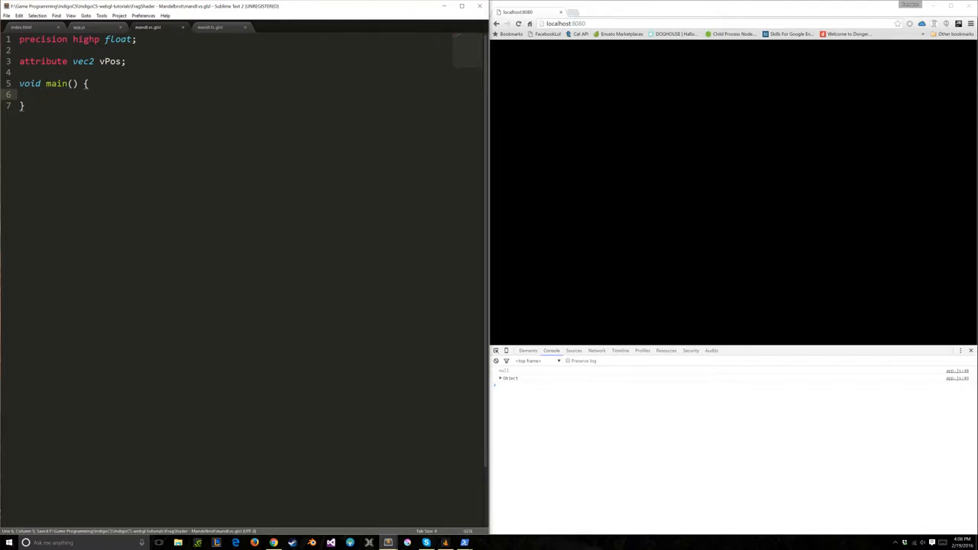
type("gl_Posi")
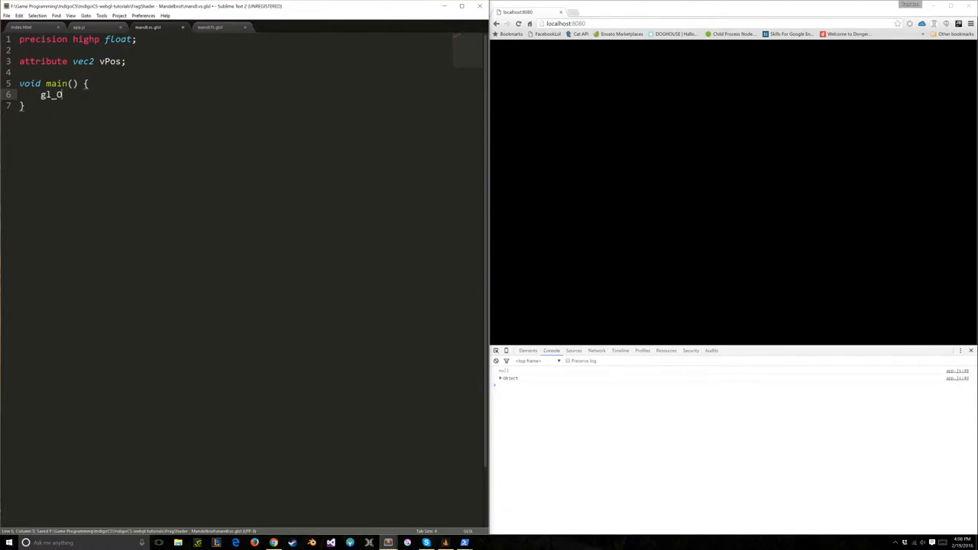
type("Position = vec3")
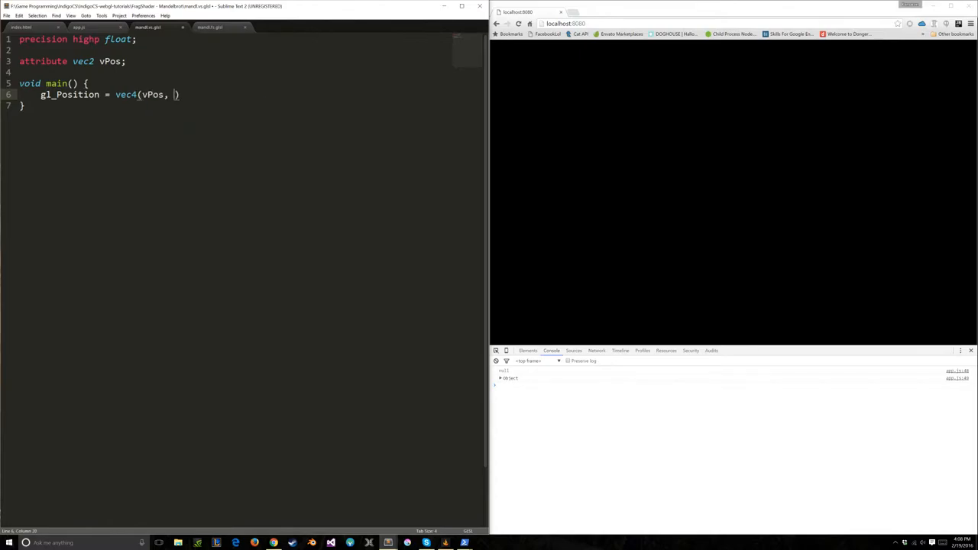
type("0.0, 1.0")
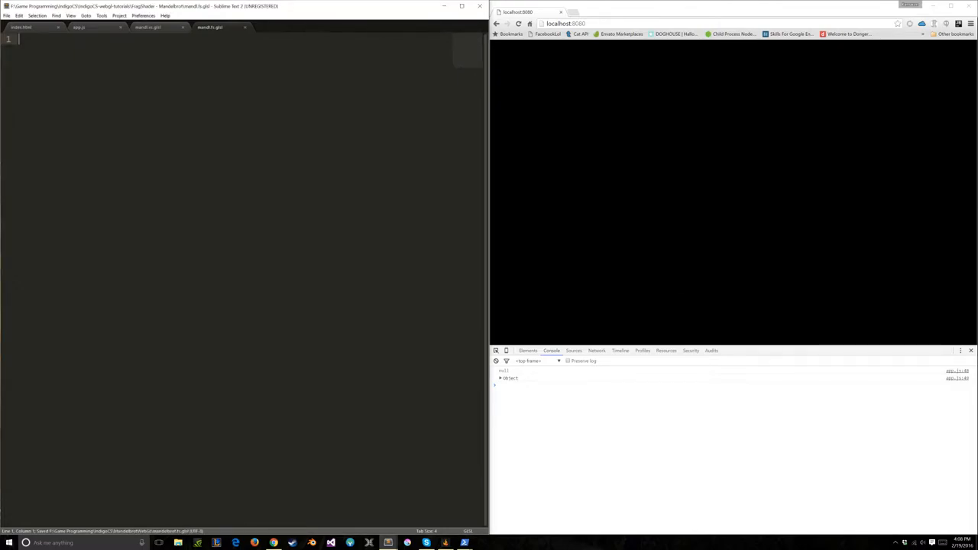
- Begin the fragment shader with 'precision highp float;' and search Bing for 'mandelbrot'
type("pre")
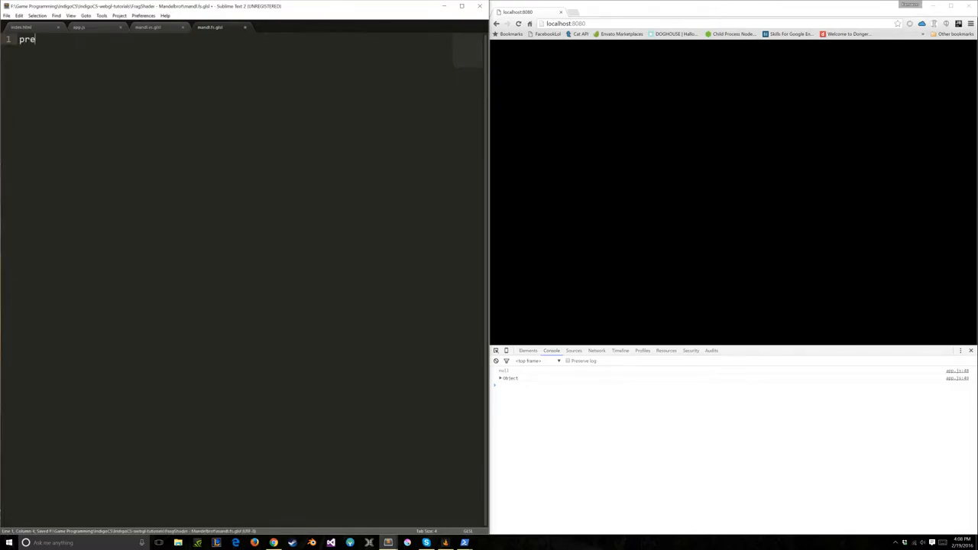
type("cision highp float;")
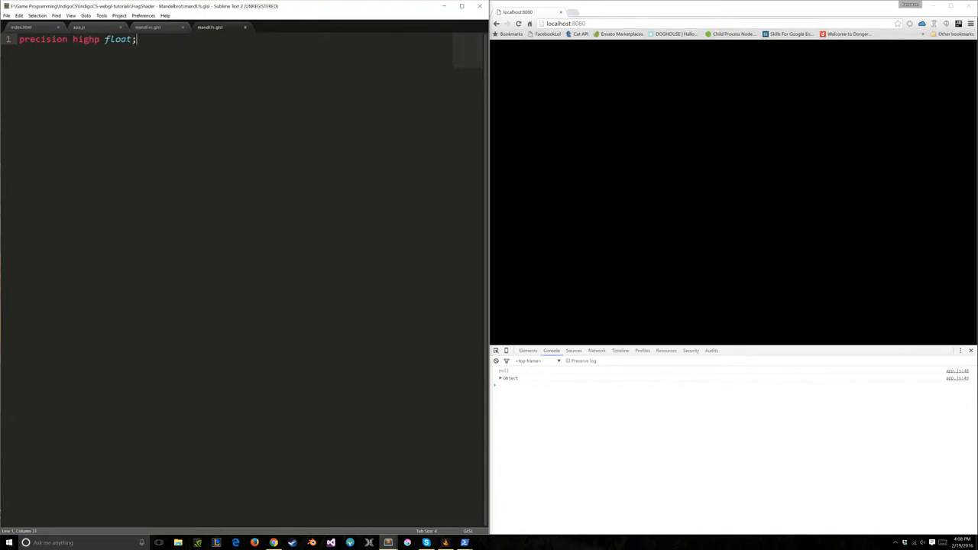
type("mandelbrot&PC=U316&FORM=CHROMN")
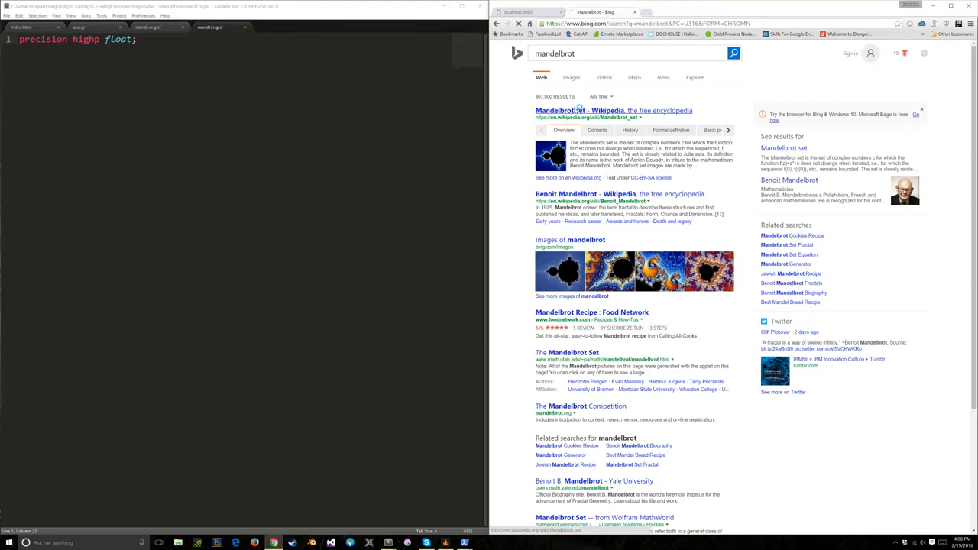
- Return from the Bing results to the localhost demo page
left_click(565, 110)
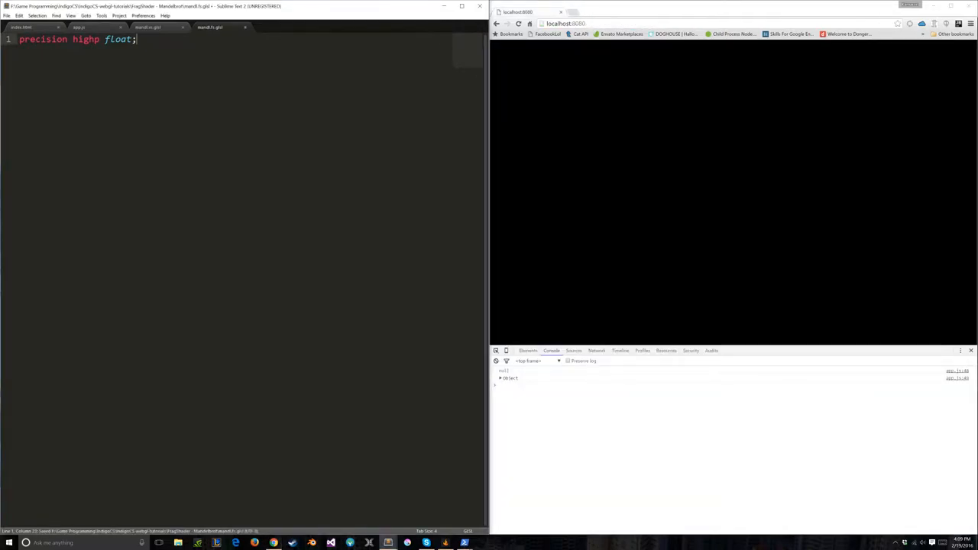
- Declare 'uniform vec2 viewportDimensions;' and start a second vec4 uniform line
key("Enter")
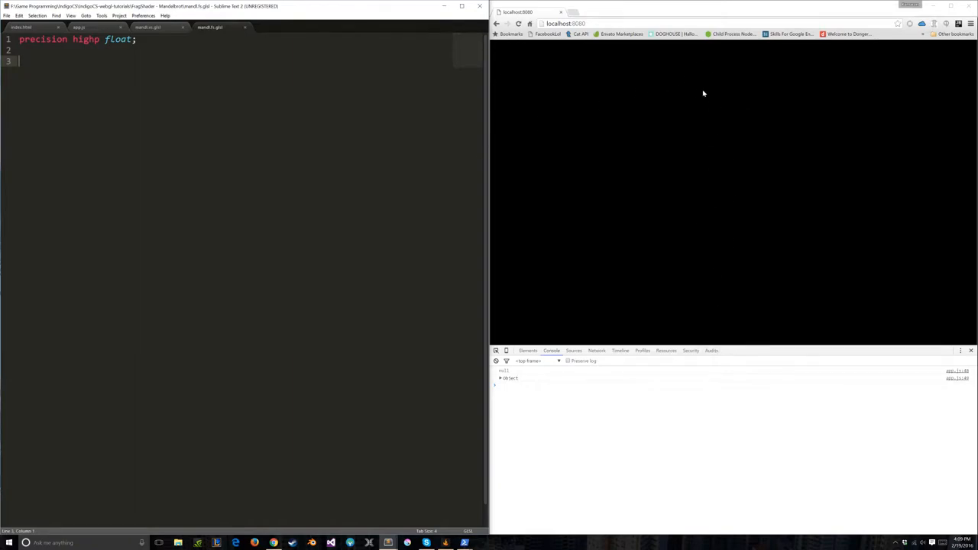
mouse_move(755, 154)
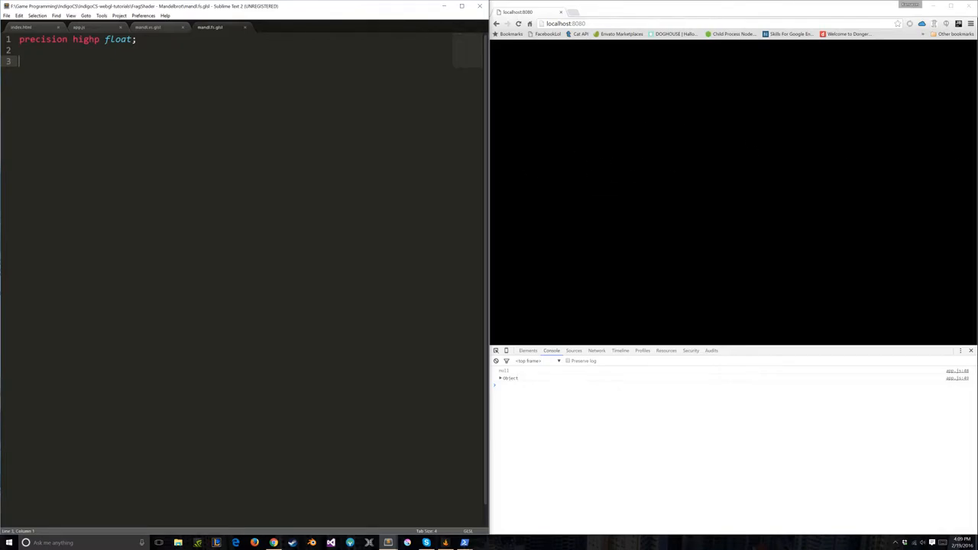
type("uniform")
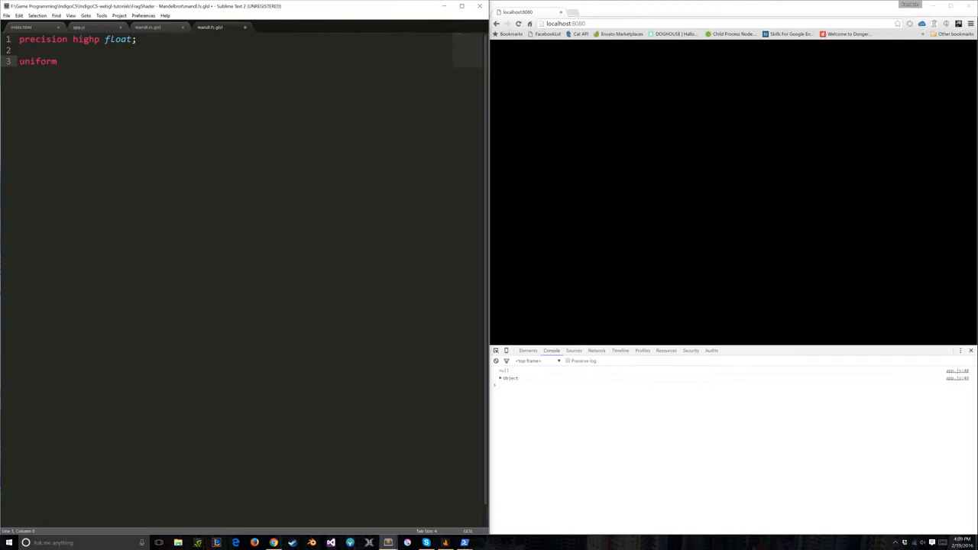
type("vec2 vpDi")
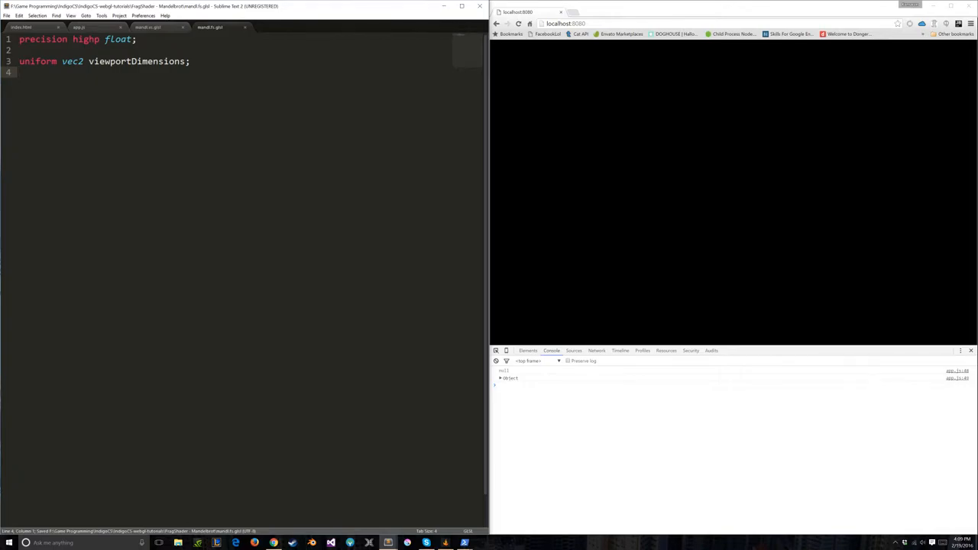
type("uniform")
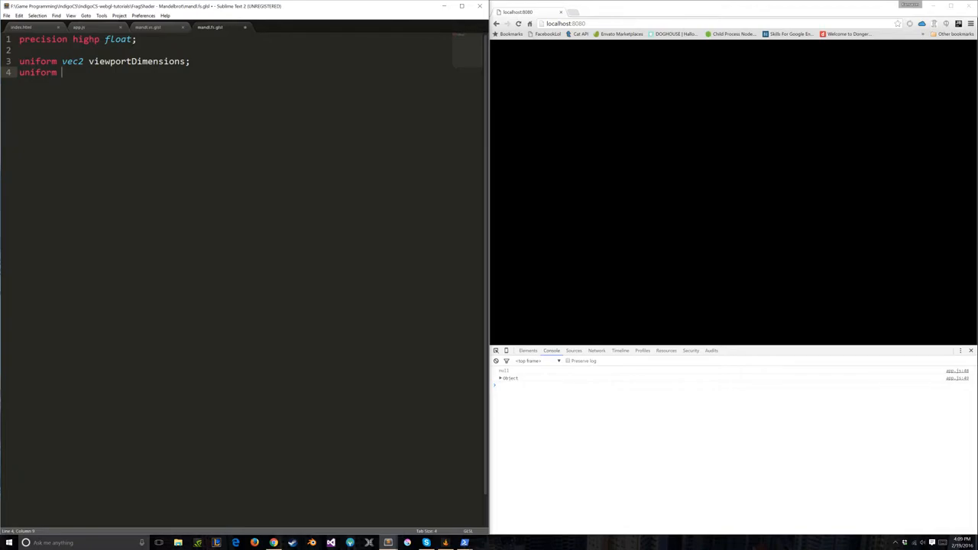
type("vec4")
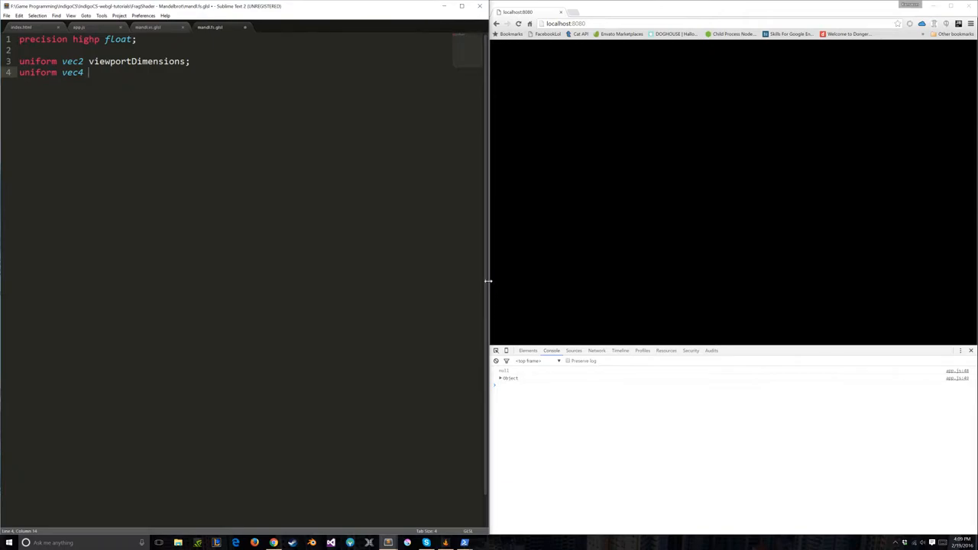
mouse_move(495, 343)
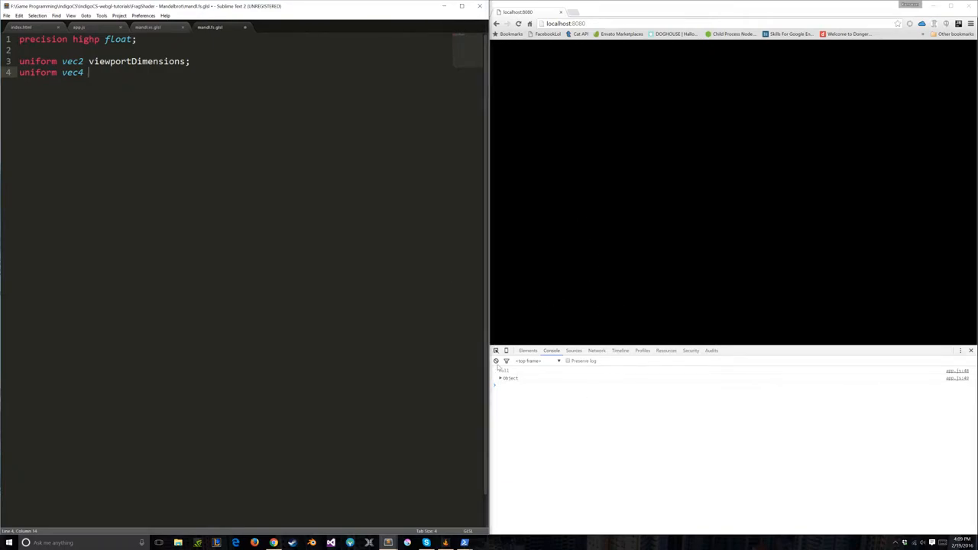
mouse_move(516, 334)
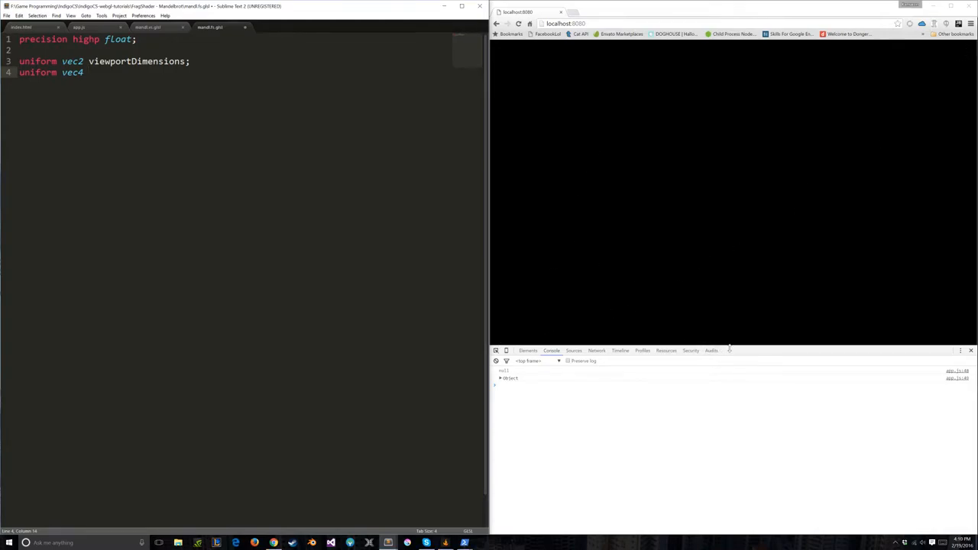
mouse_move(538, 47)
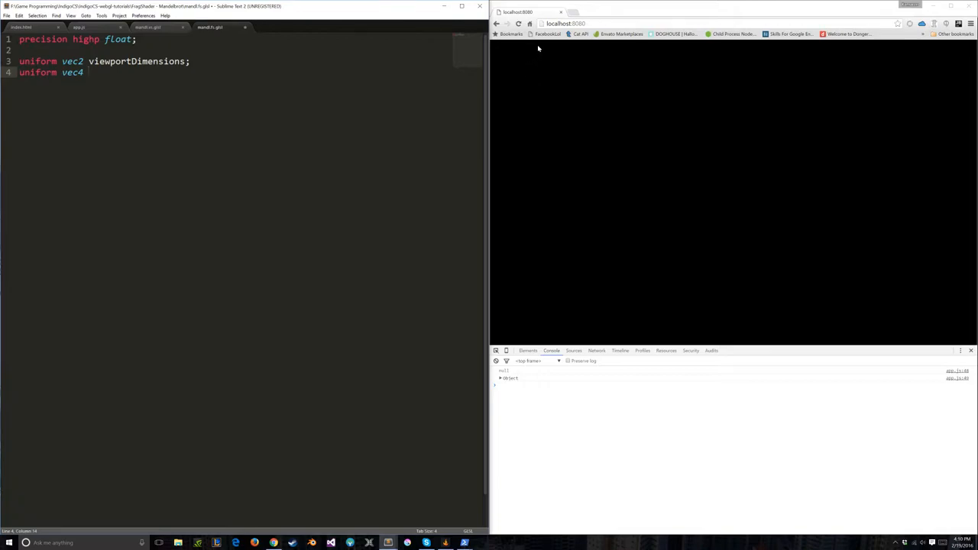
mouse_move(535, 145)
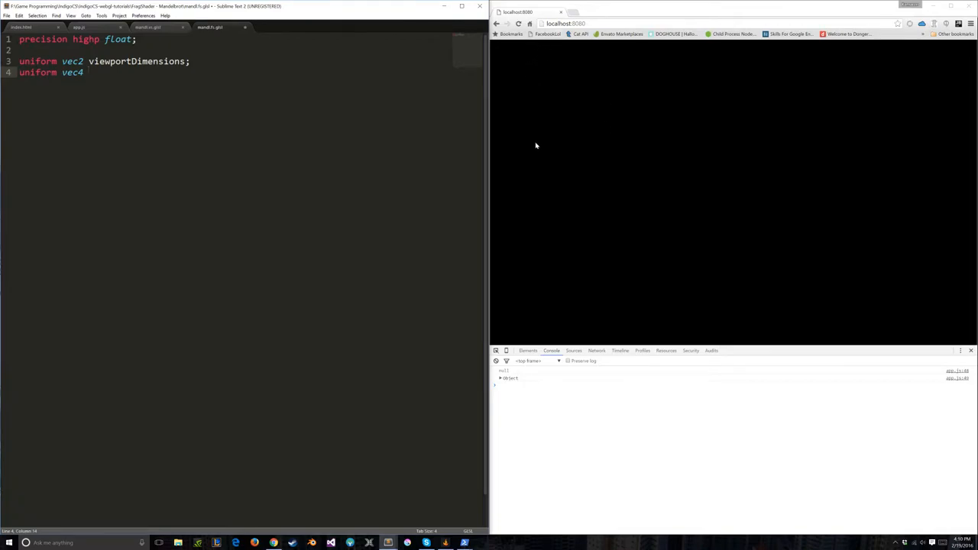
mouse_move(804, 314)
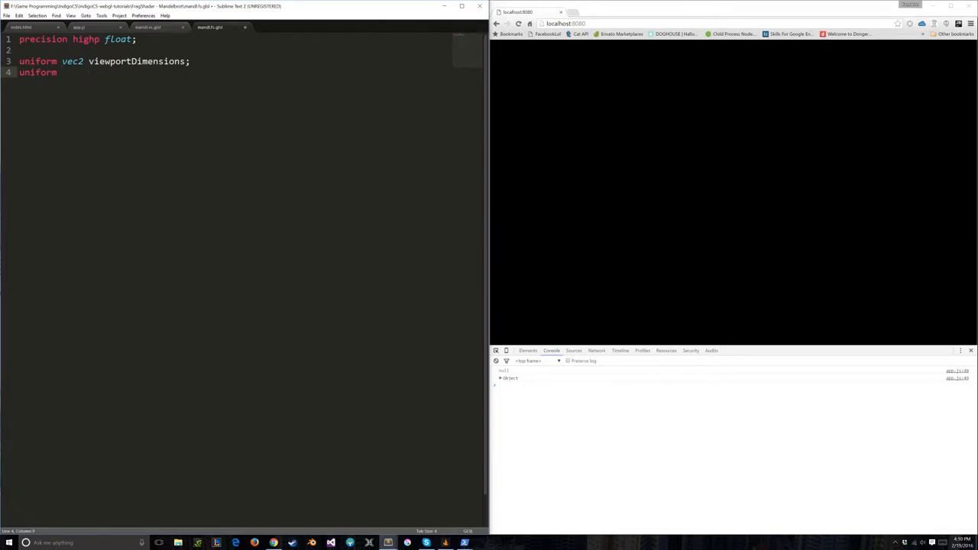
- Declare float uniforms minI, maxI and minR for the view bounds
type("float")
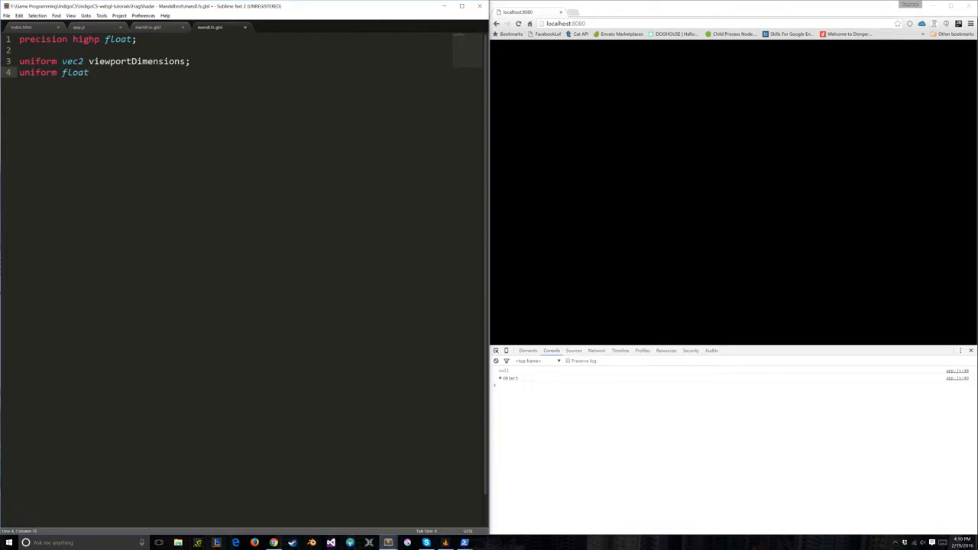
type("minI;")
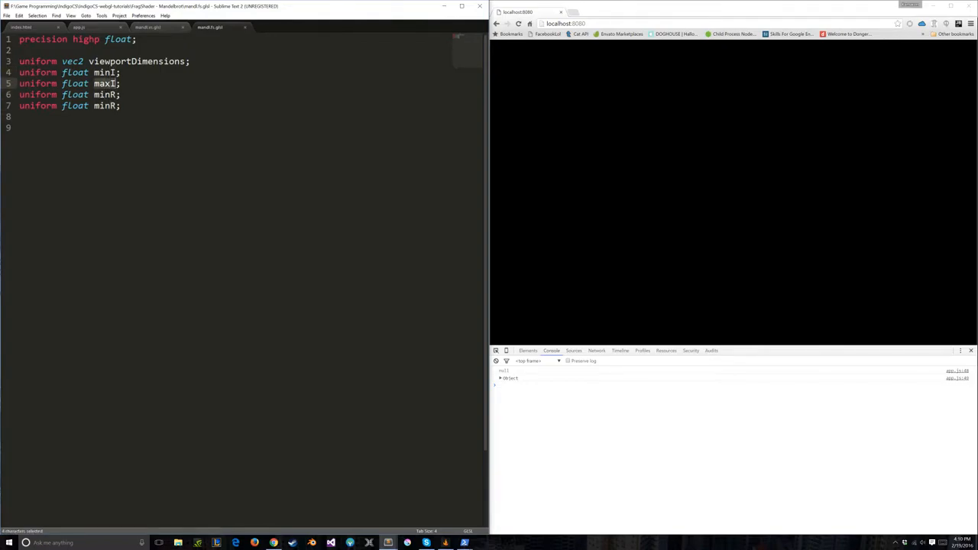
type("void main(")
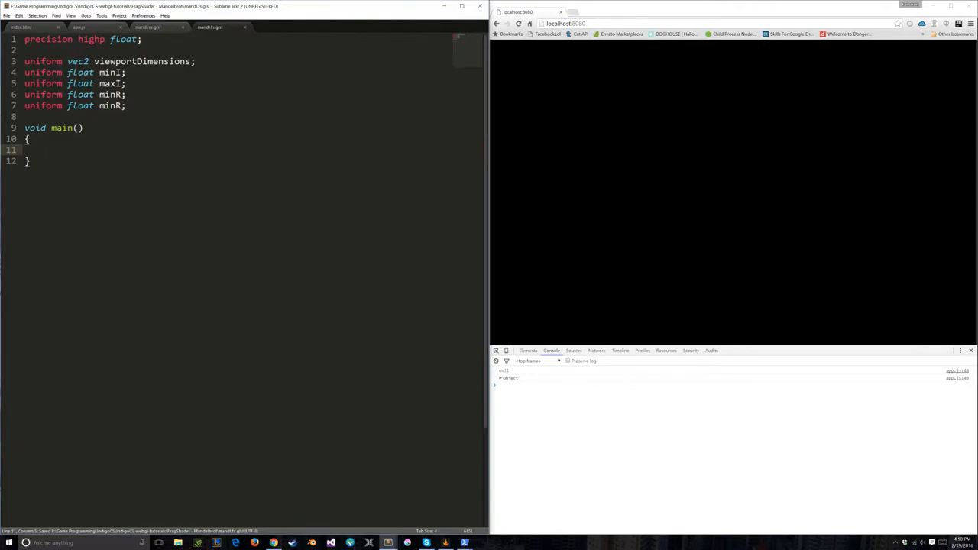
- Inside main, start 'vec2 c = vec2( ... );' with empty arguments and save the shader
type("vec2")
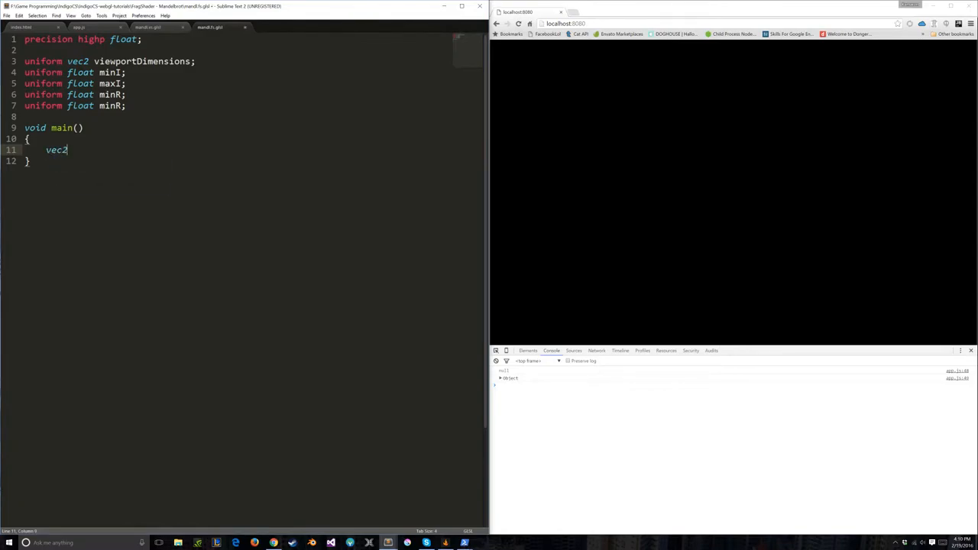
type("c")
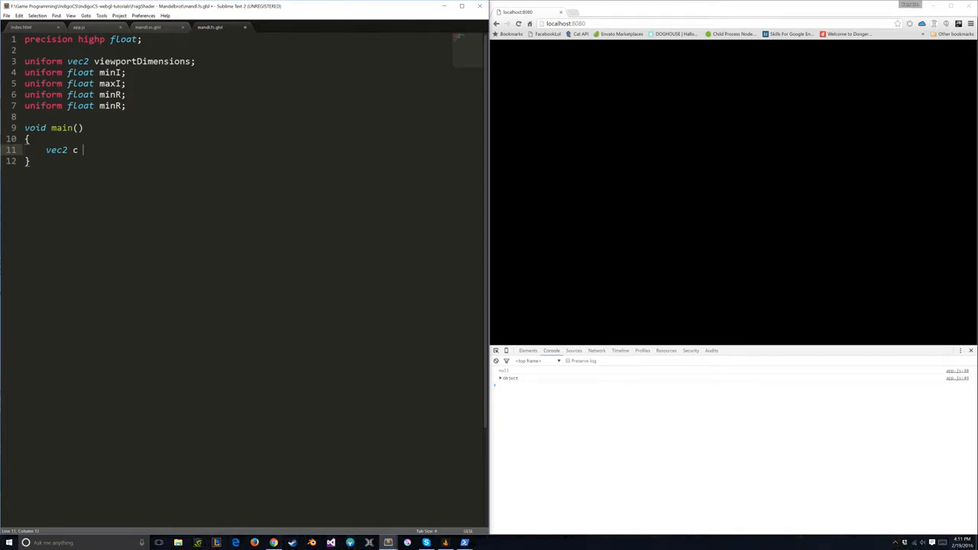
type("=")
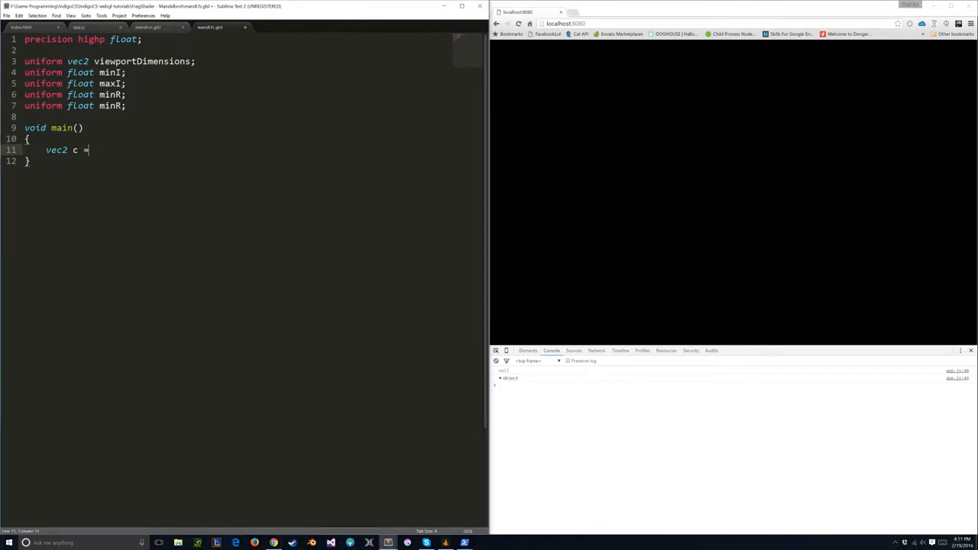
type("vec2(")
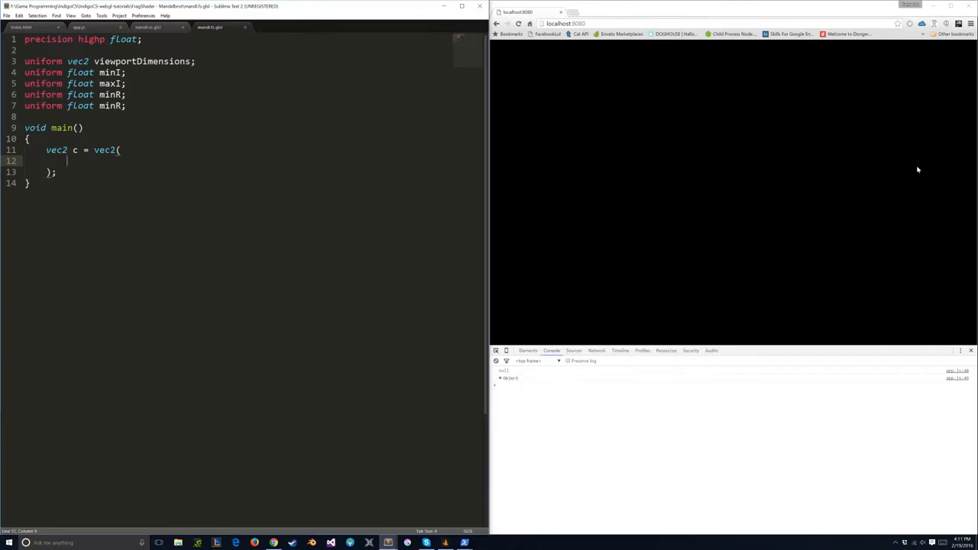
mouse_move(813, 160)
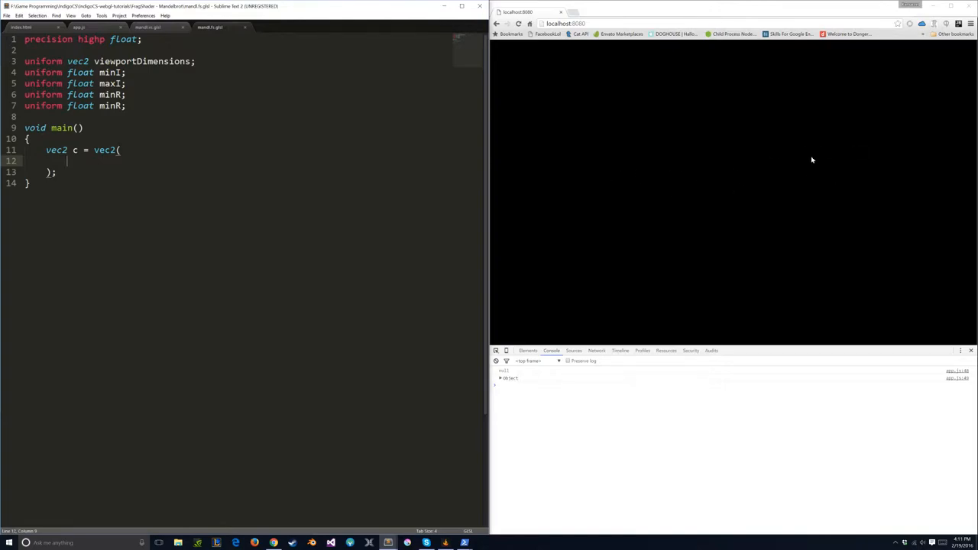
mouse_move(899, 260)
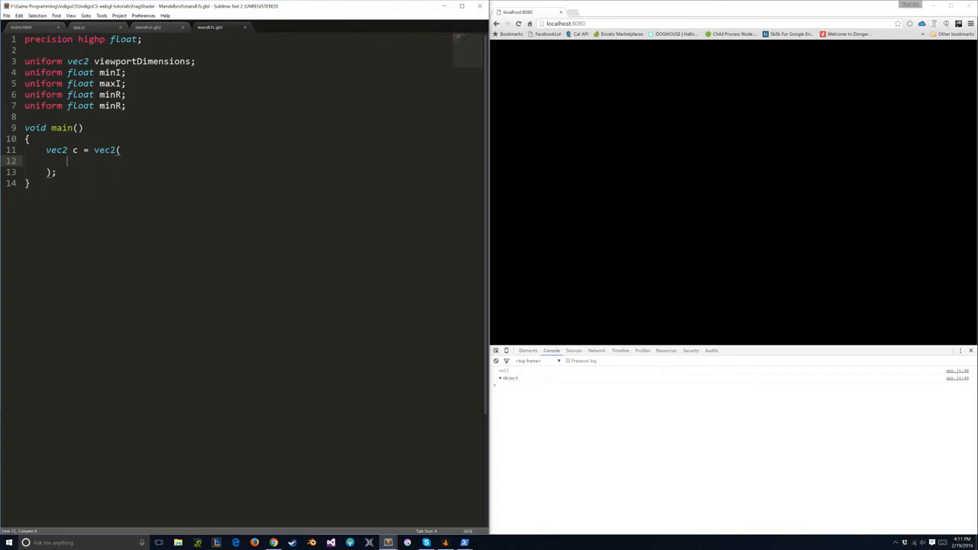
key("ctrl+s")
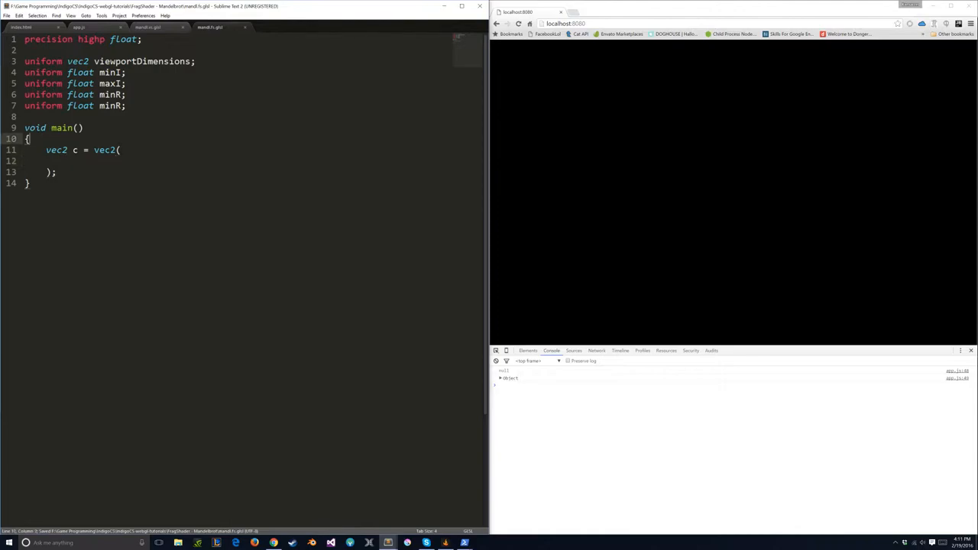
- Comment step (1): map [0, 1080] to [-2.0, 2.0] by multiplying by (2.0 - -2.0) / (1080 - 0)
type("//")
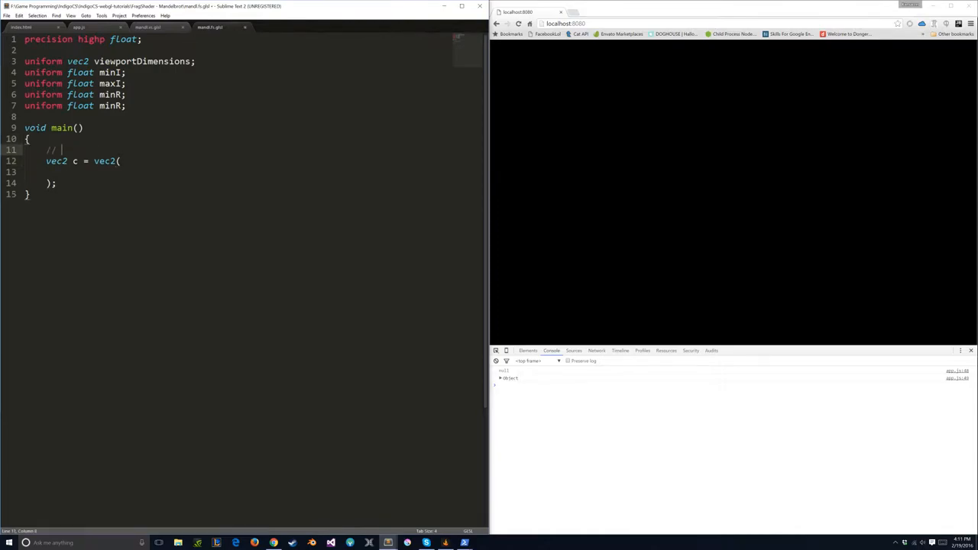
type("[0, 1080]")
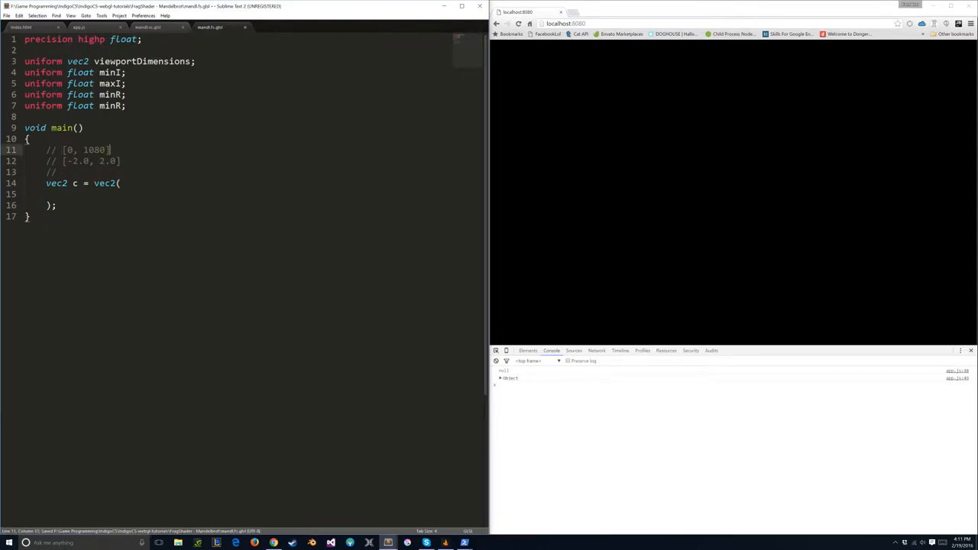
type("-> [-2.0, 2.0")
type("//")
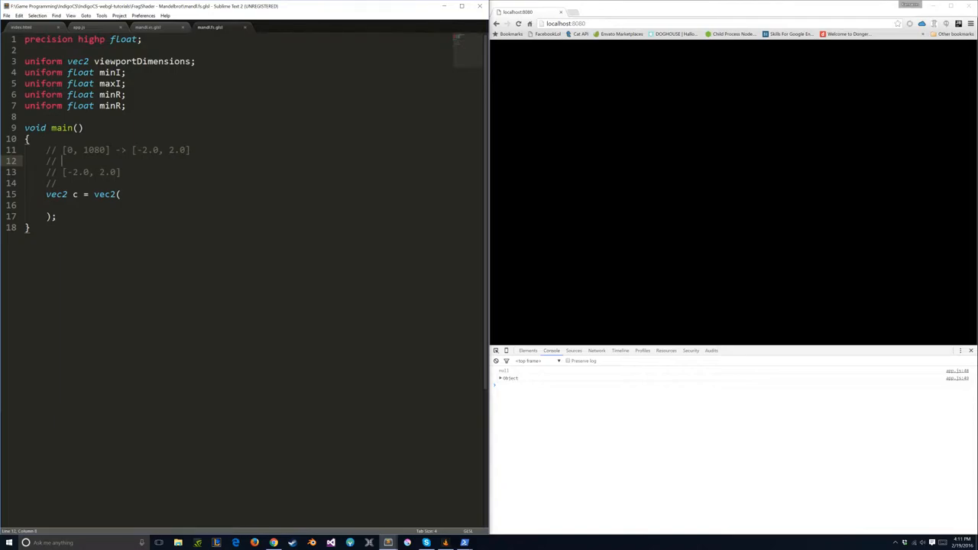
type("[]")
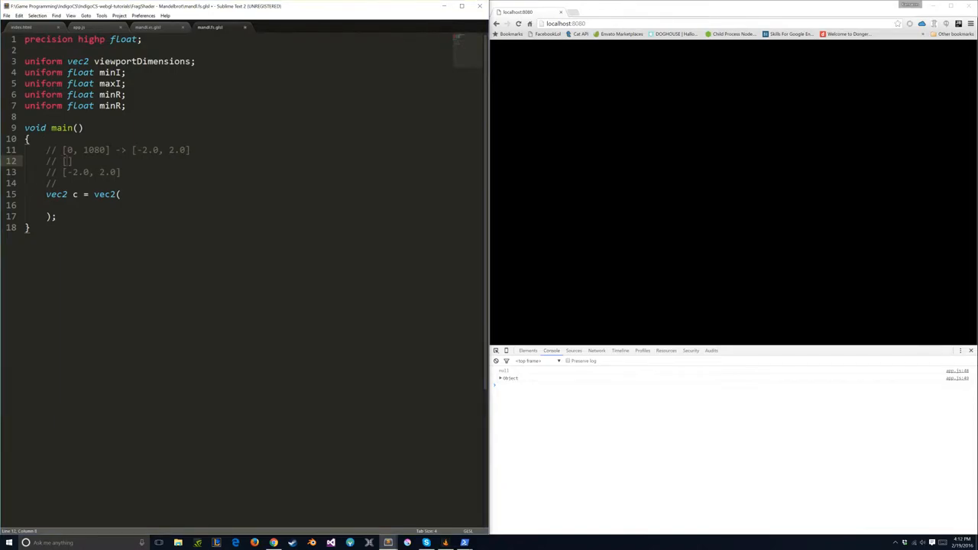
type("(1)")
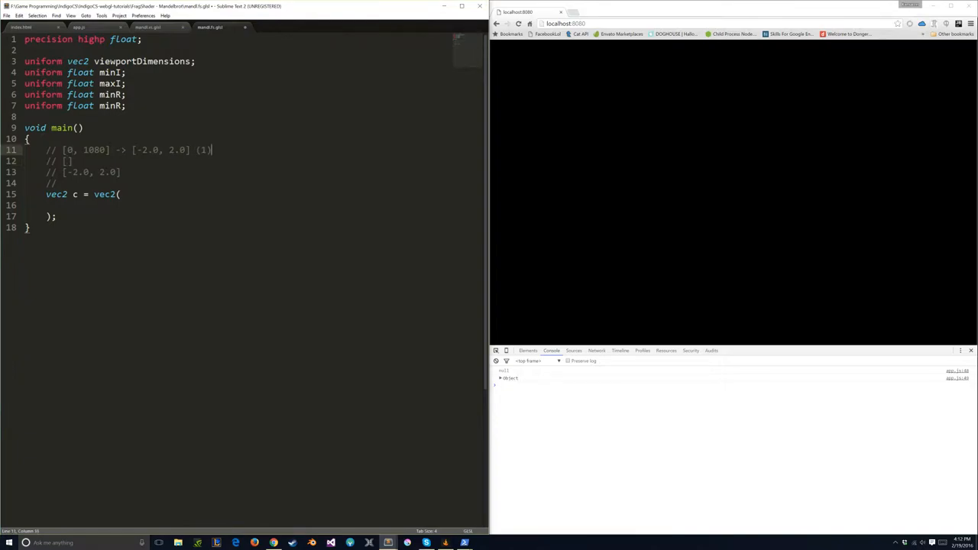
type(": Multiply by (")
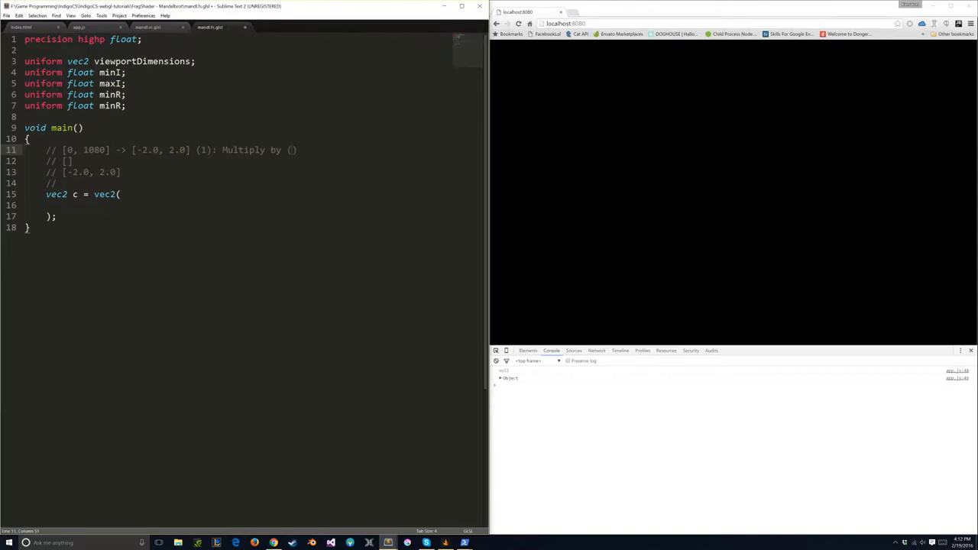
type("2.0 -")
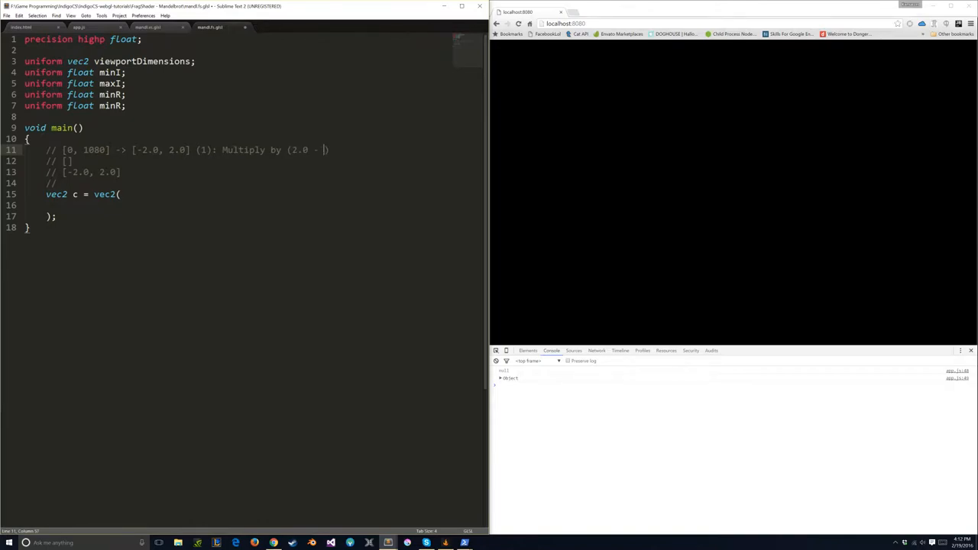
type("-2.0)")
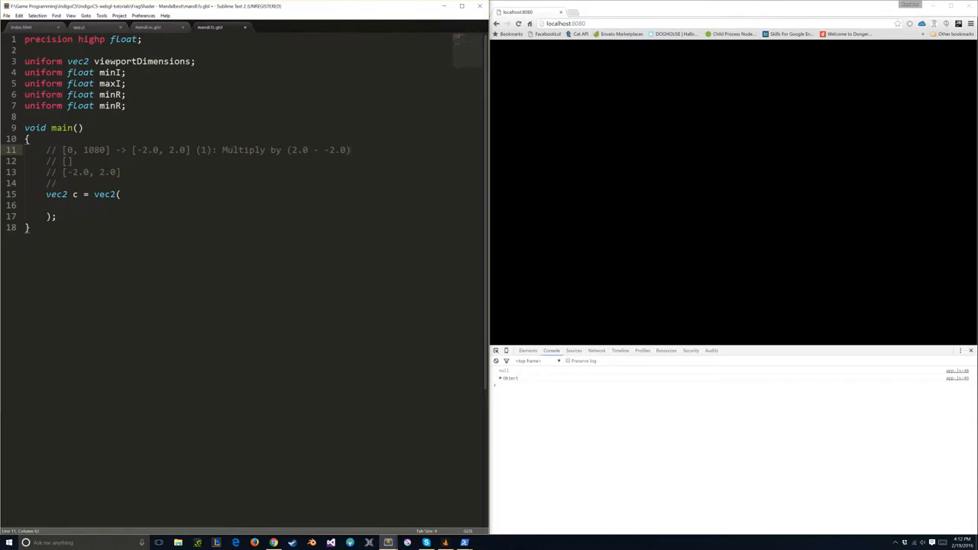
type("/ (1080 - 0)")
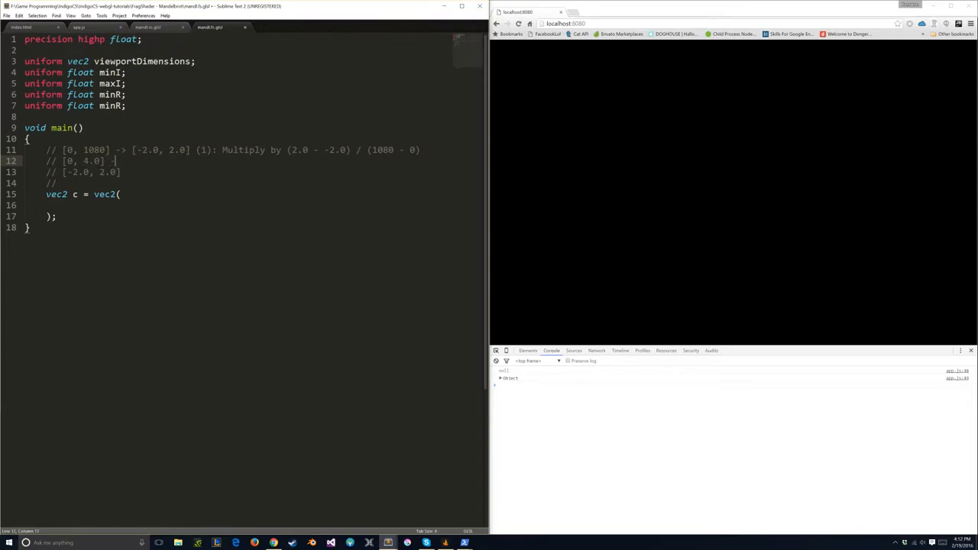
- Comment step (2): reach [-2.0, 2.0] by subtracting 2.0
type("-> [-]")
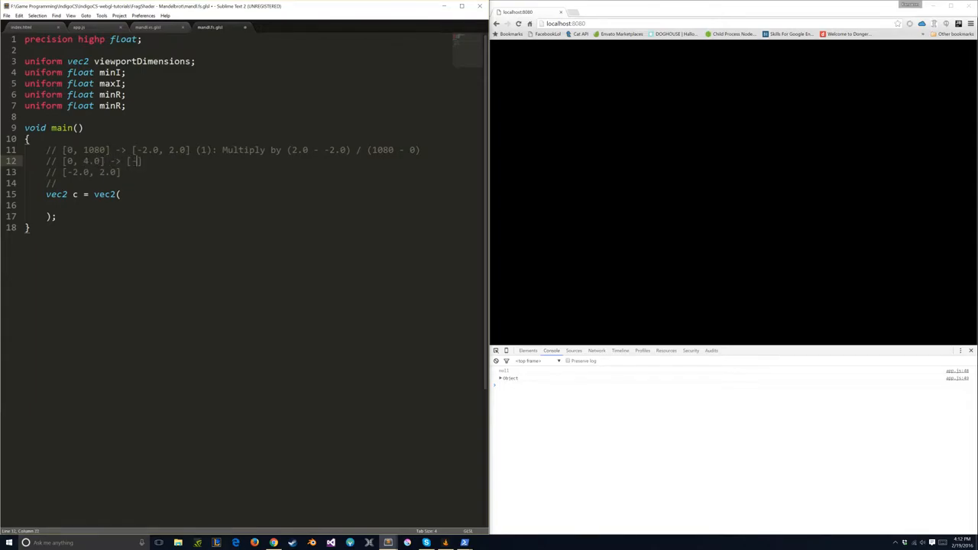
type("-2.0, 2.0]")
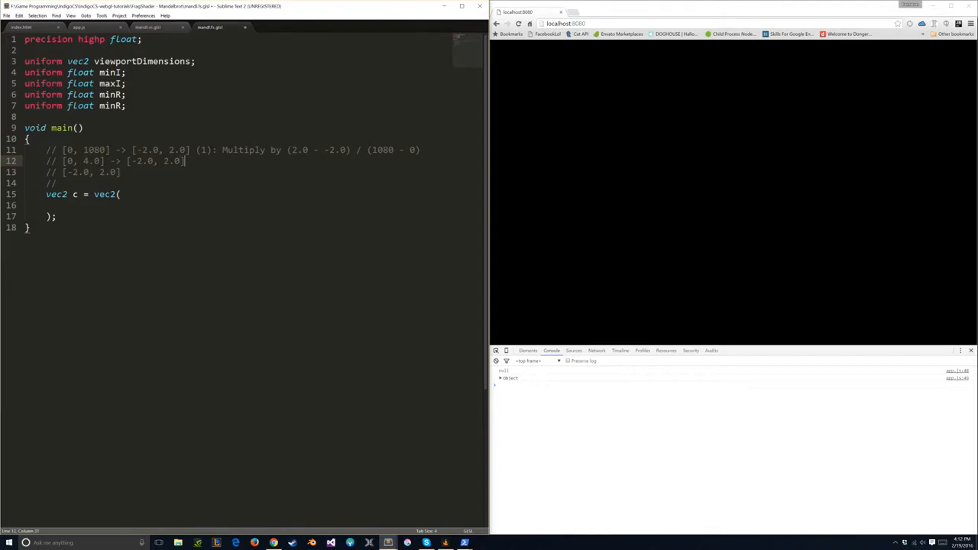
type("(2): Sub")
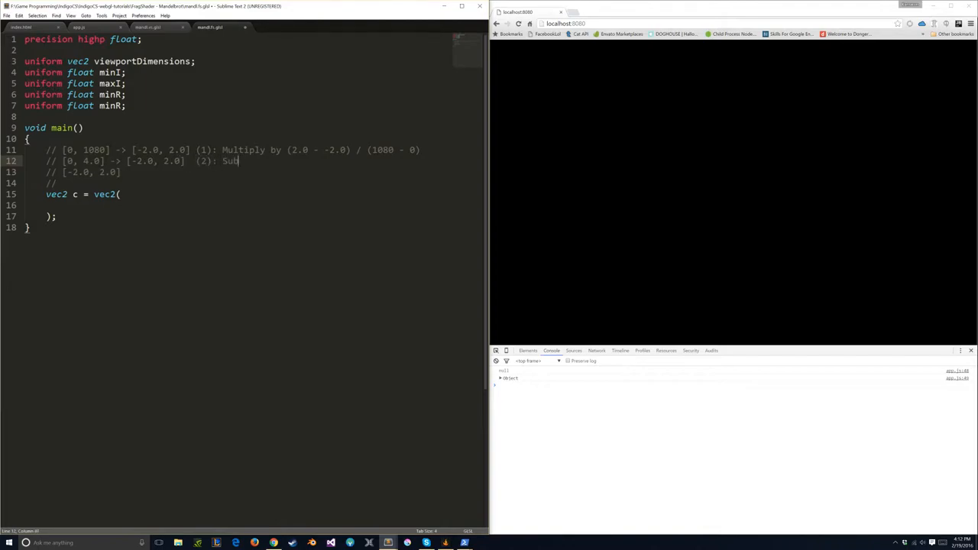
type("tracting")
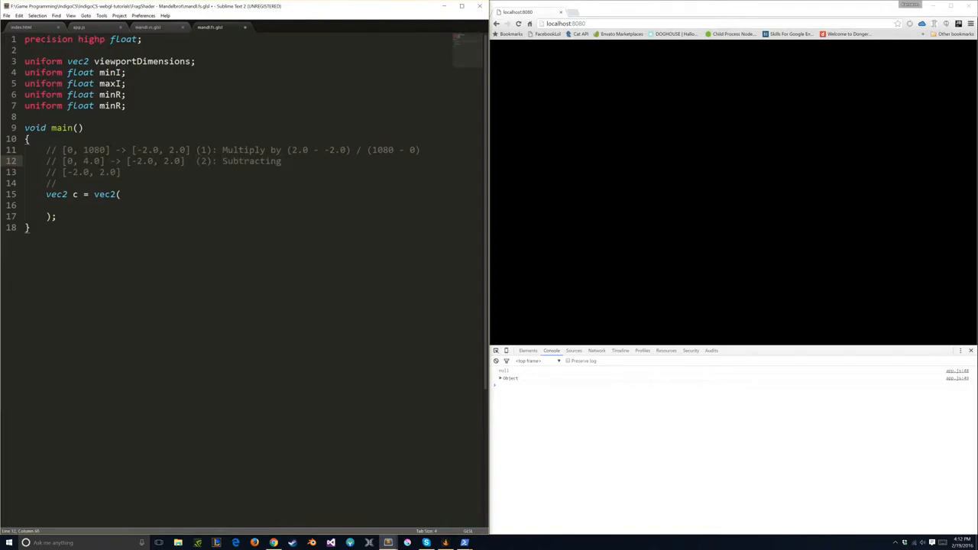
type("2.0 from result")
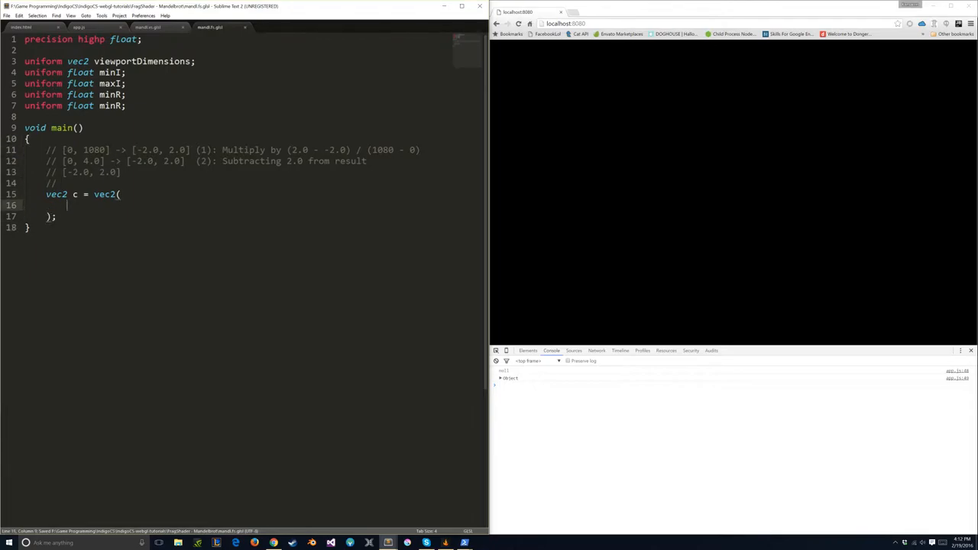
- Write c.x as gl_FragCoord.x * (maxR - minR) / viewportDimensions.x + minR
type("gl_Frag")
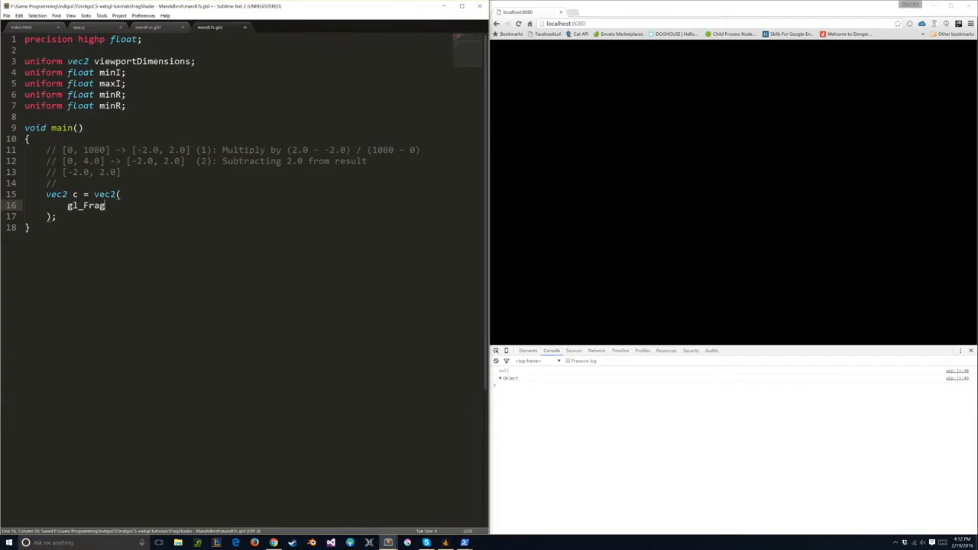
type("Coord.x * ()")
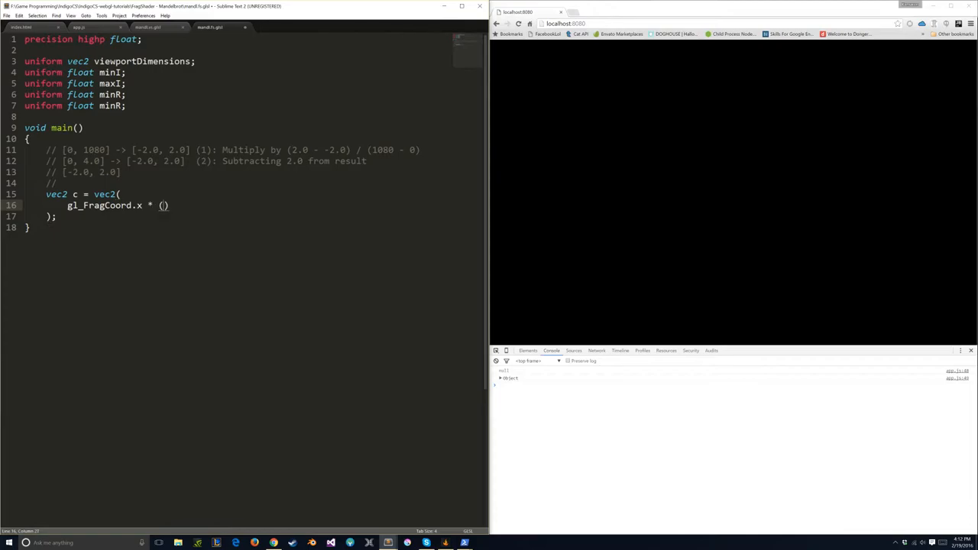
type("ma")
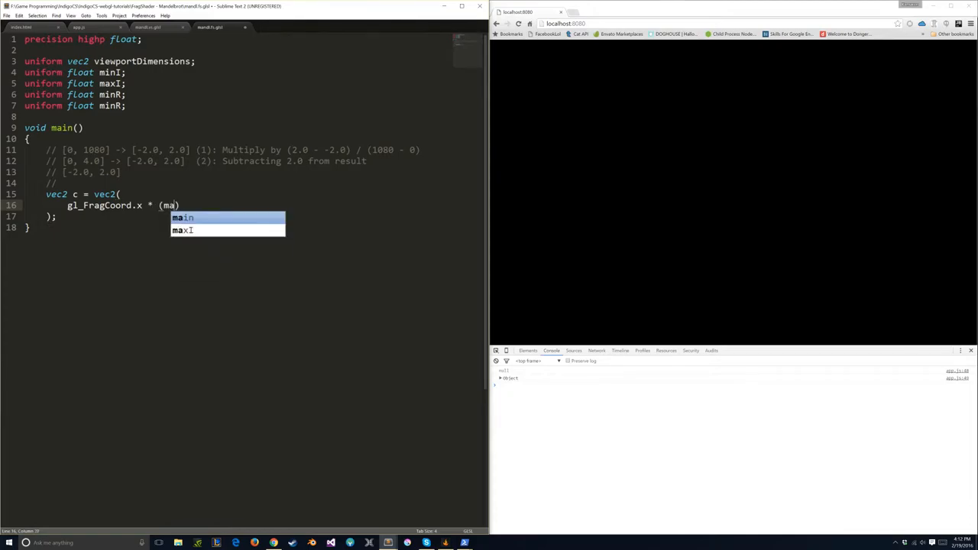
type("xR")
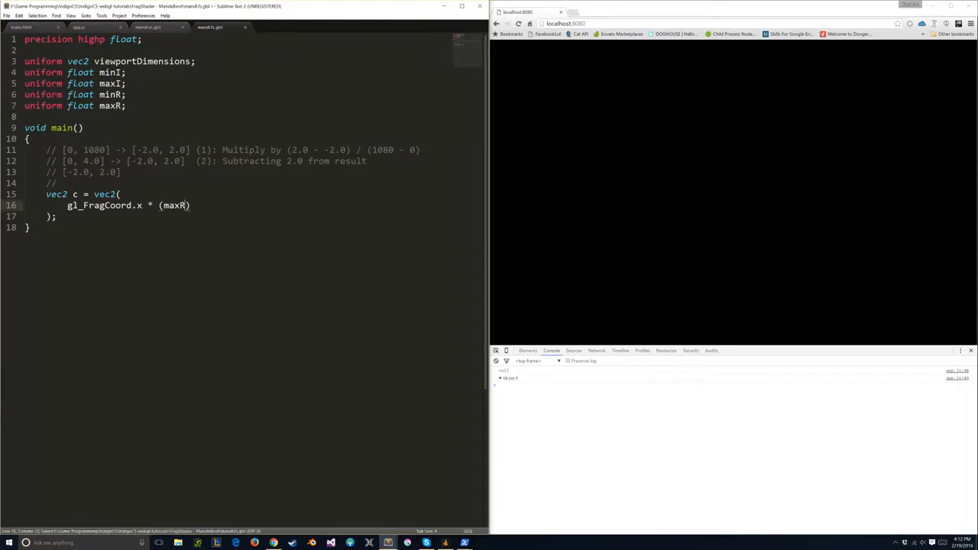
type("- minR")
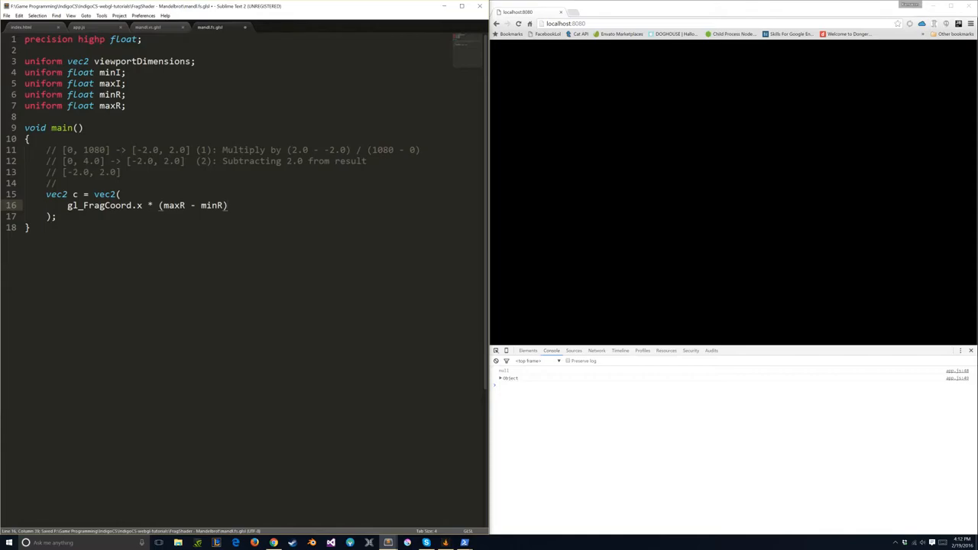
type("/ ()")
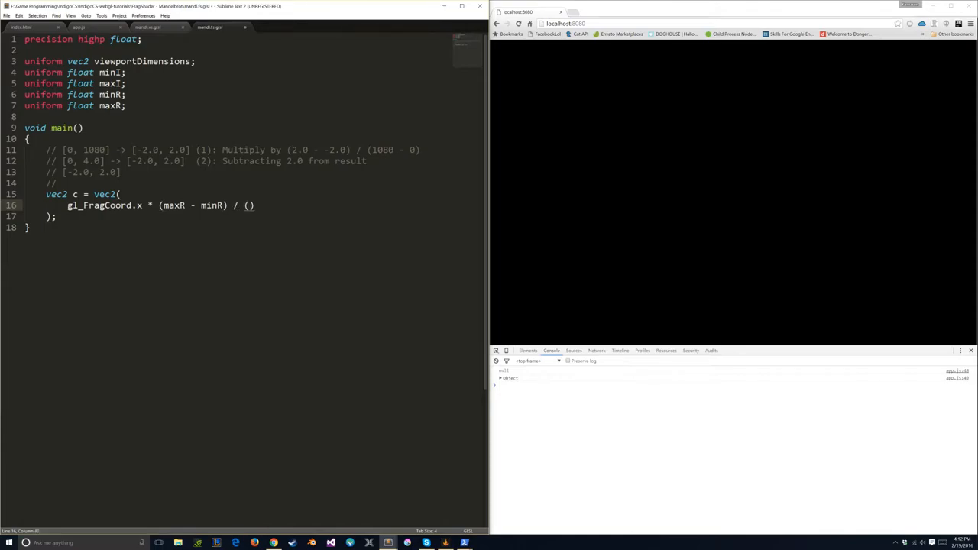
type("viewportDimensions.")
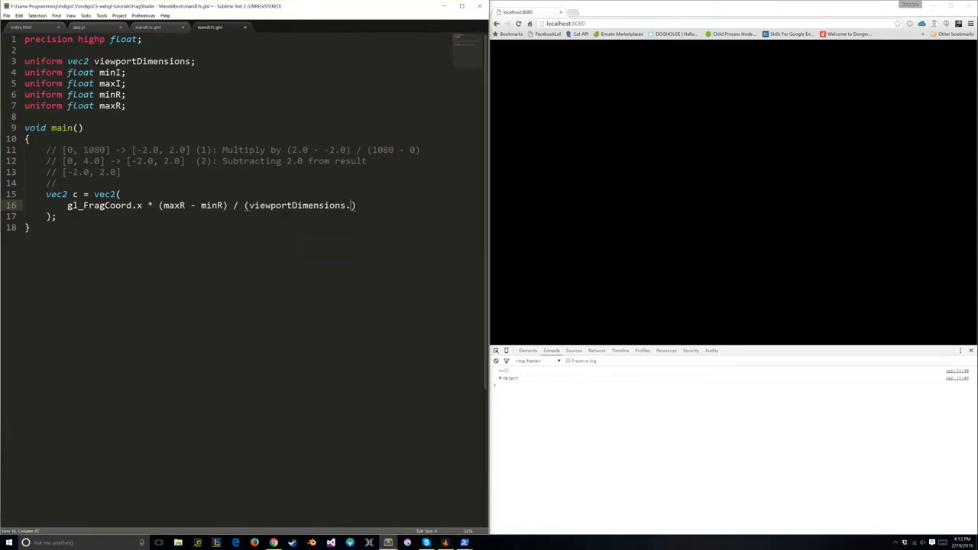
type("x")
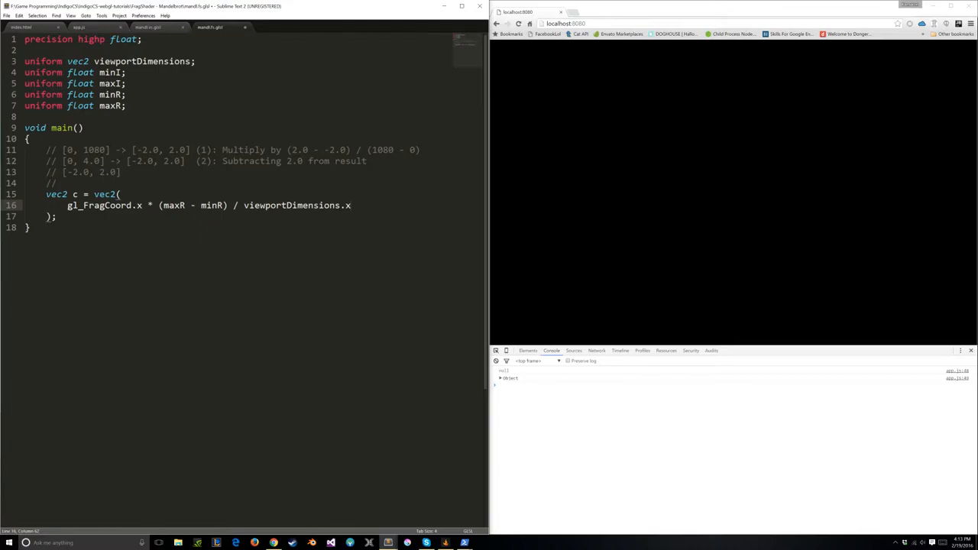
type("+ minR,")
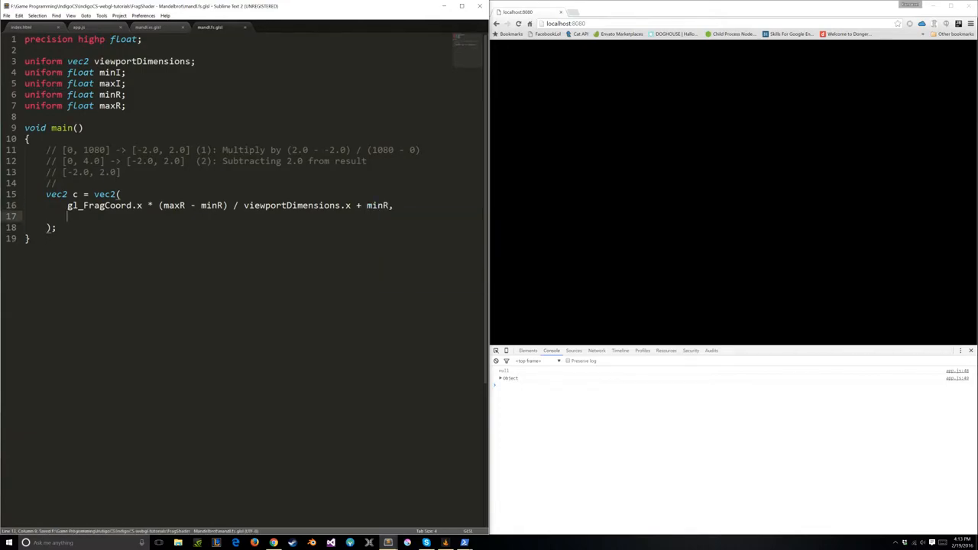
- Write c.y as gl_FragCoord.y * (maxI - minI) / viewportDimensions.y + minI
type("gl_FragCoord.y * (maxI - minI) /")
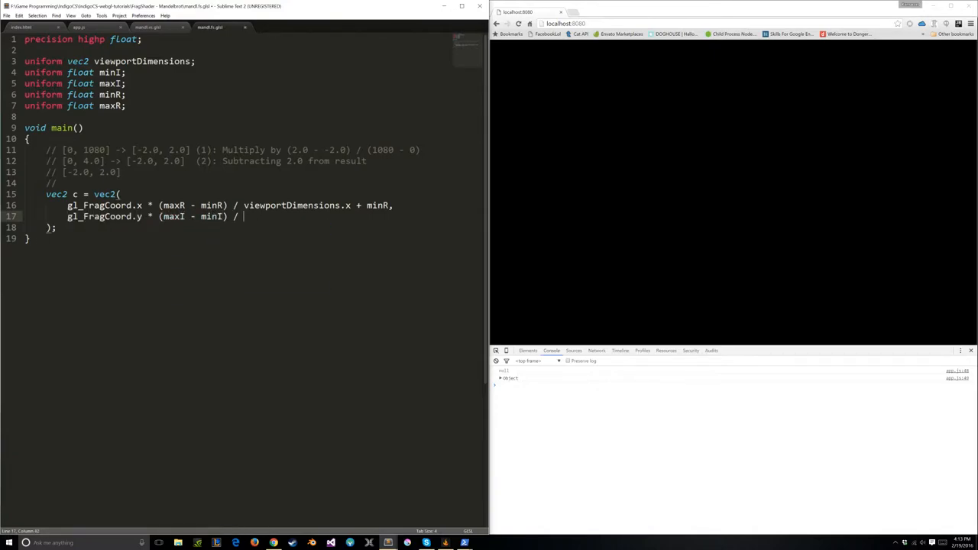
type("viewportDimensions.y + m")
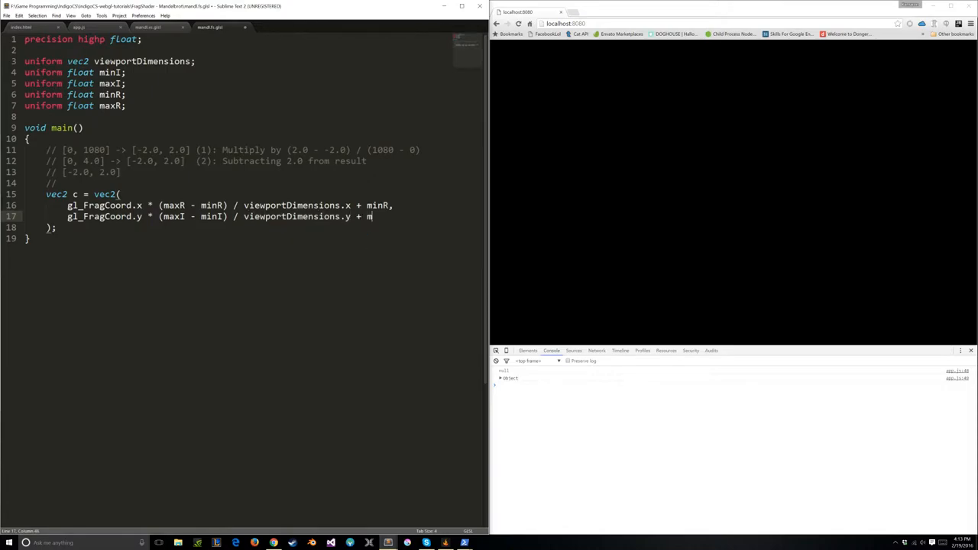
type("inI")
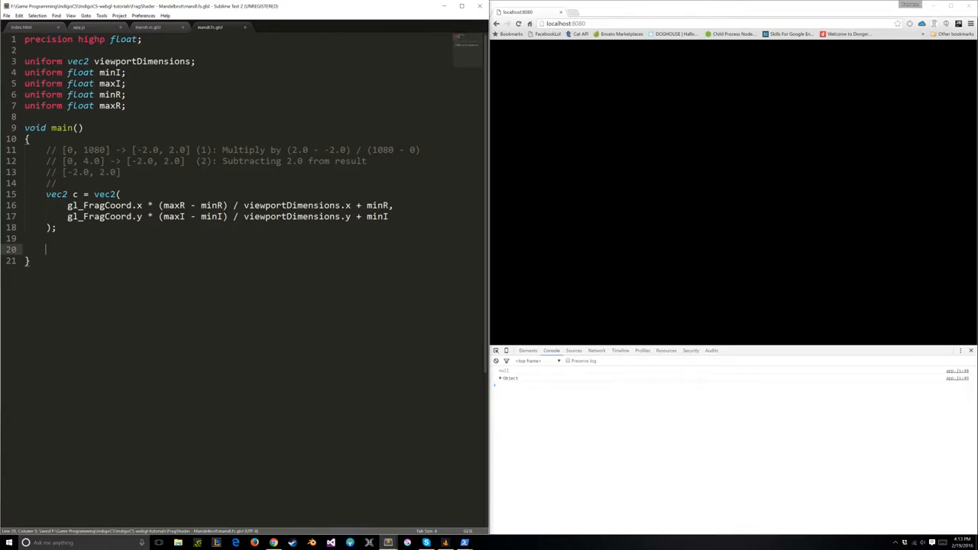
- Add a '// Mandelbrot formula!' comment and declare vec2 z = c in main
type("// Mandel")
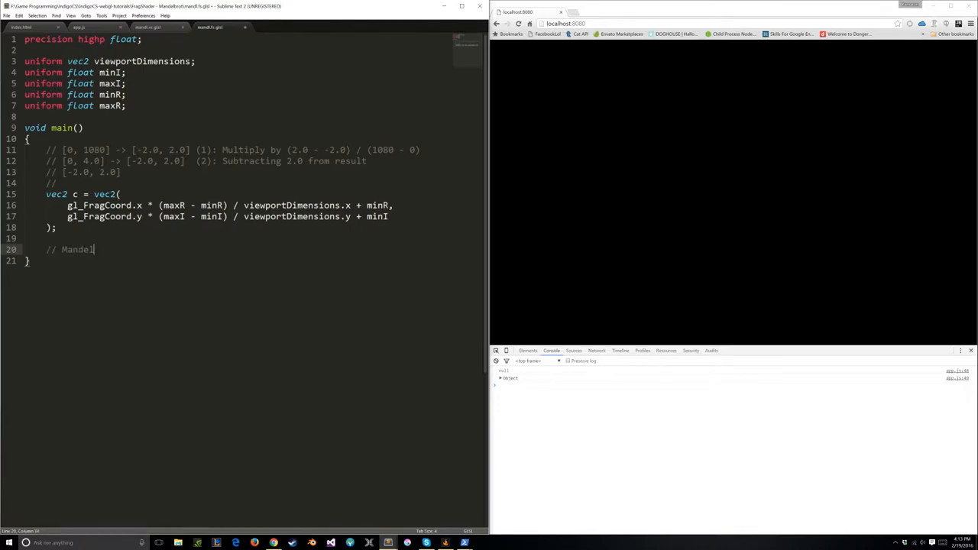
type("brot formula!")
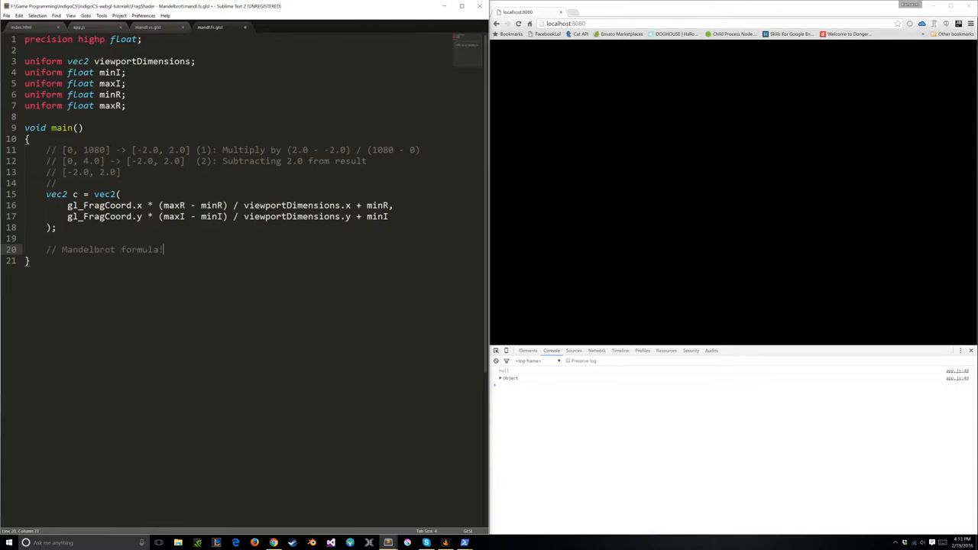
type("vec2")
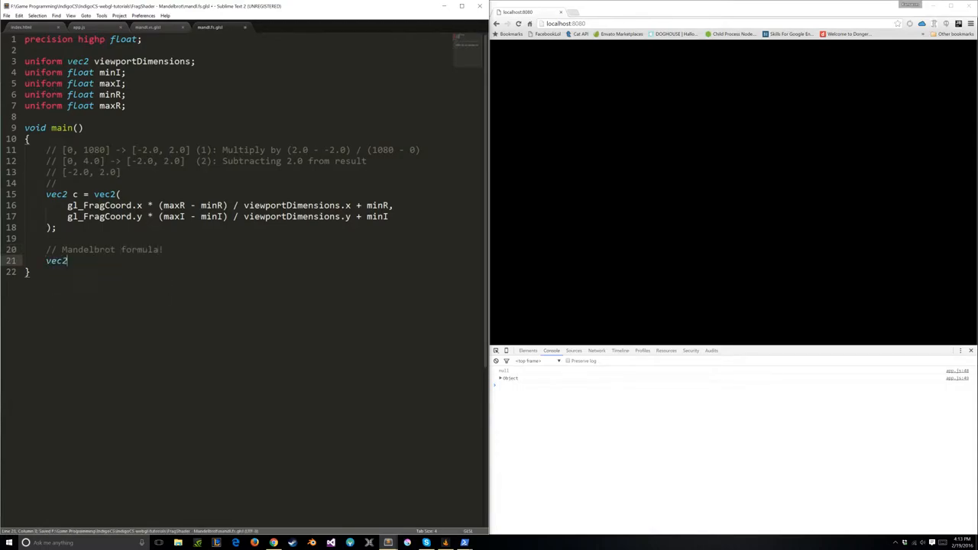
type("z = c;")
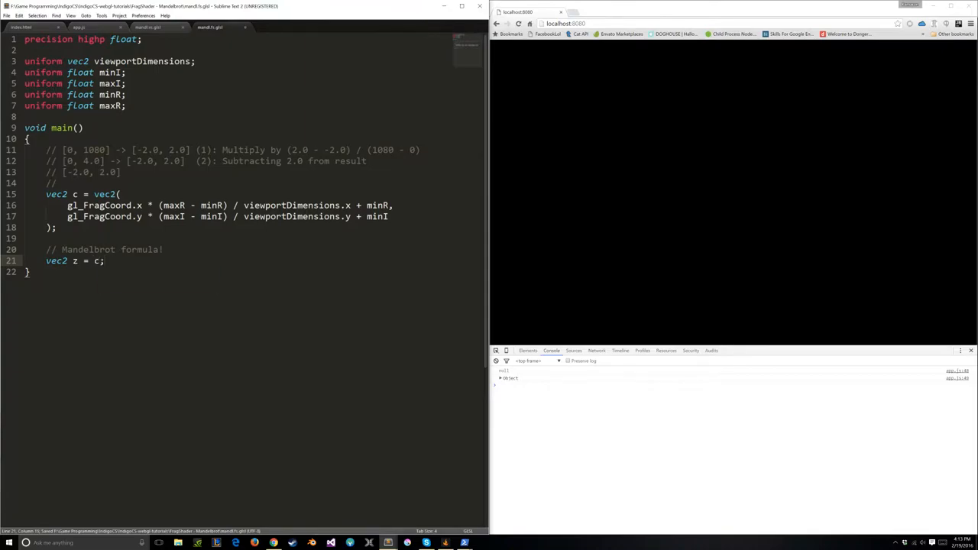
key("Enter")
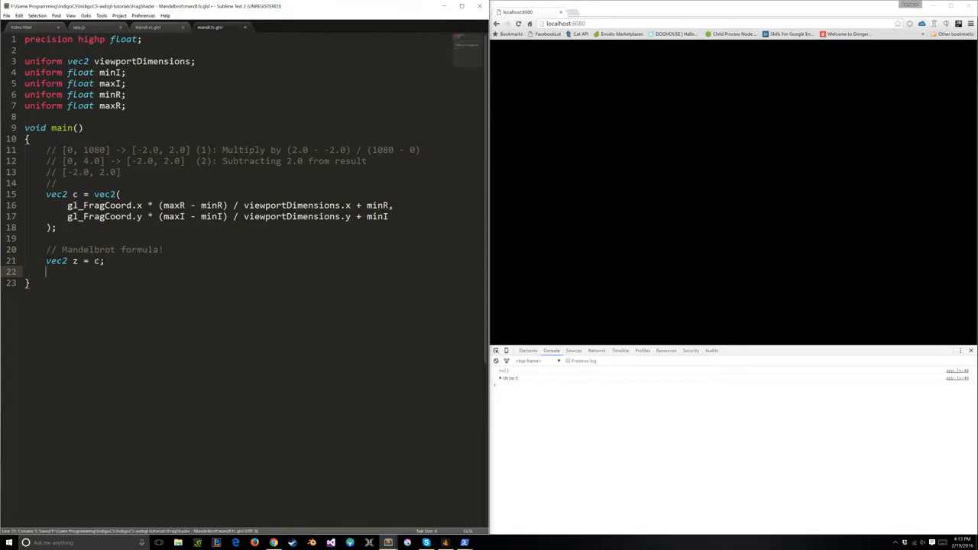
- Declare float iterations = 0.0, float maxIterations = 2000.0 and const int maxii = 2000
type("float iterations")
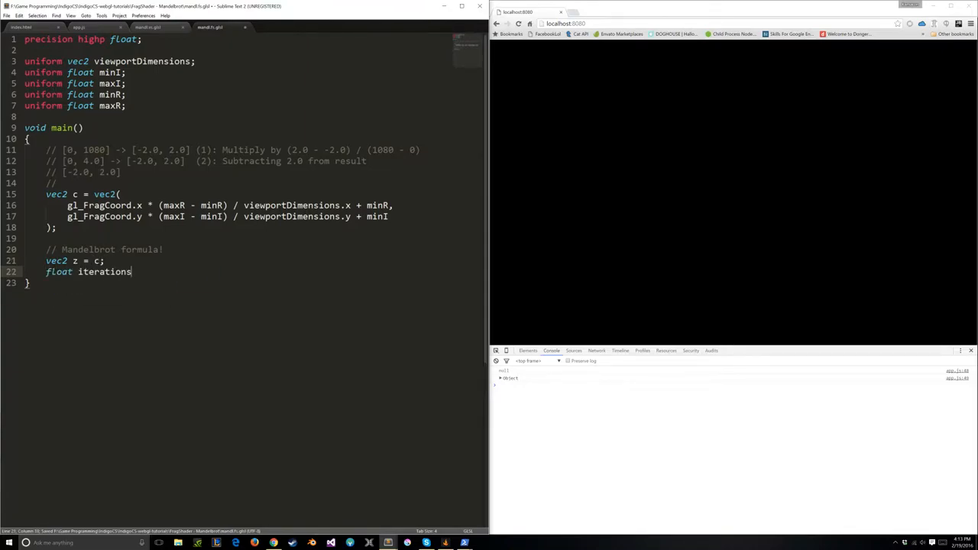
type("= 0.0;")
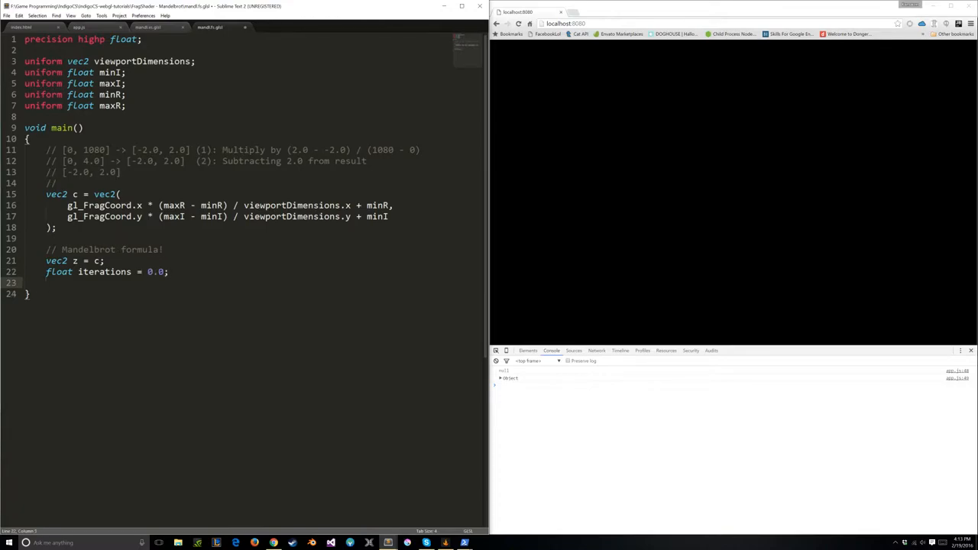
type("float maxIter")
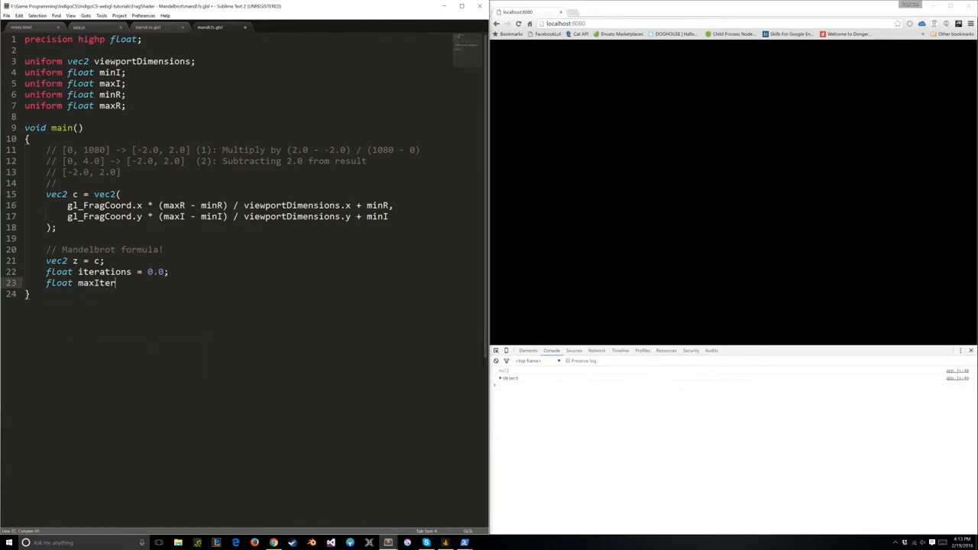
type("ations = 2000.")
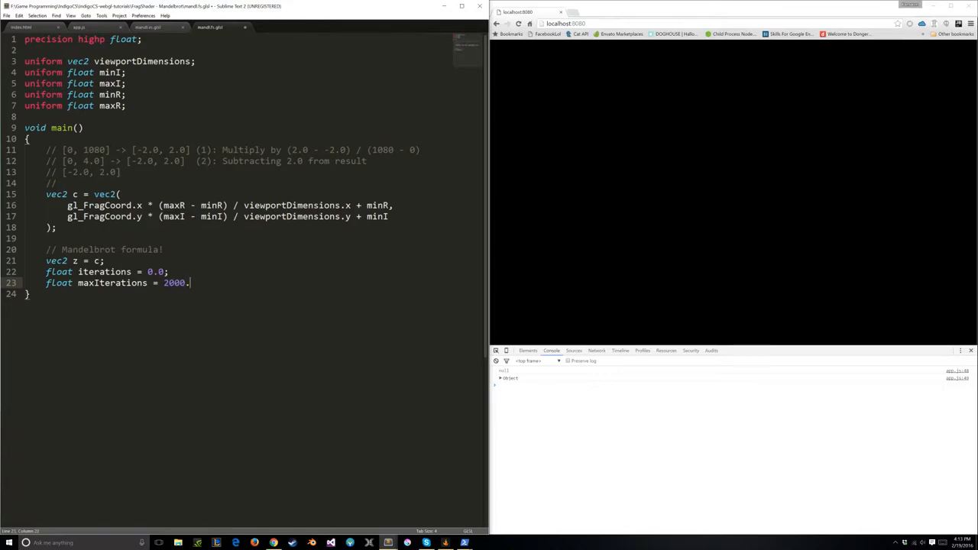
type("0;")
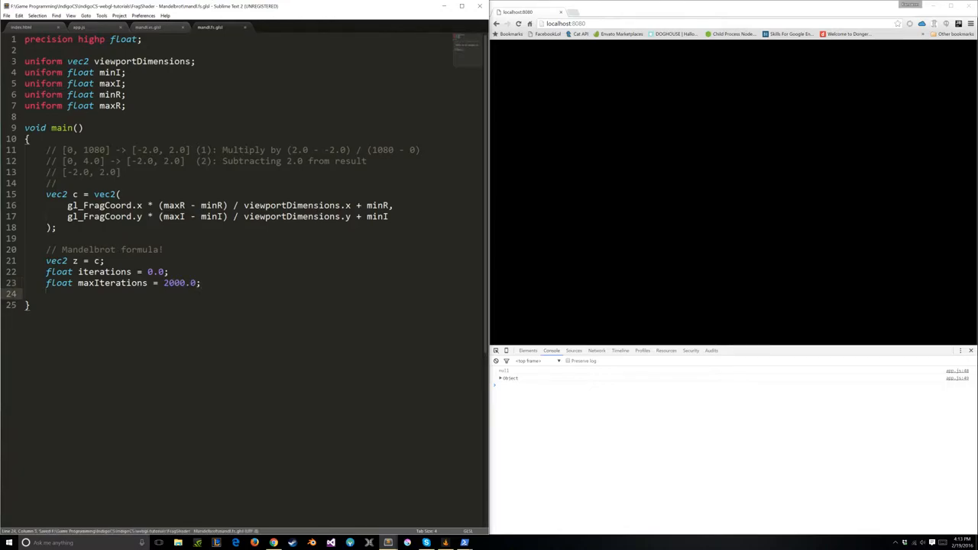
type("const int ma")
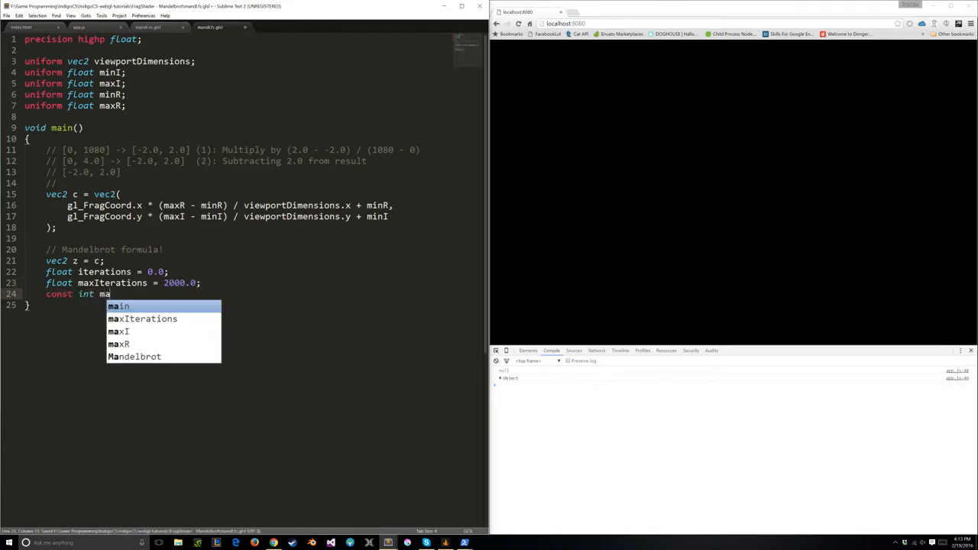
type("ii = 2000;")
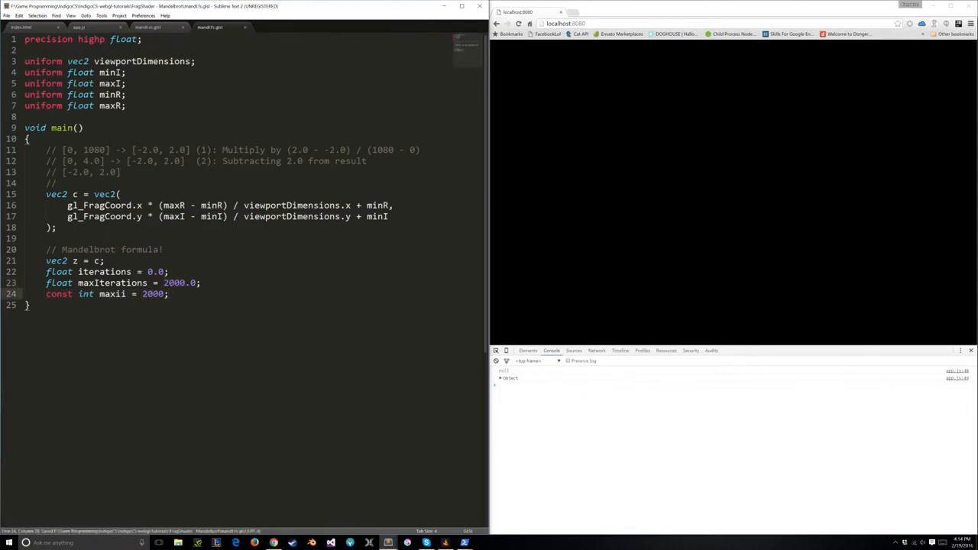
double_click(113, 293)
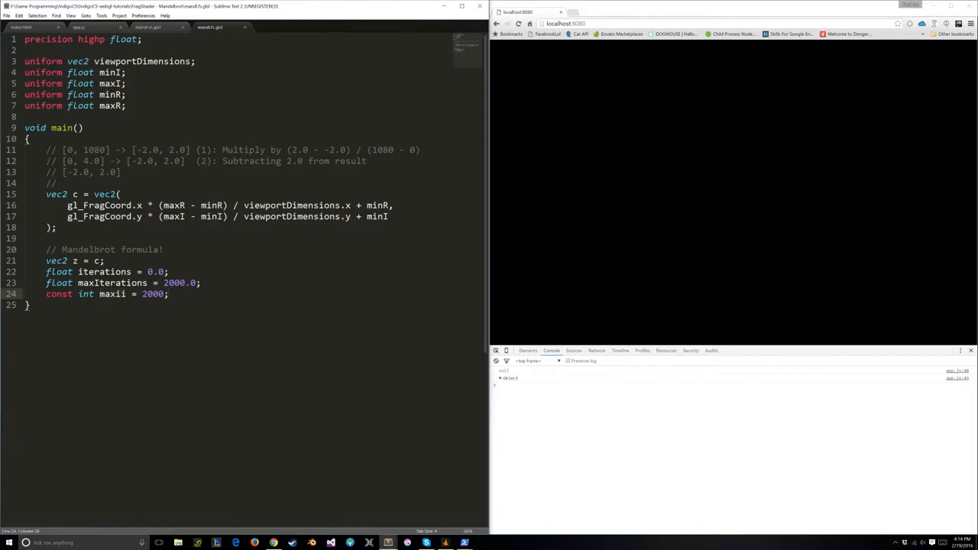
key("Enter")
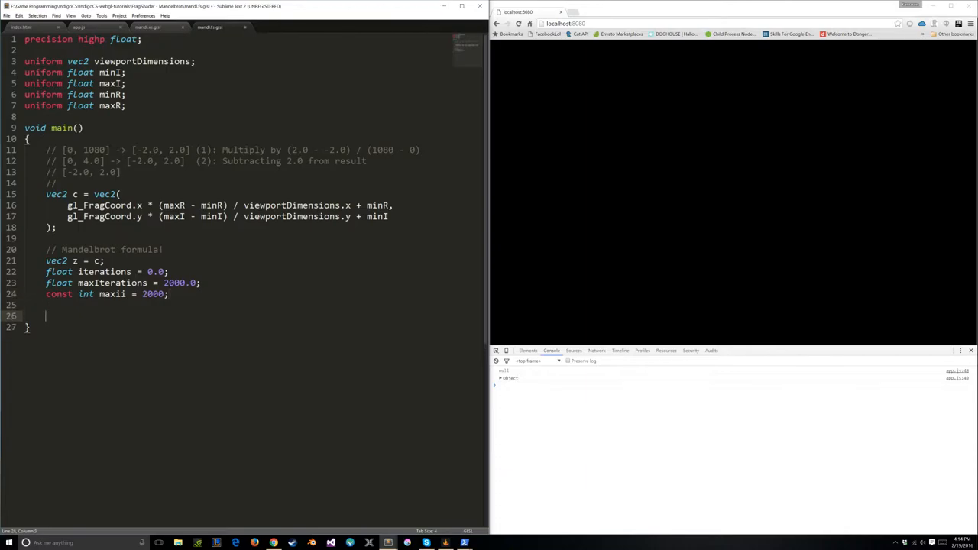
- Write an empty for (int i = 0; i < maxii; i++) loop below the constants
type("fot (int)")
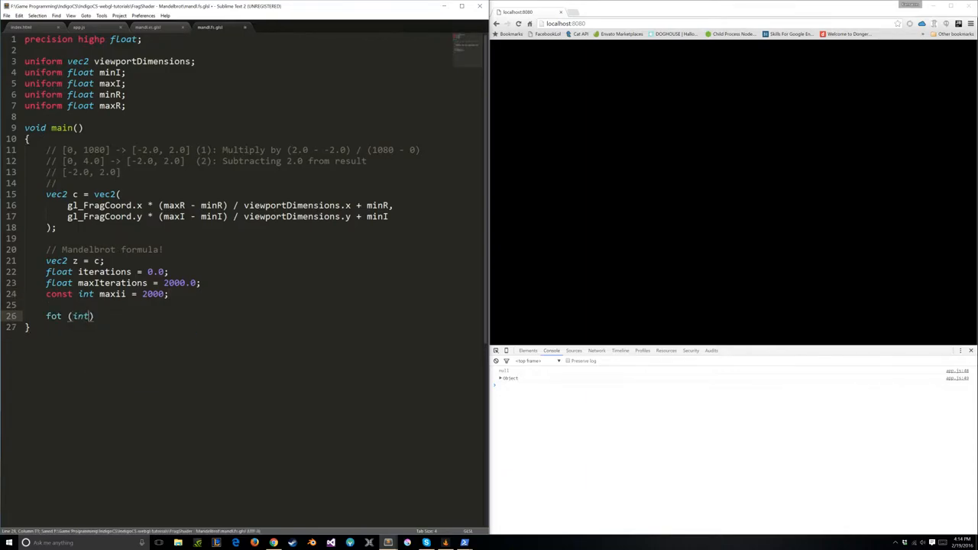
type("i = 0; i <")
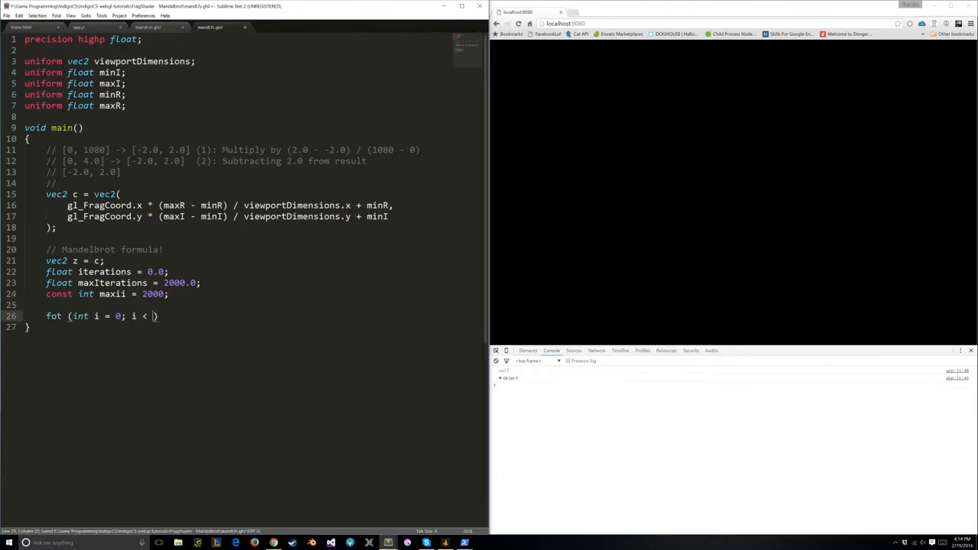
type("maxii;")
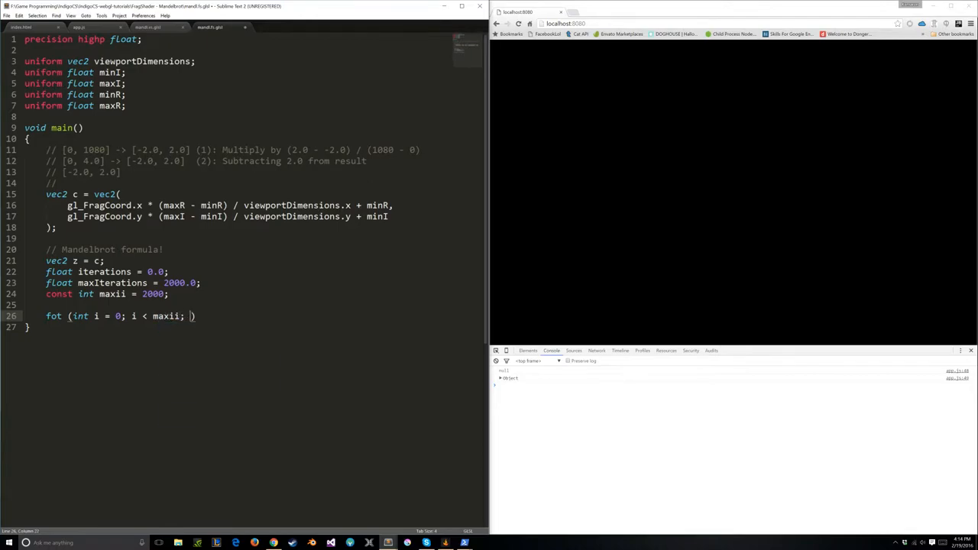
type("i++")
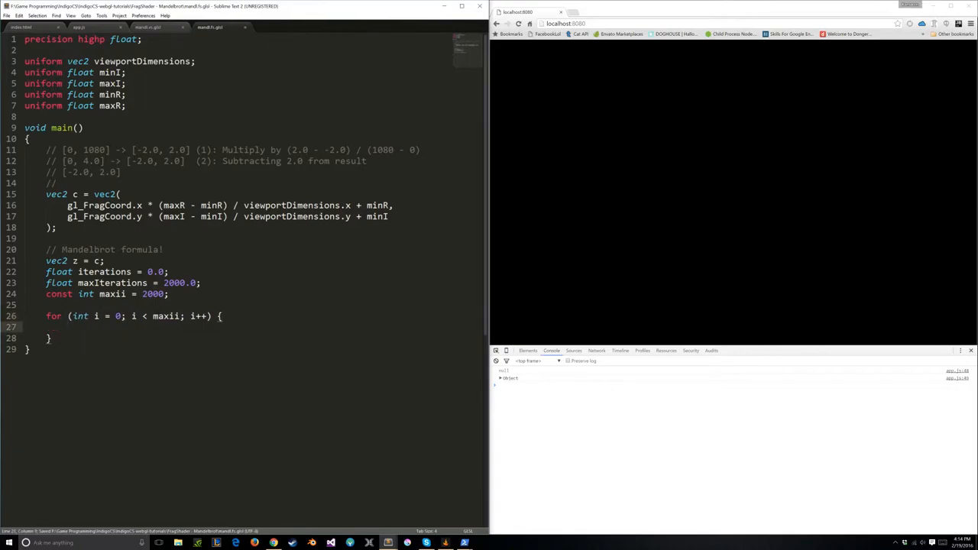
type("float t")
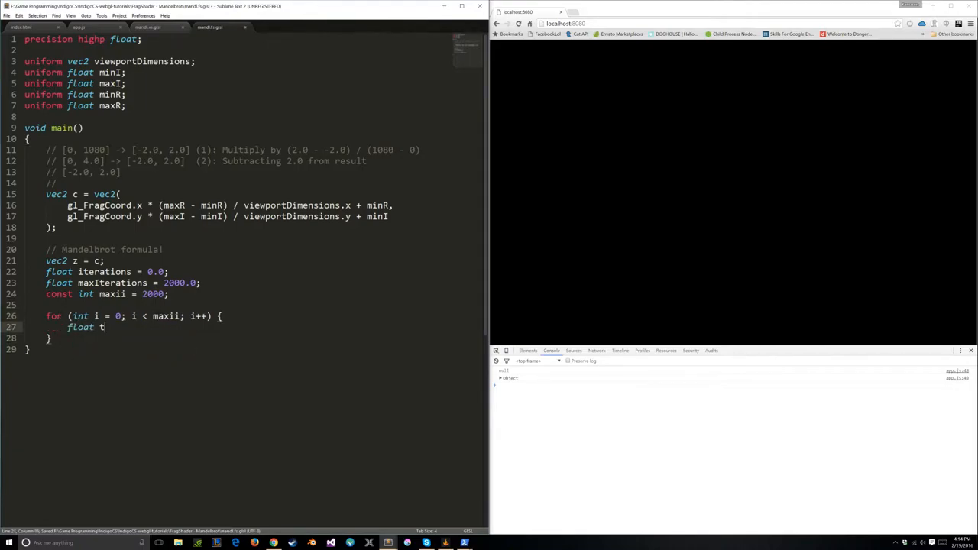
key("Backspace")
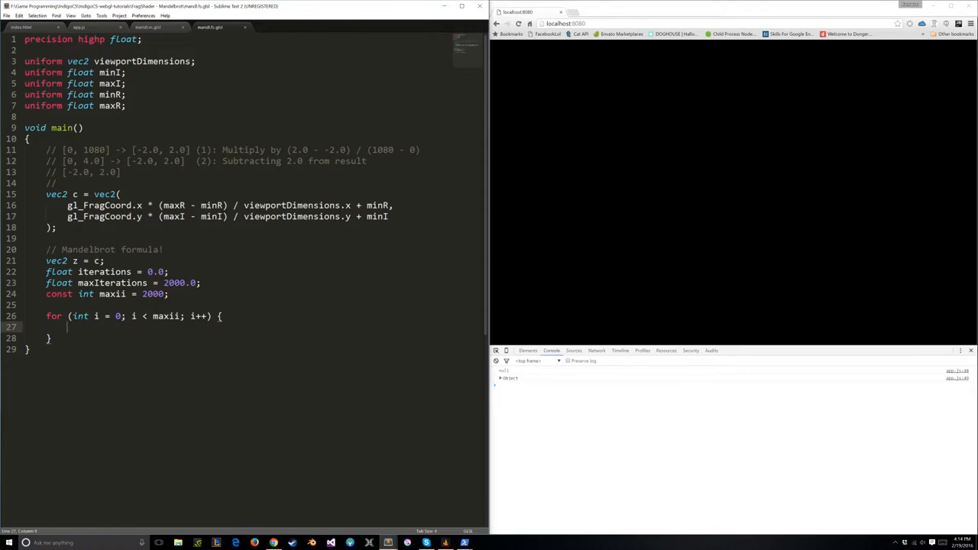
- Update z in the loop via temporary t = 2.0*z.x*z.y + c.y, new z.x, and z.y = t
type("float t")
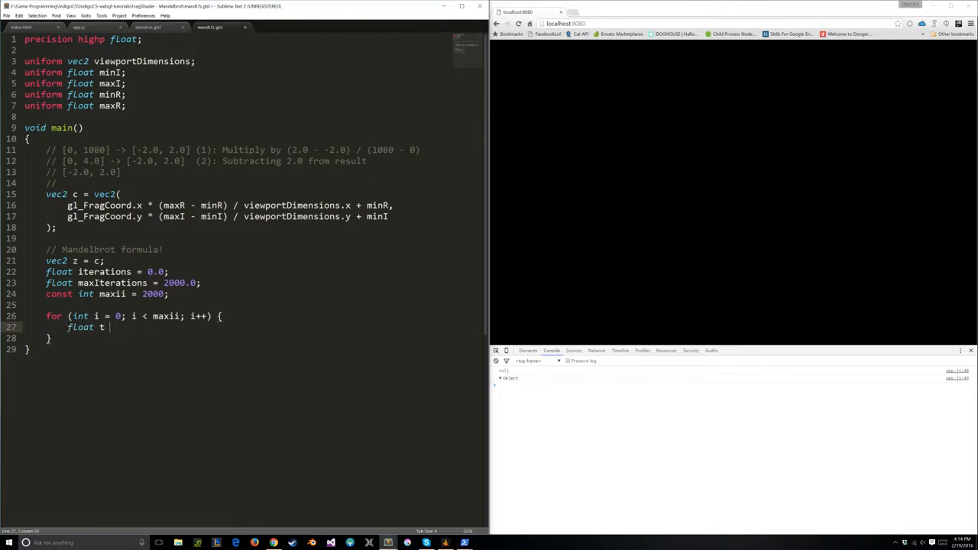
type("= 2.0")
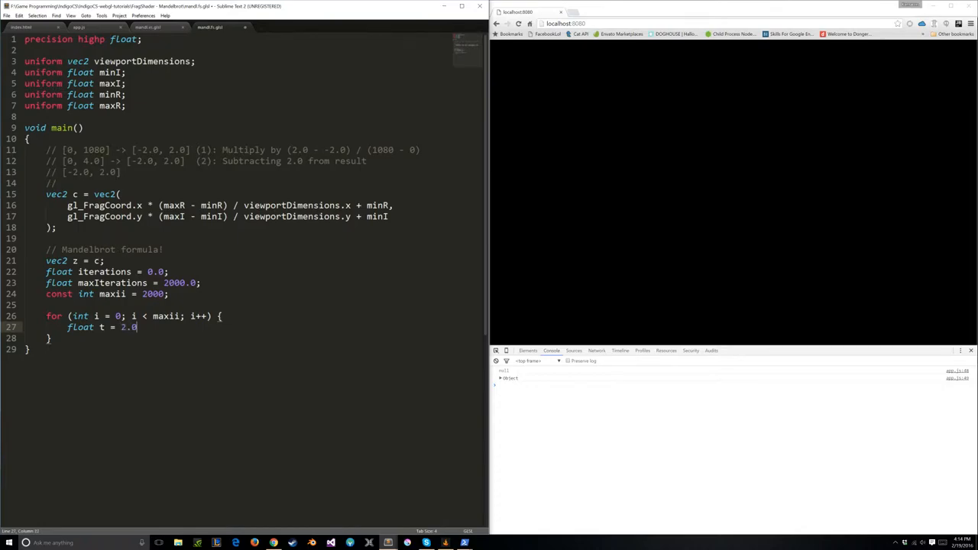
type("* z.x")
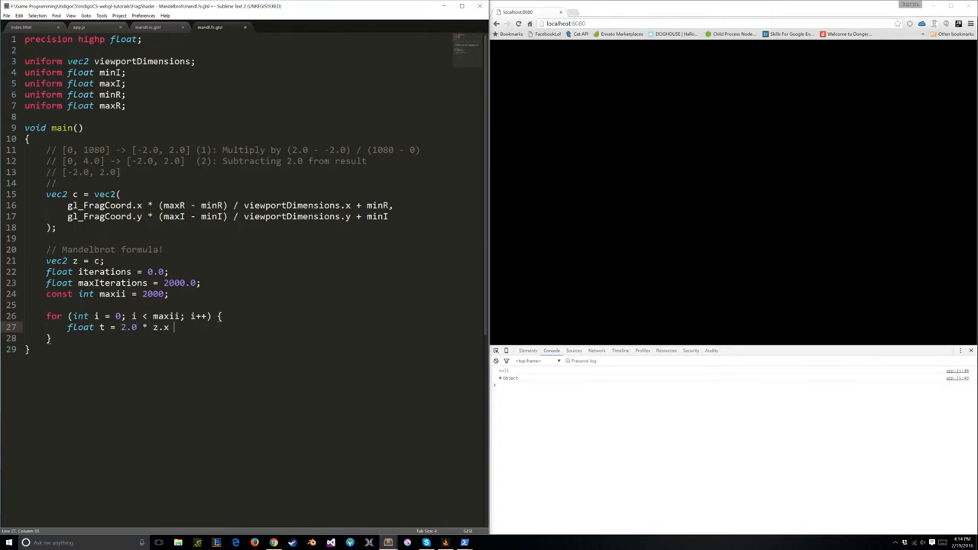
type("* z.y + c.y;")
type("z.x")
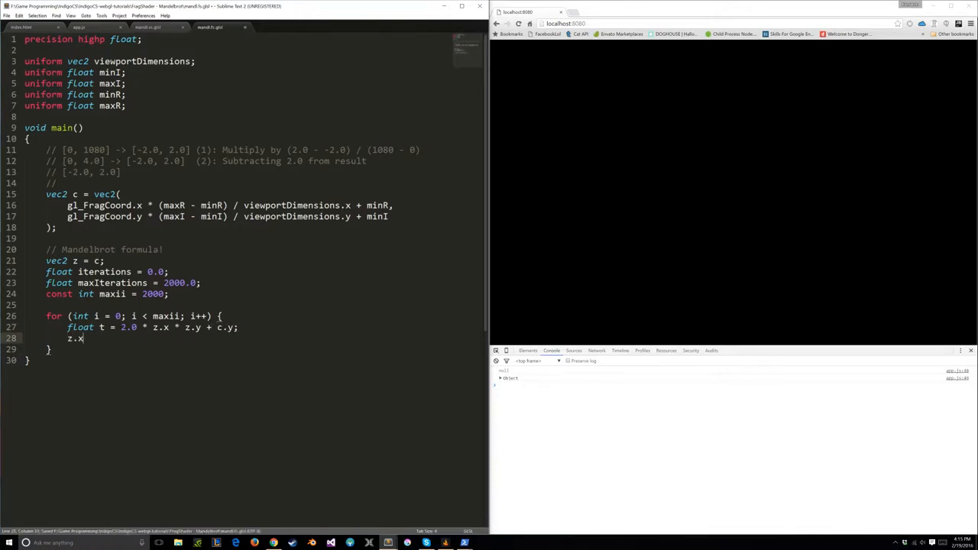
type("= a.x * z.x - z.y *")
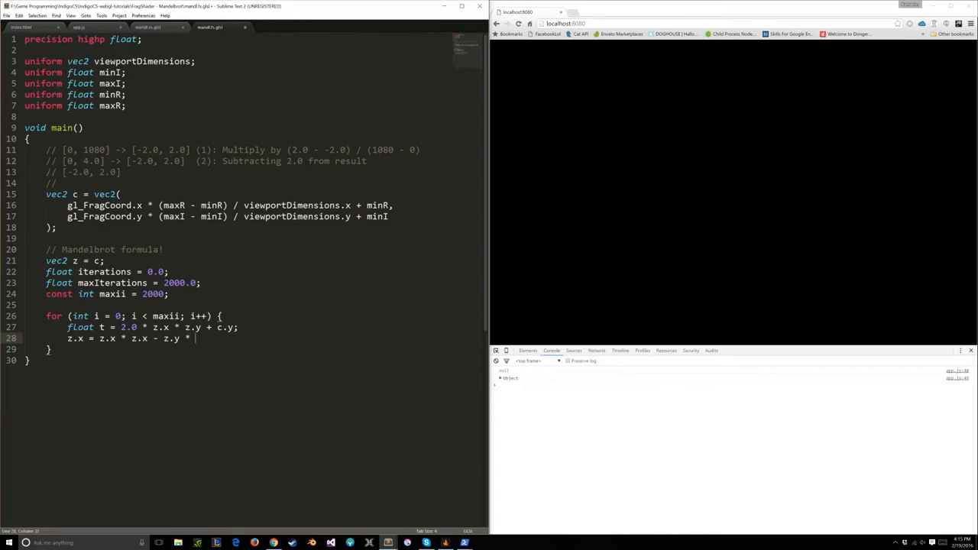
type("z.y + c.x;")
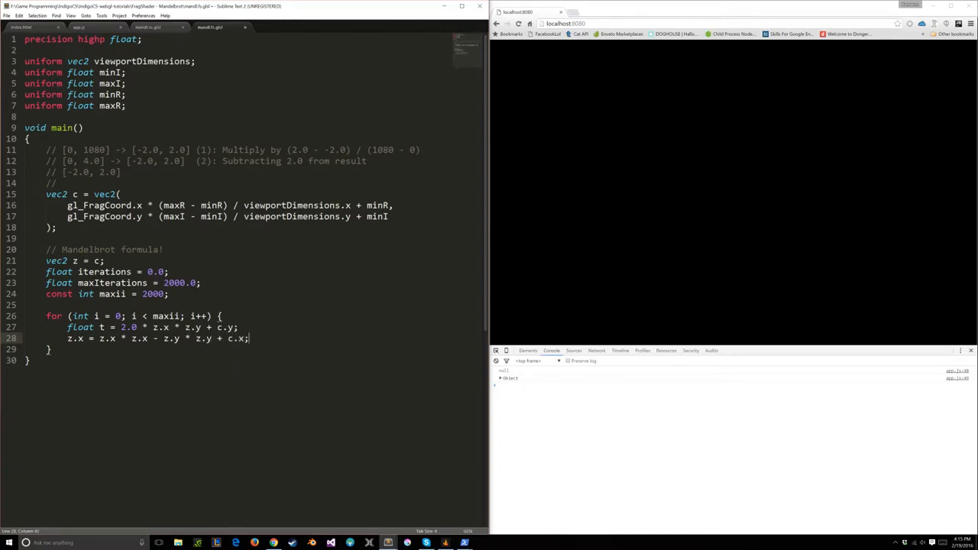
type("z.y = t;")
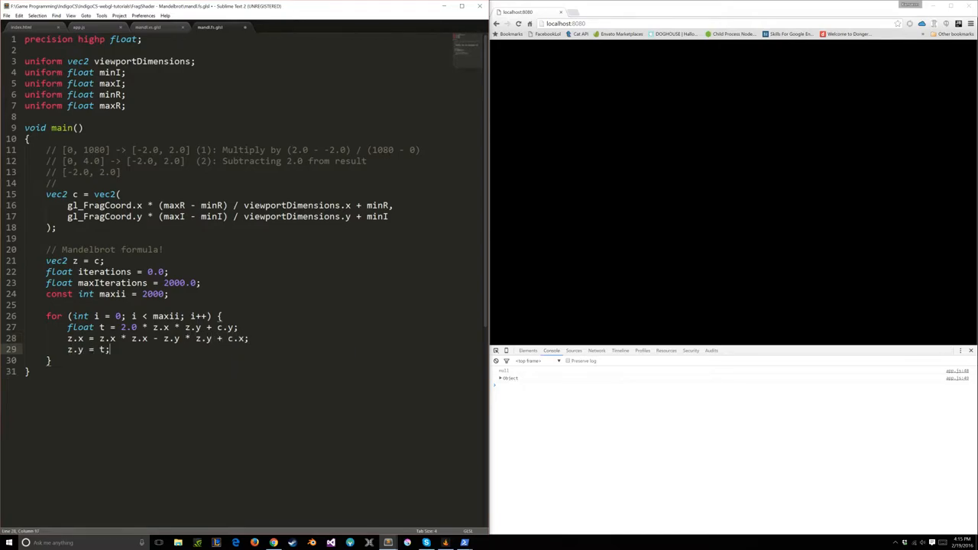
- Break out of the loop when z.x*z.x + z.y*z.y exceeds 4.0
type("if (z)")
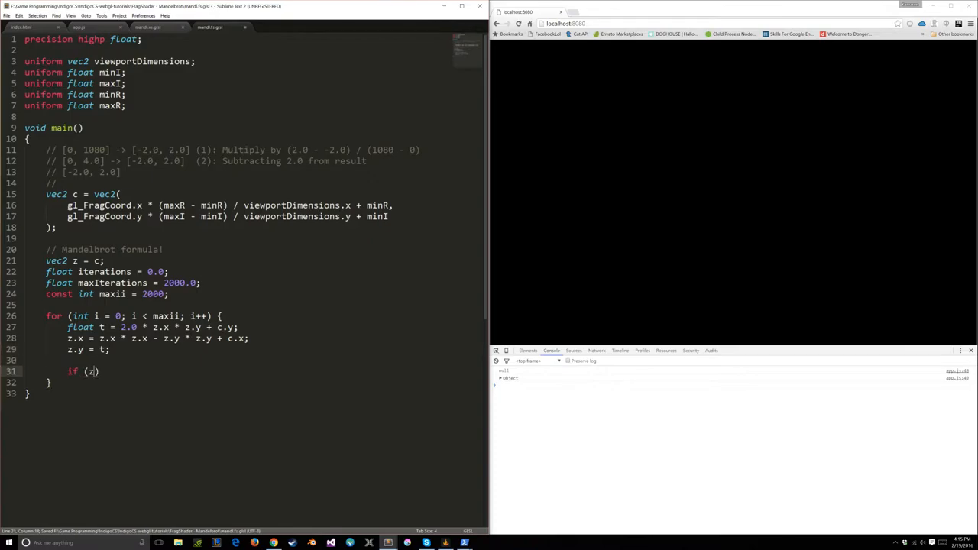
type(".x * z.x")
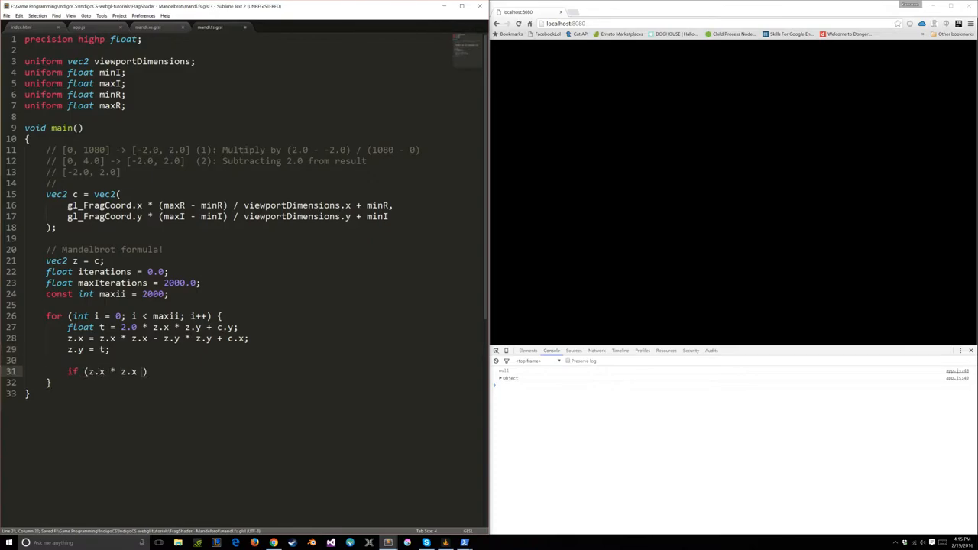
type("+ z.y * z.y")
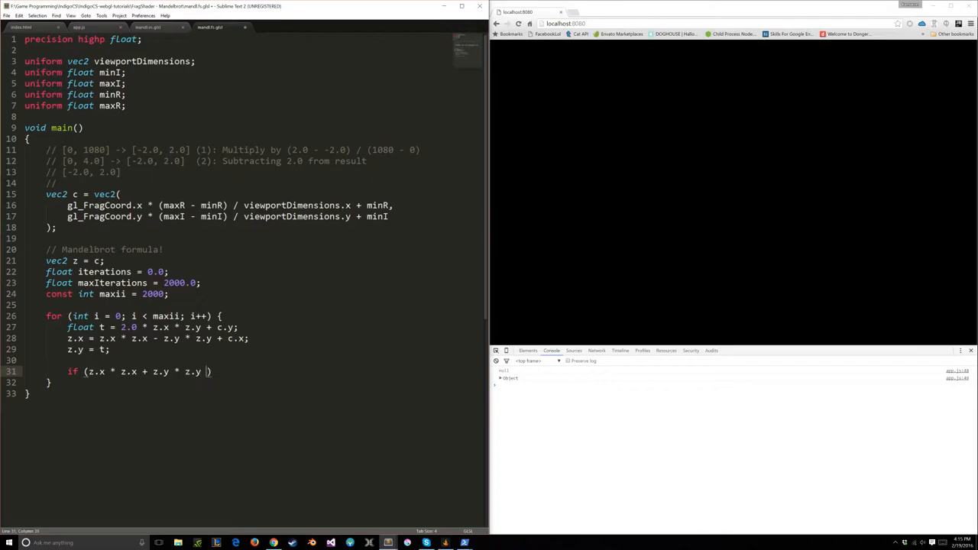
type(">")
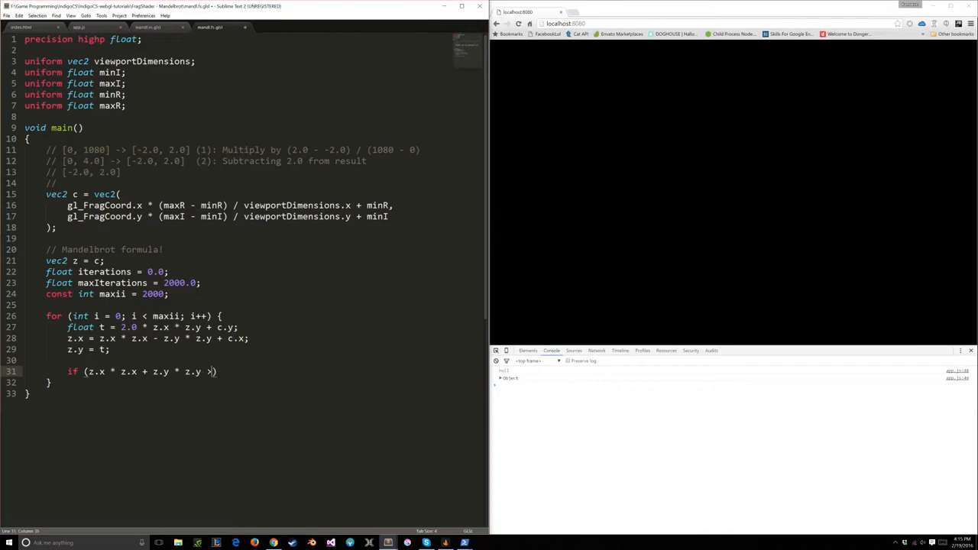
type("4.0) {")
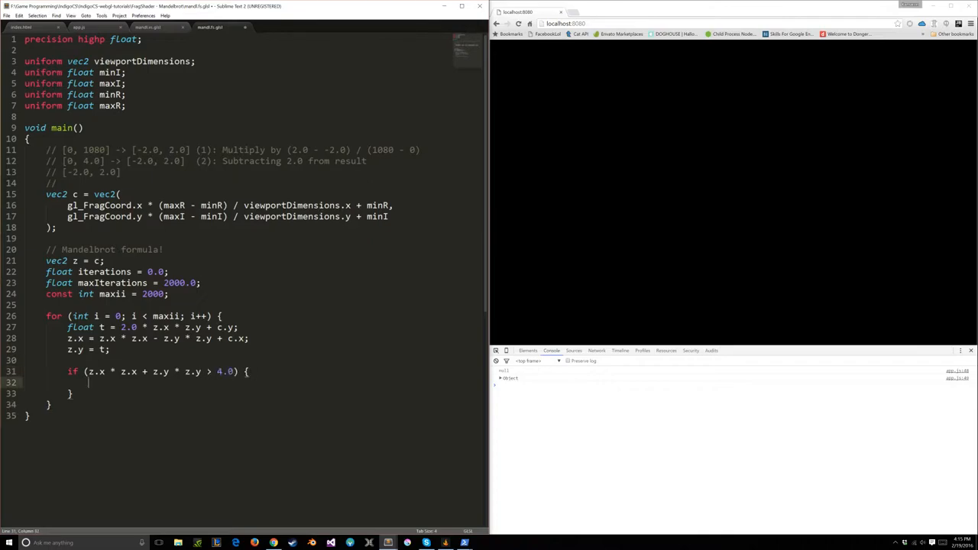
key("ctrl+s")
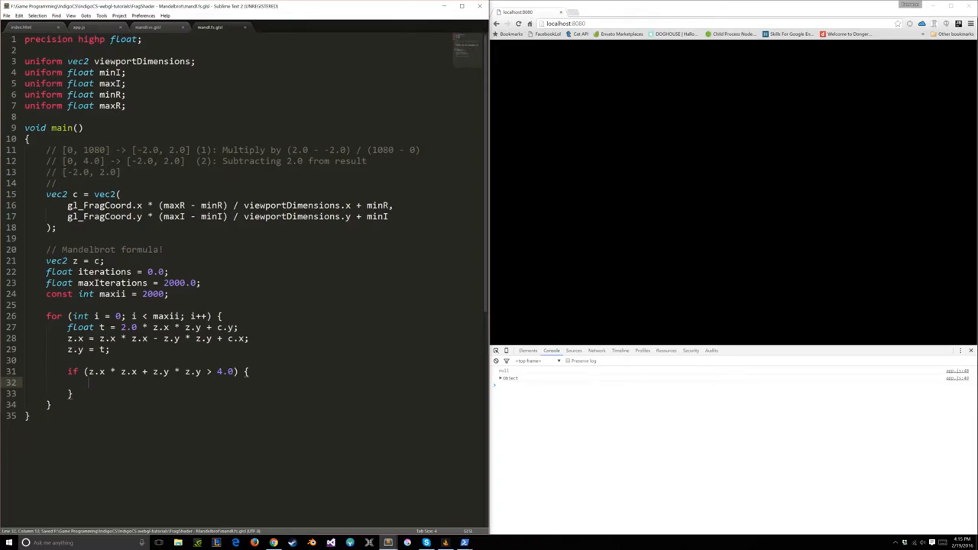
type("break;")
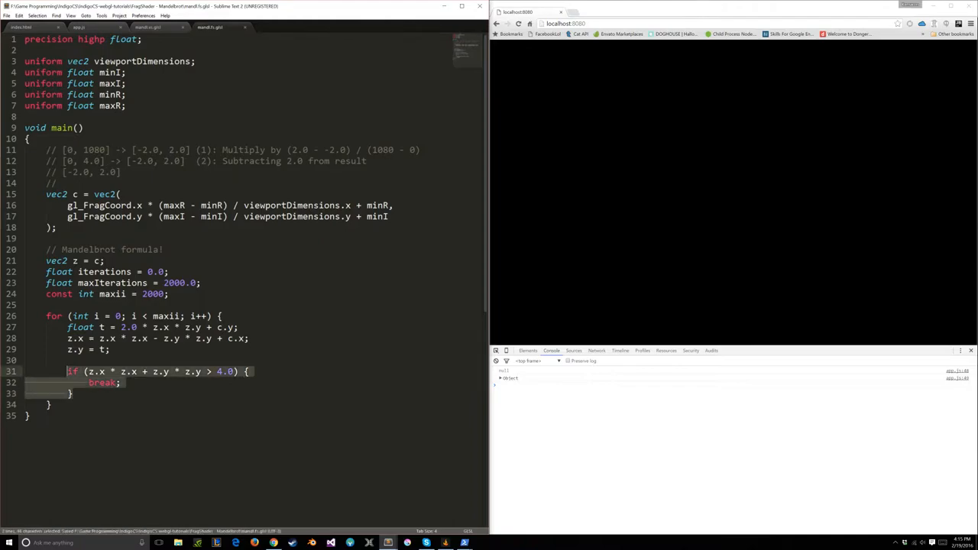
key("Enter")
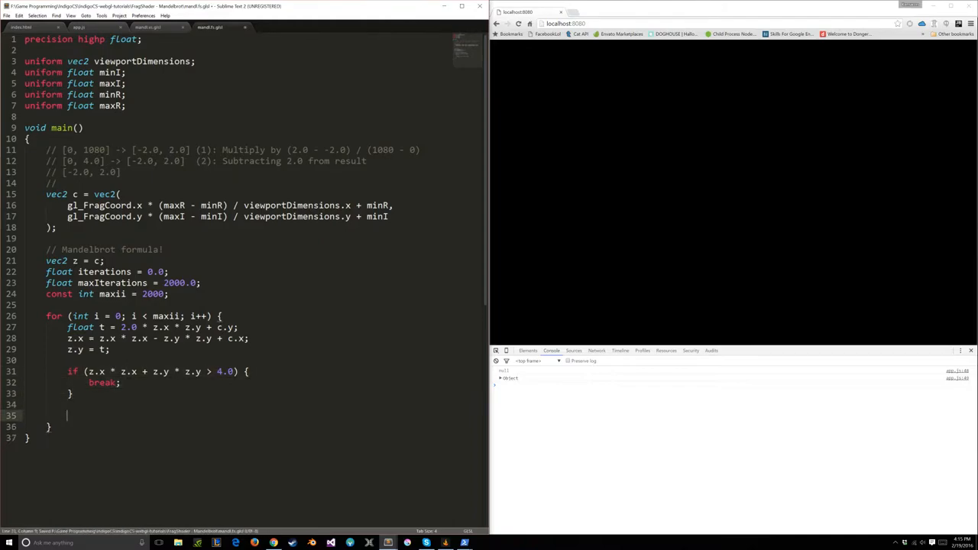
- Increment nits each pass and start an if (nits >= maxIterations) check after the loop
type("nits += 1.0;")
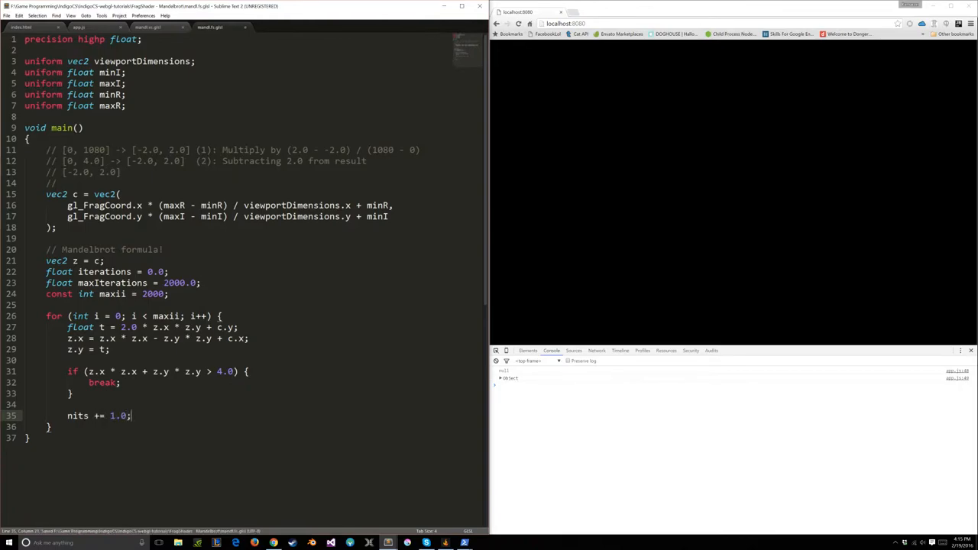
type("gl")
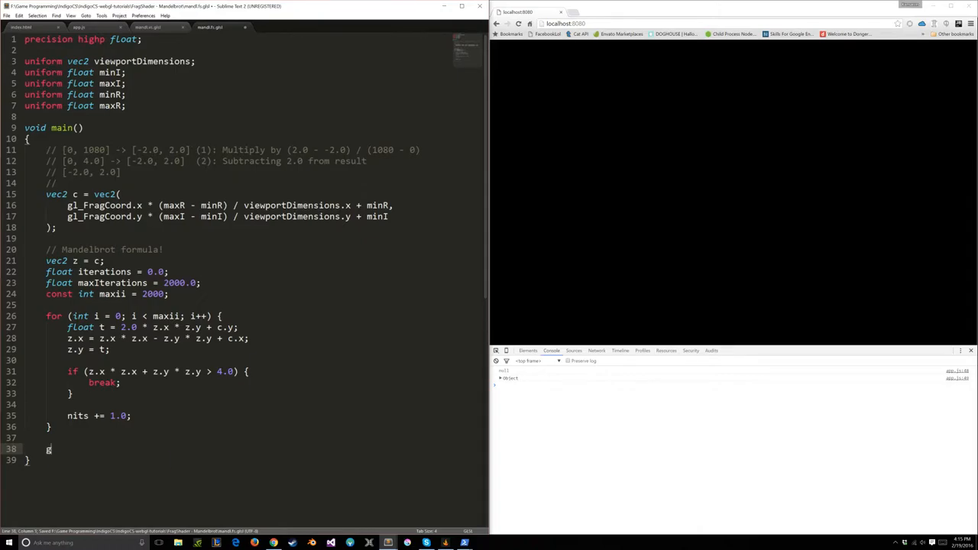
type("l_Fragmentg")
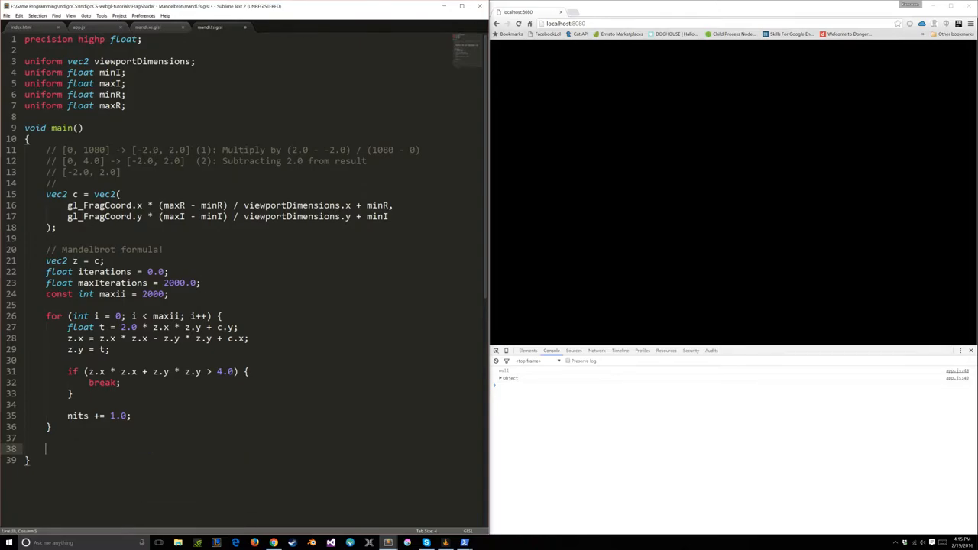
type("if (ni")
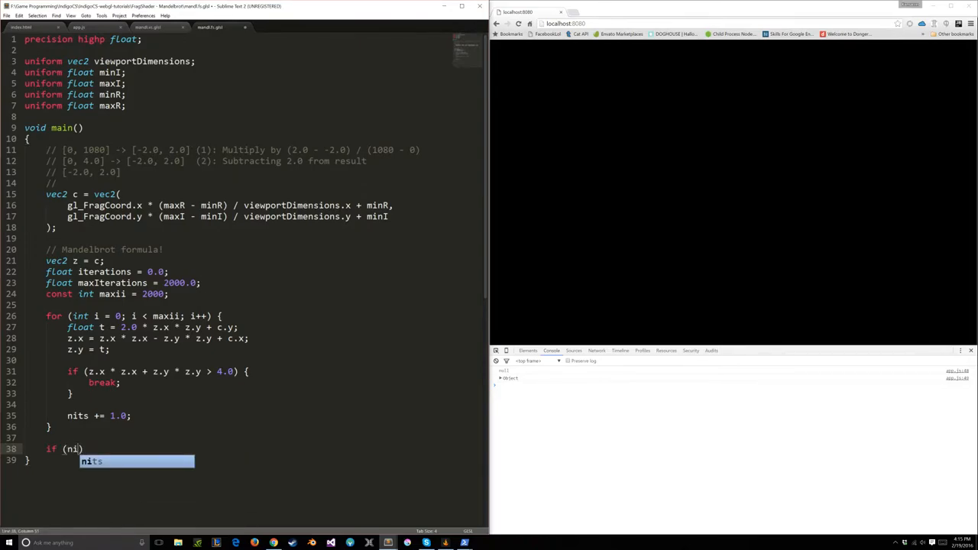
type("ts >= maxIterations")
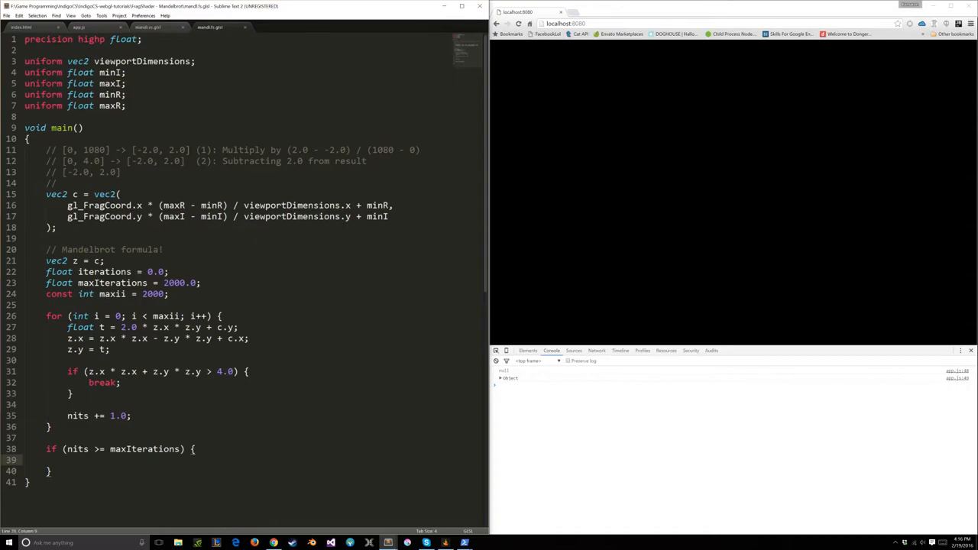
- Discard points at the iteration limit, else set gl_FragColor to vec4(0.0, 0.0, 1.0, 1.0)
type("discard;")
type("g")
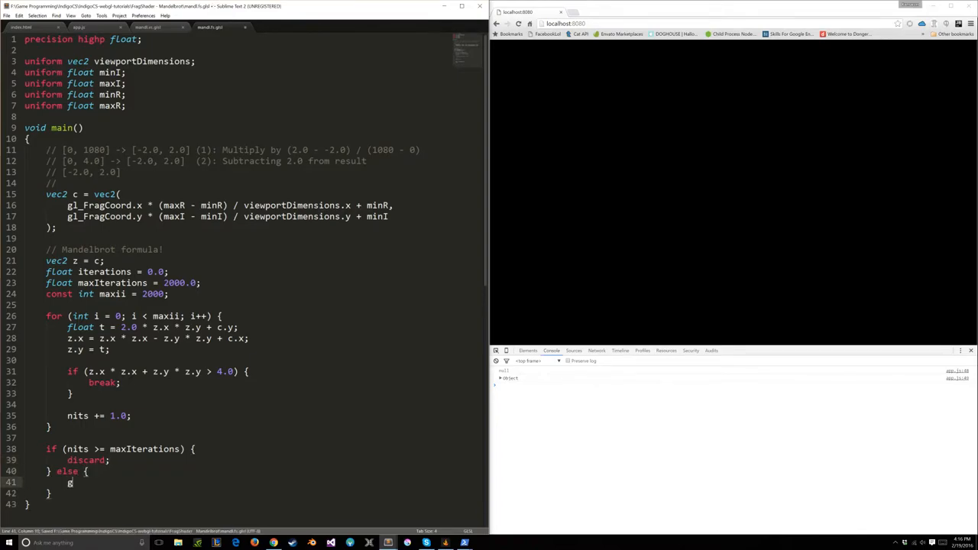
type("l_FragCoord")
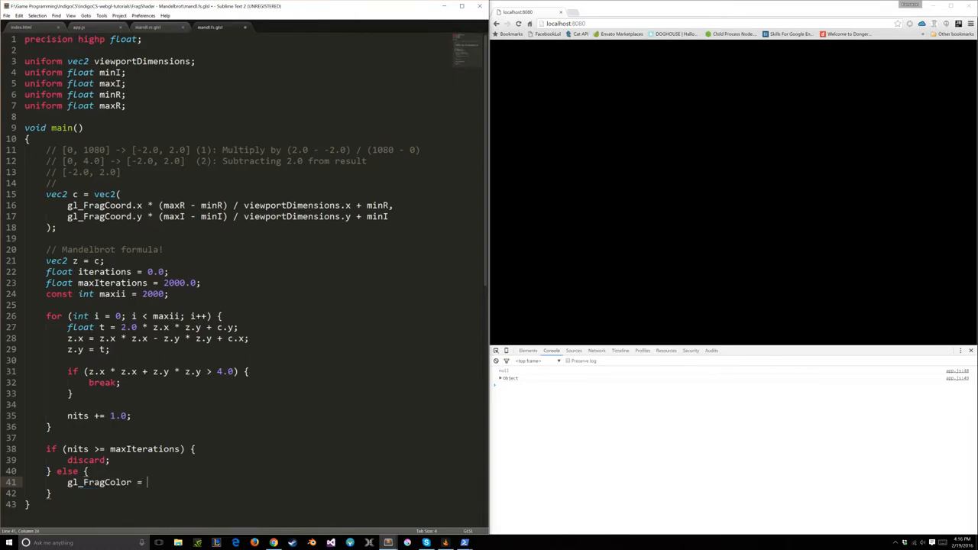
type("vec4(0.0, 0")
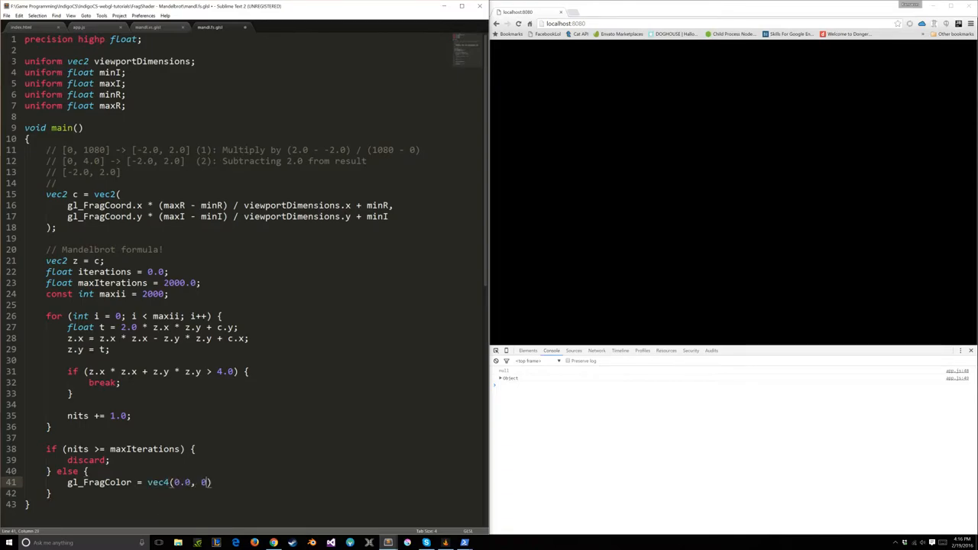
type("0.0, 1.0, 1.0")
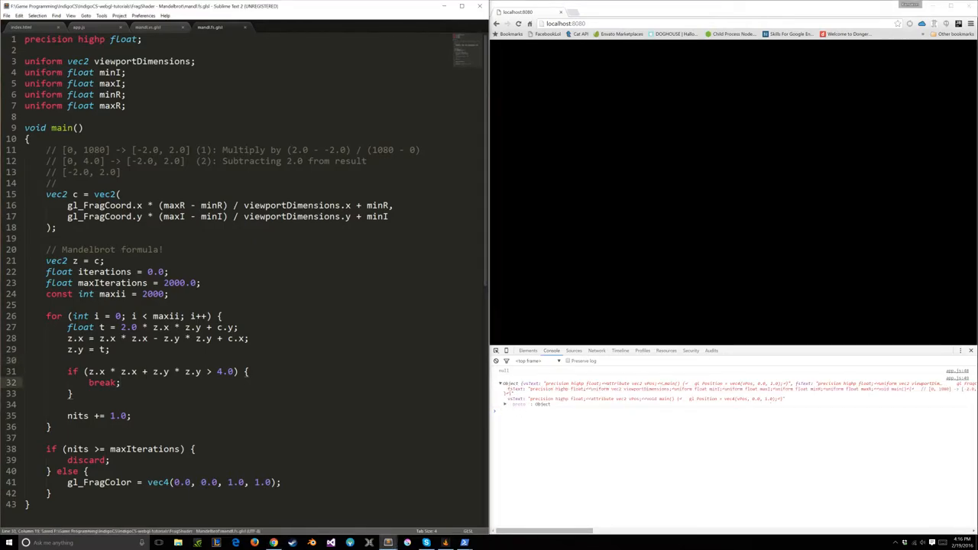
- Review the finished fragment shader, then switch to the demo's app.js file
scroll("down", 3)
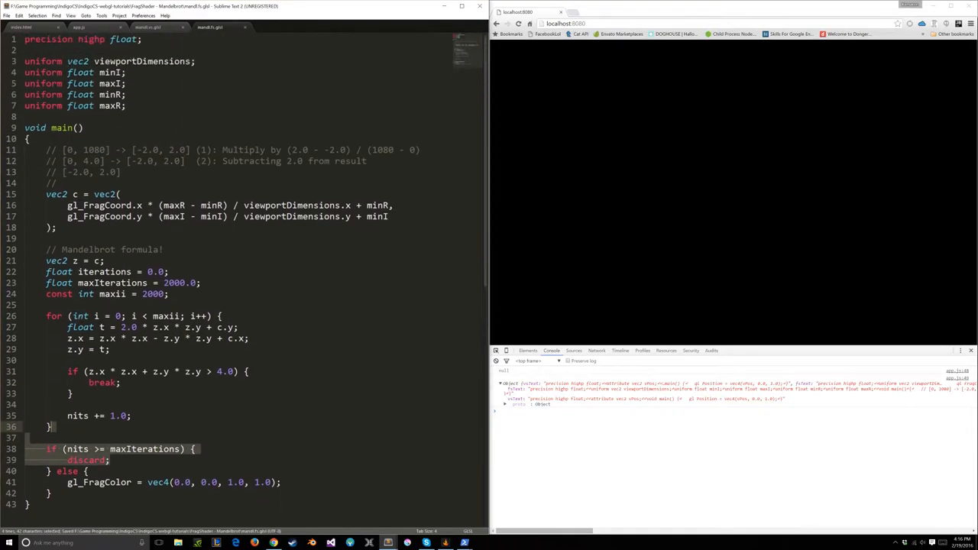
scroll("down", 3)
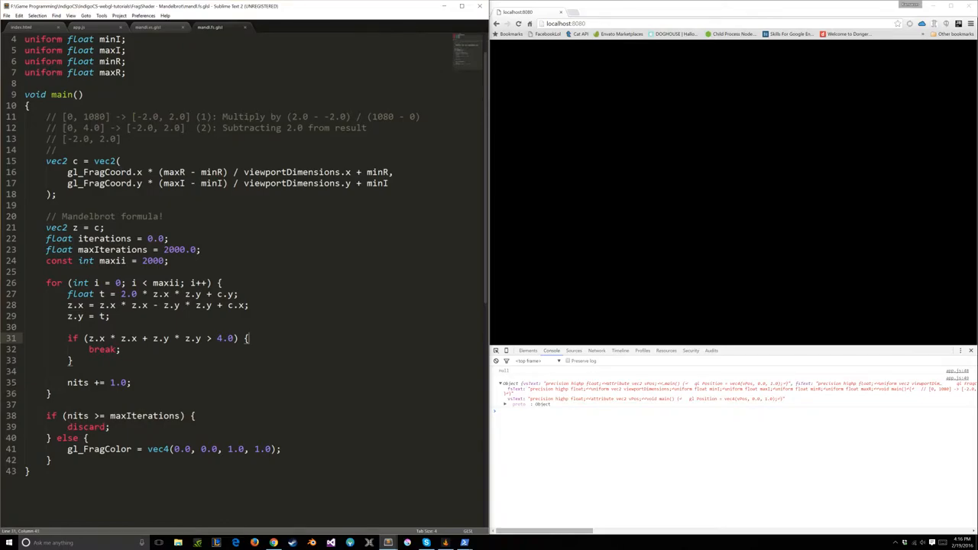
left_click_drag(46, 281, 52, 394)
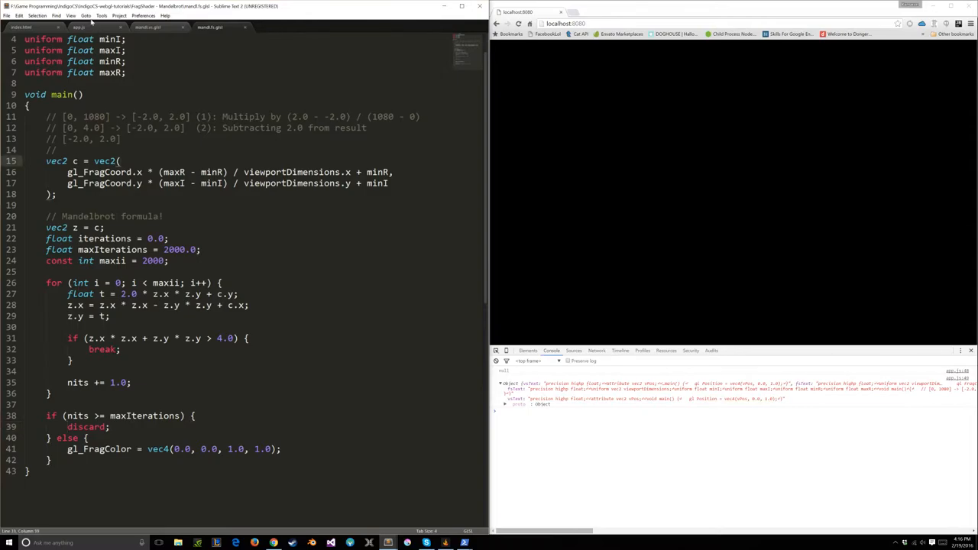
left_click(68, 27)
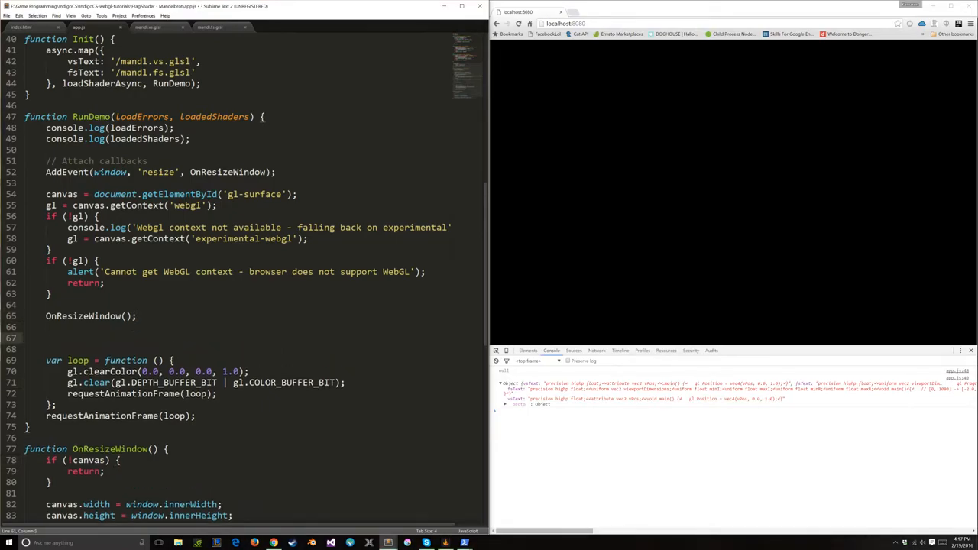
- Add a '// Create shader program' comment in RunDemo
type("// Create W")
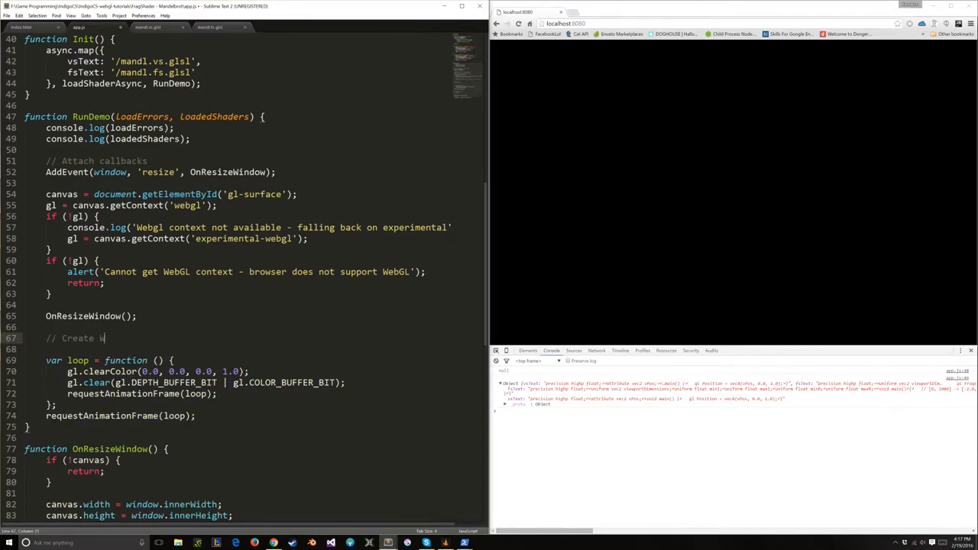
key("BackSpace")
type("shader program,")
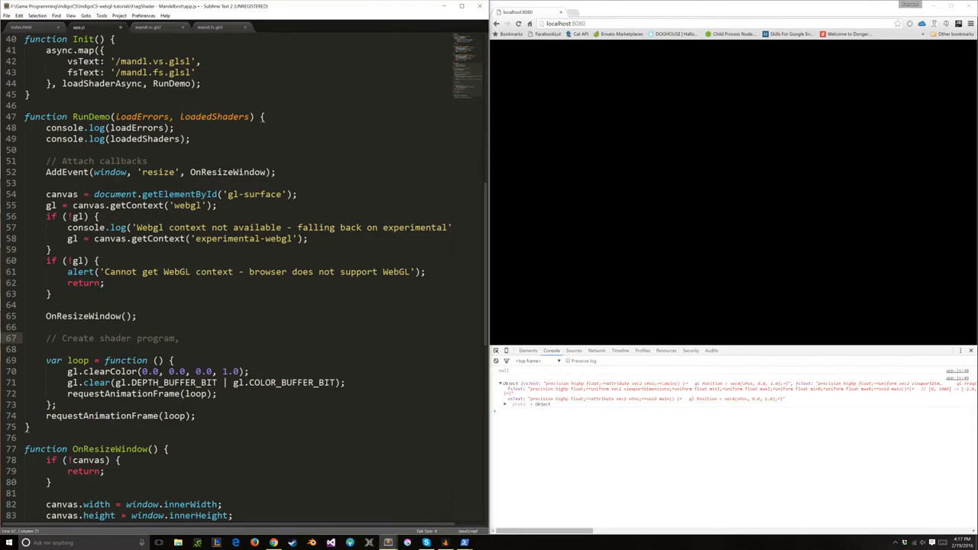
type("cre")
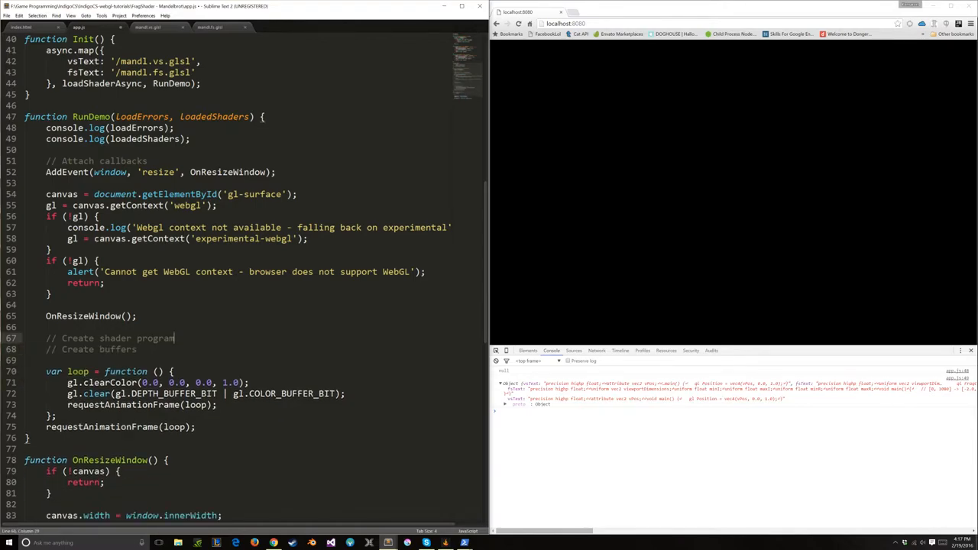
key("Enter")
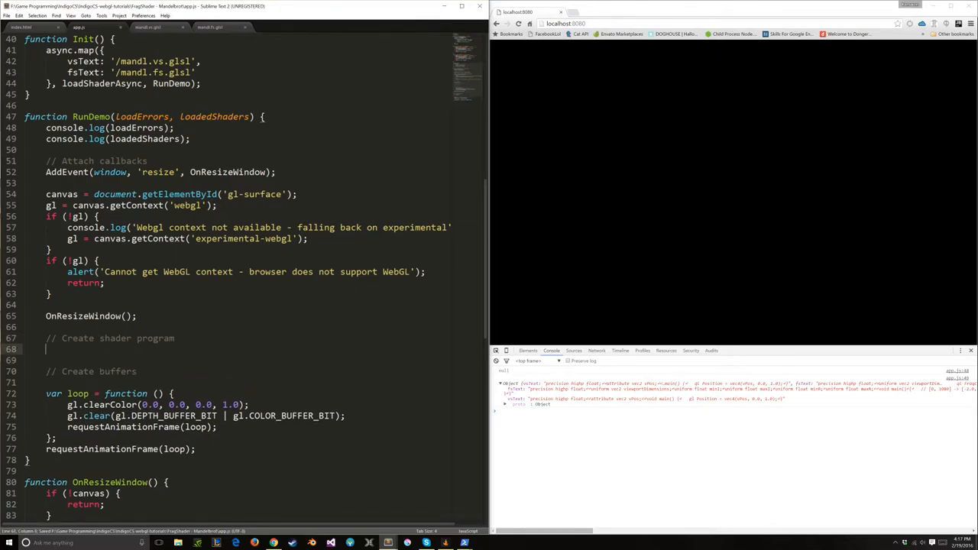
- Create vs with gl.createShader(gl.VERTEX_SHADER) and begin gl.shaderSource from loadedShaders
type("var")
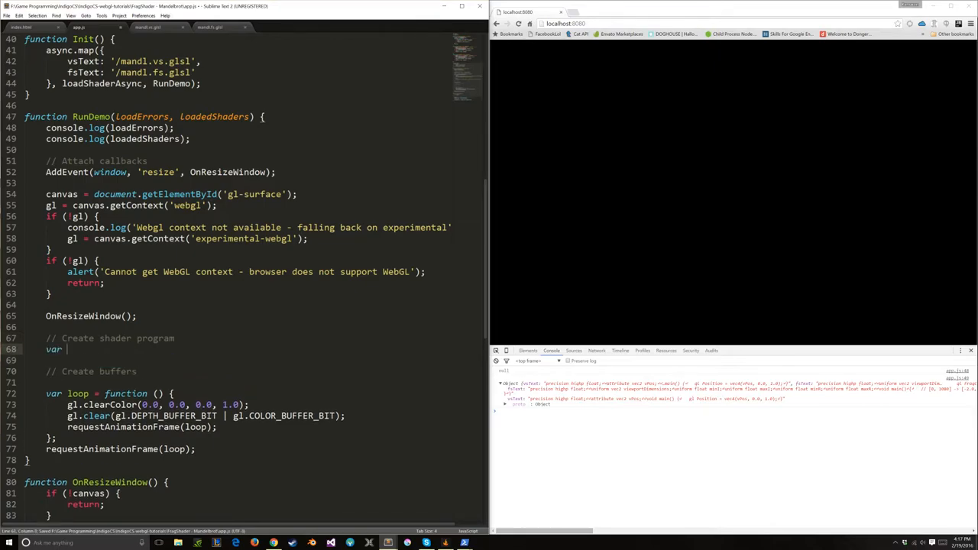
type("vs = gl.")
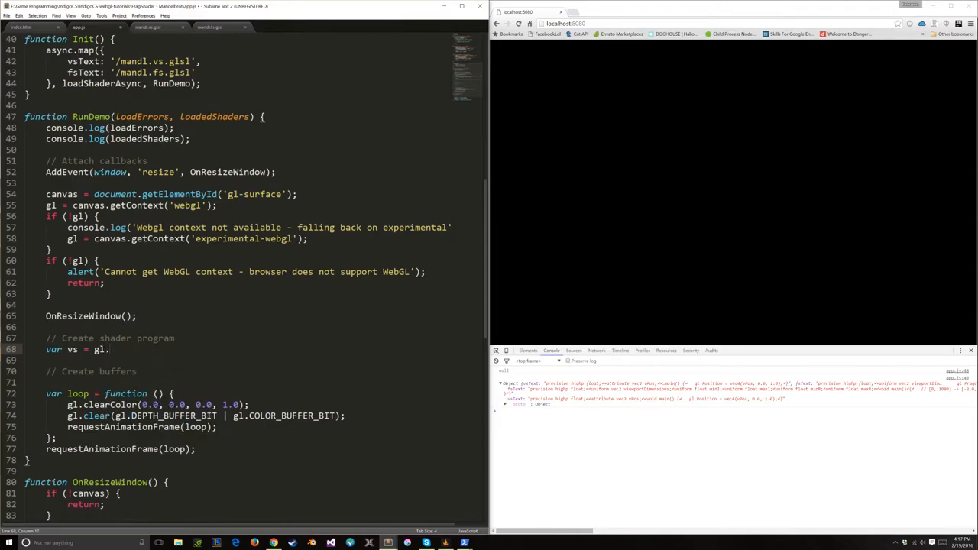
type("cre")
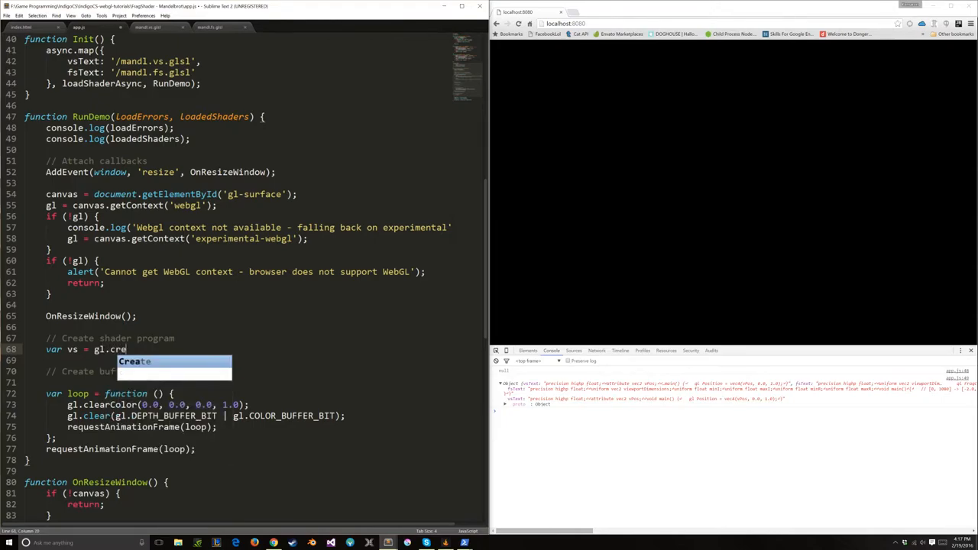
type("ateShader(gl.VERTEX_SHADER);")
left_click(175, 360)
type("gl.shaderSource(vs, ")
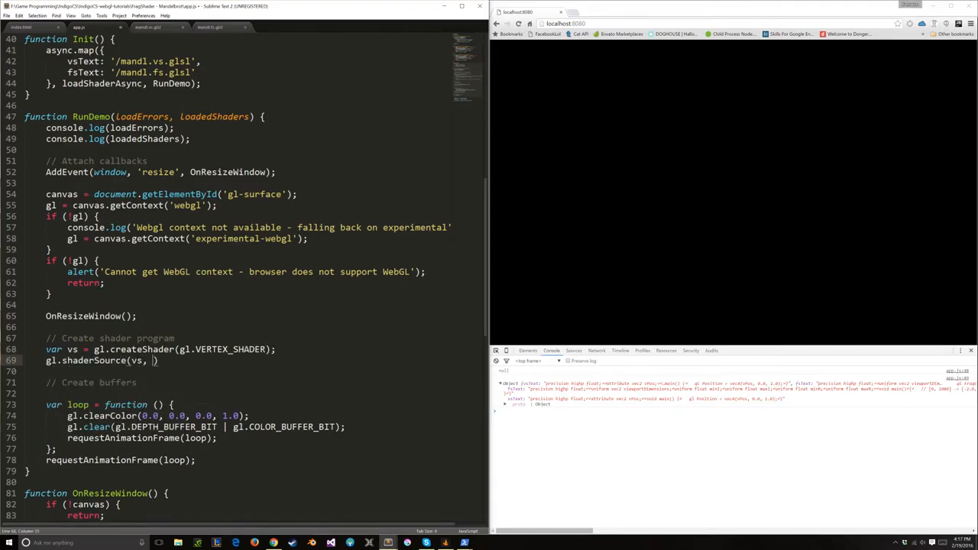
type("loadedShaders.vsText")
left_click(240, 371)
type("gl.comp")
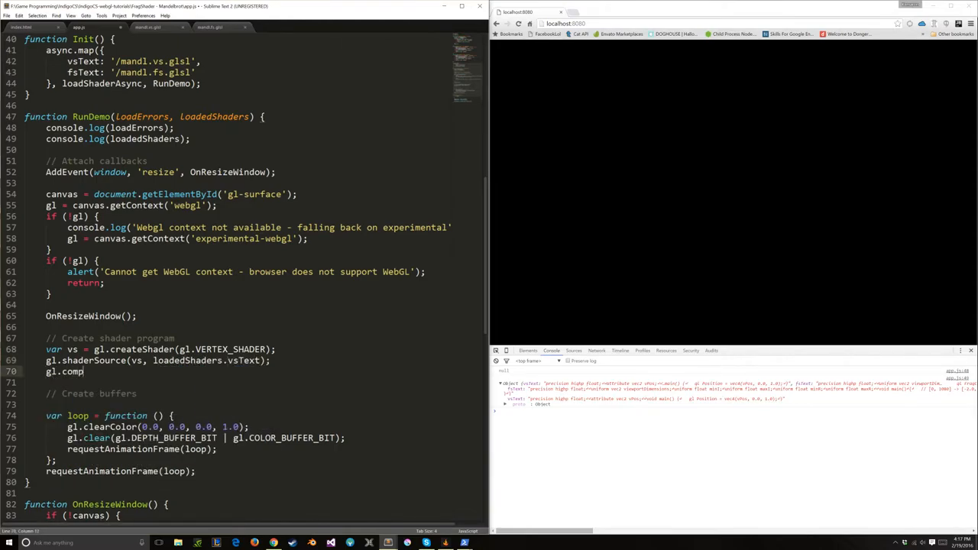
- Compile vs and check gl.getShaderParameter(vs, gl.COMPILE_STATUS)
type("ileShader(vs);")
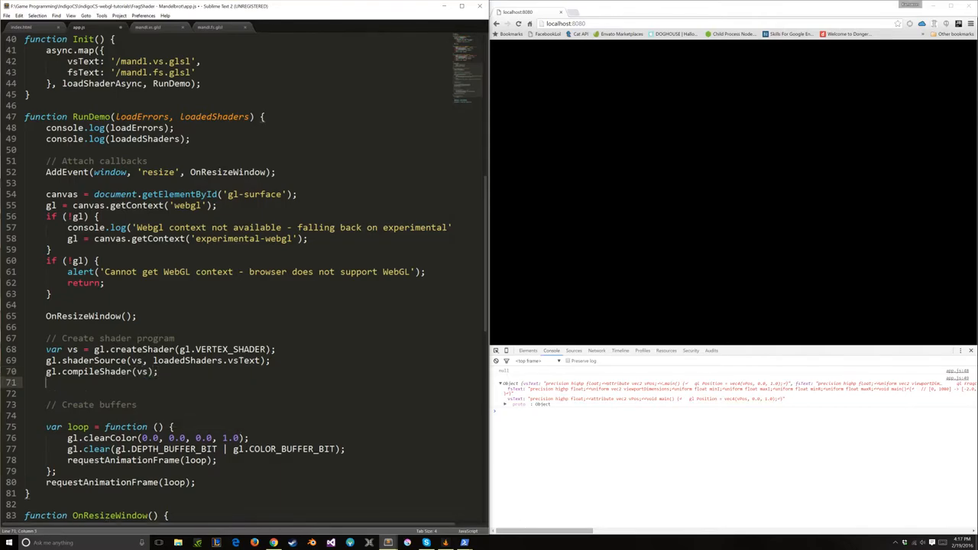
type("if (!)")
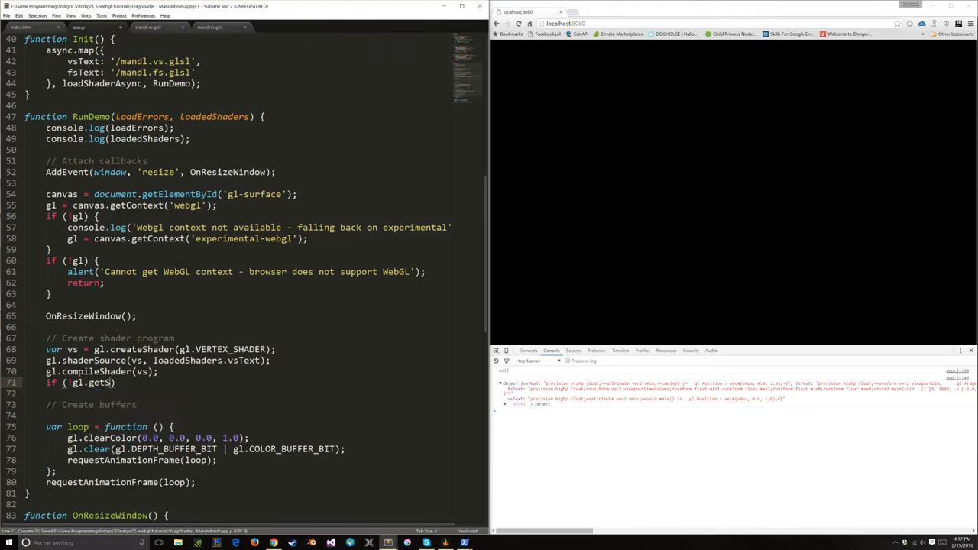
type("haderParameter(vs,")
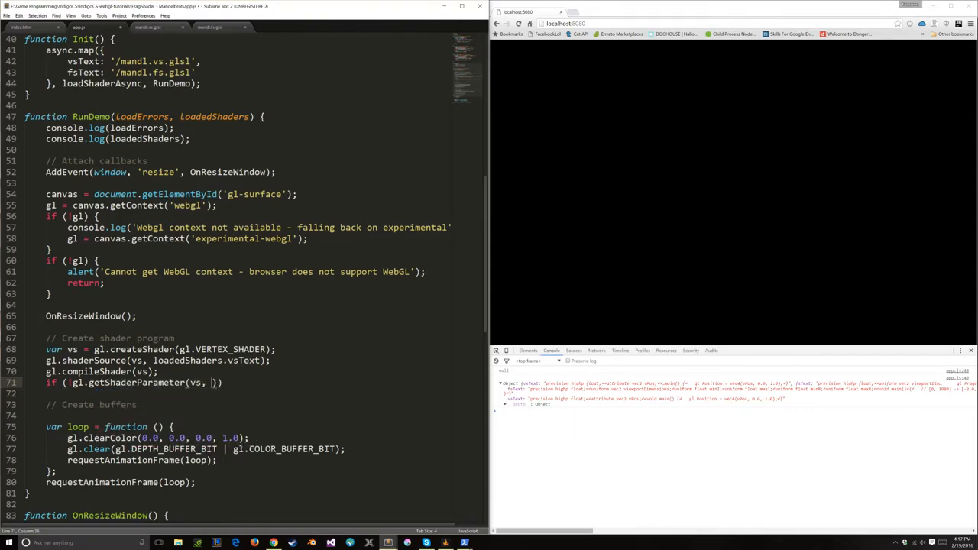
type("gl.COMPILES")
left_click(240, 393)
type("console.")
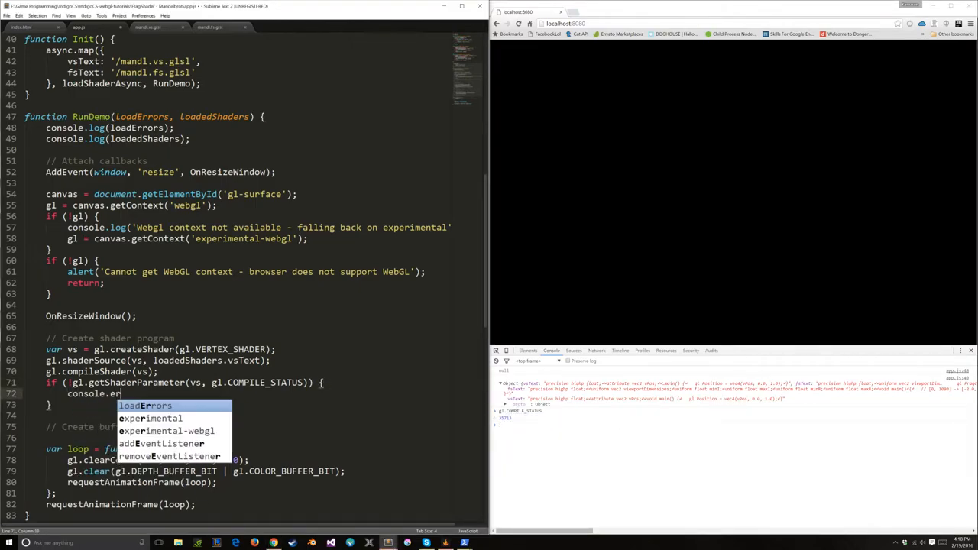
- Log a 'Could not compile vertex shader' console.error with gl.getShaderInfoLog(vs)
type("error('Could not ')")
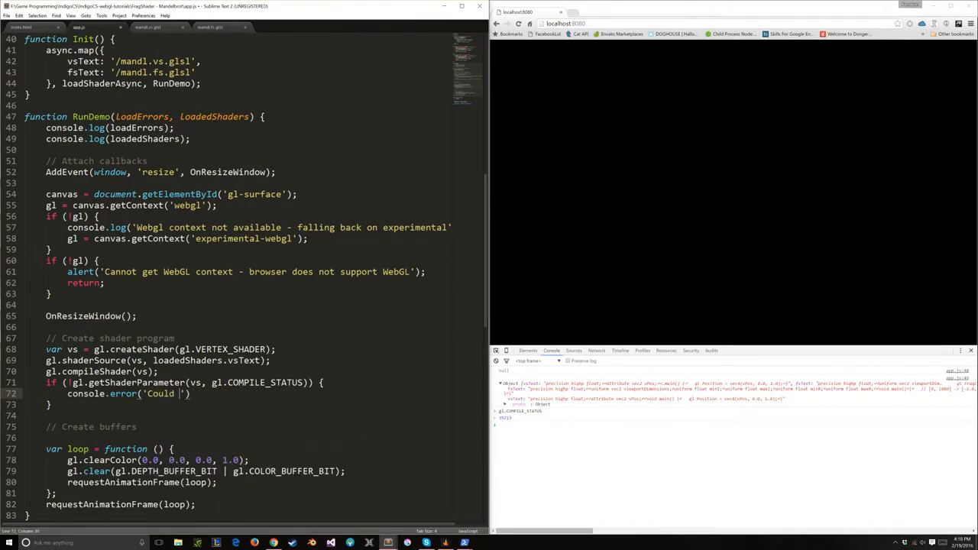
type("Vertex shader compile")
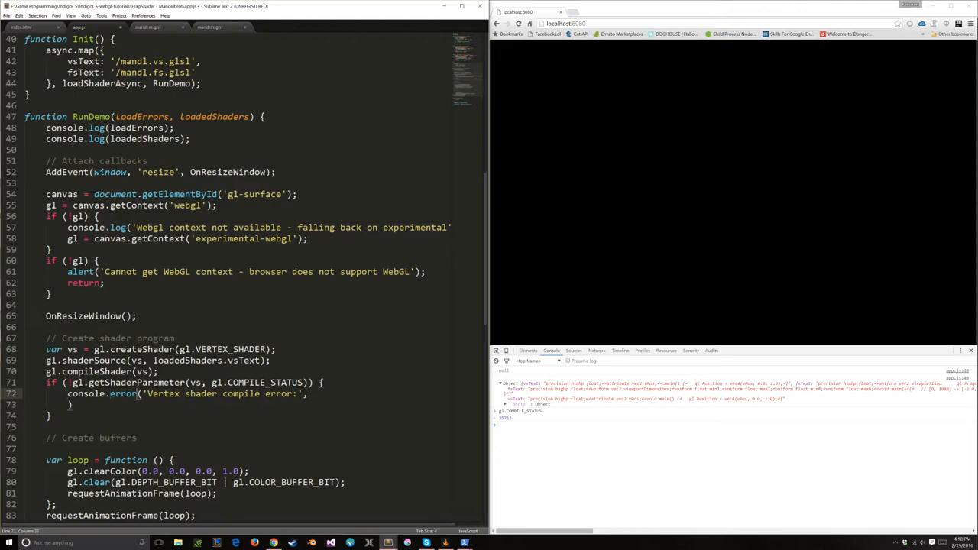
key("enter")
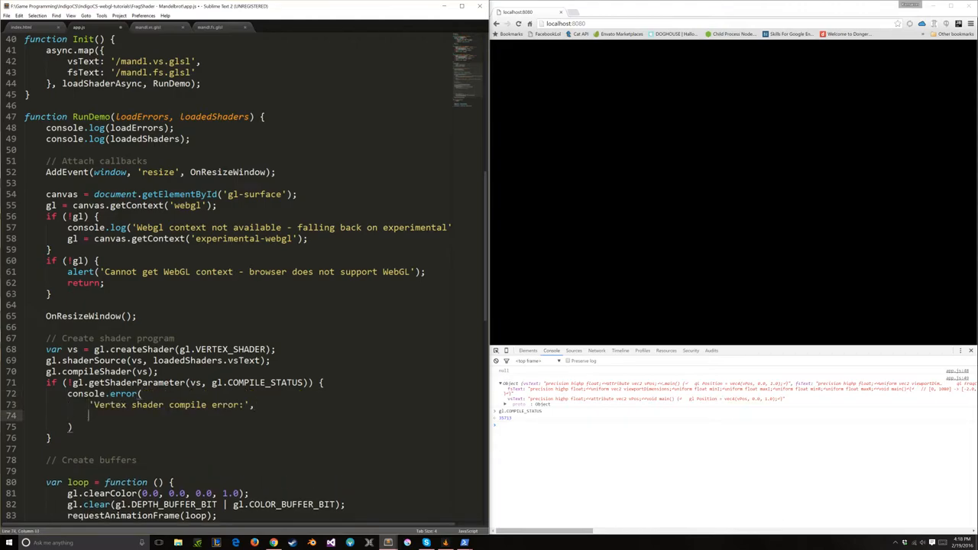
type("gl.")
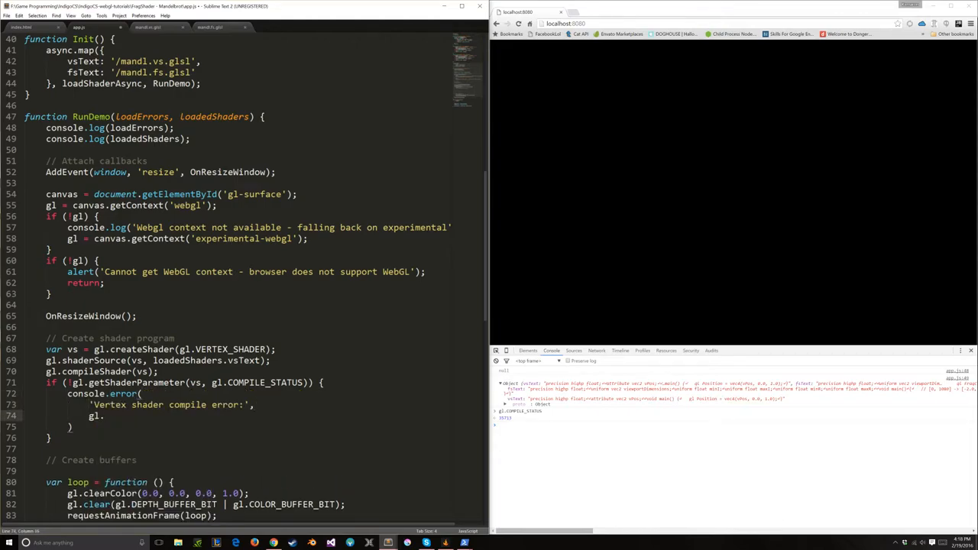
type("getShaderInfoLog(vs")
left_click(247, 427)
type(";")
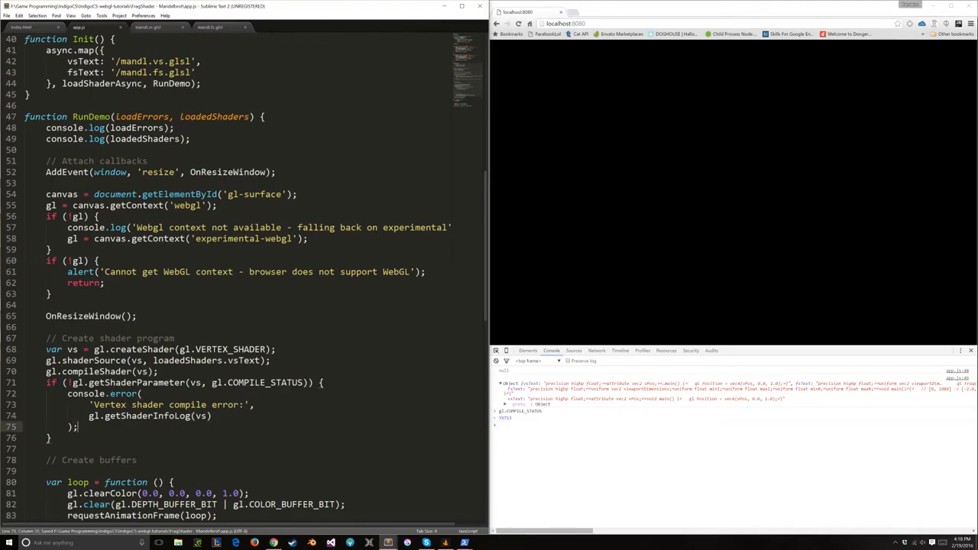
- Create fs as a FRAGMENT_SHADER, set its source from loadedShaders.fsText, and compile it
type("var fs =")
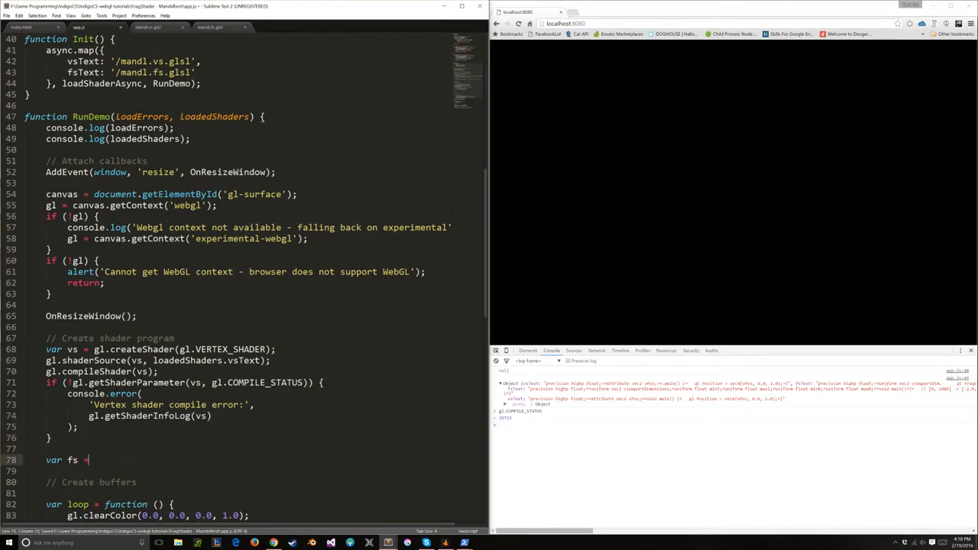
type("gl.createShader(gl.FRAGMENT_SHADER);")
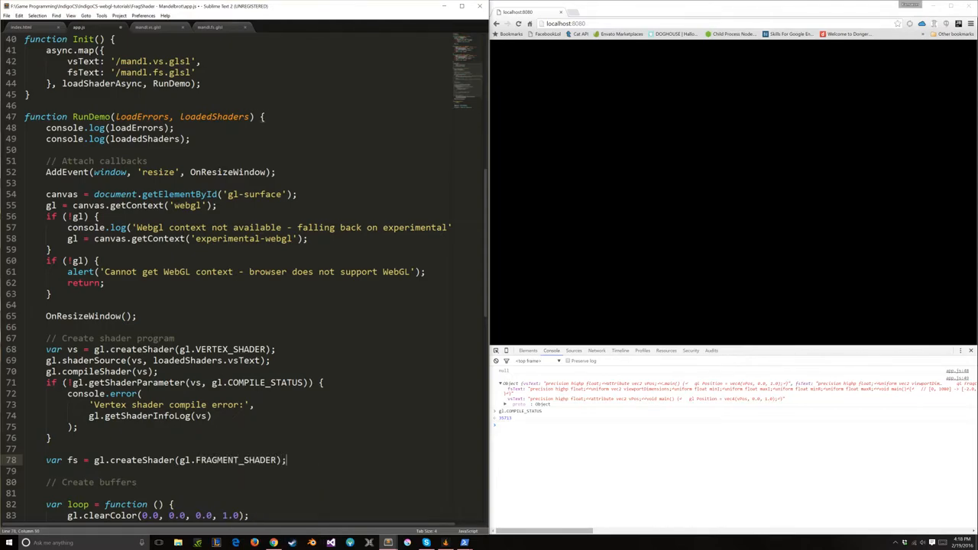
type("gl.shaderSource()")
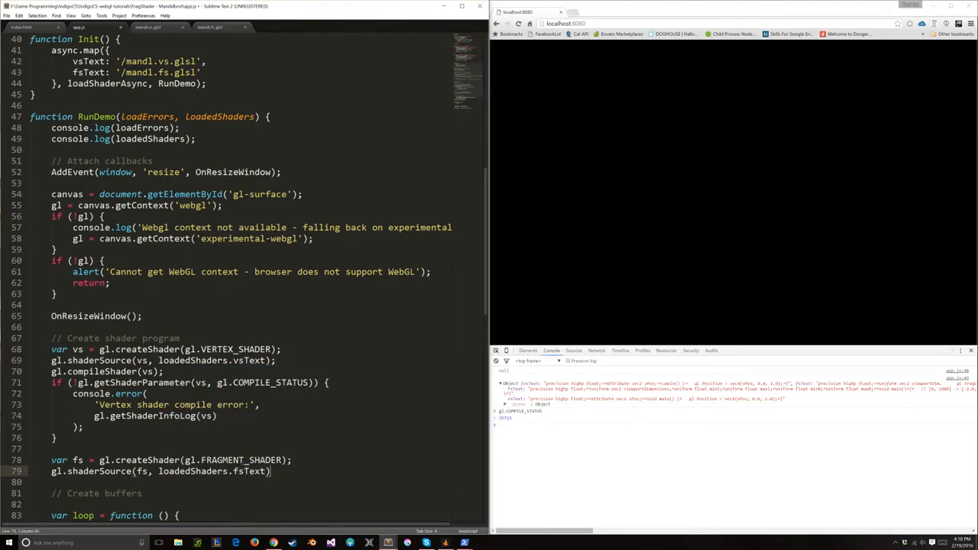
type("gl.compileShader()")
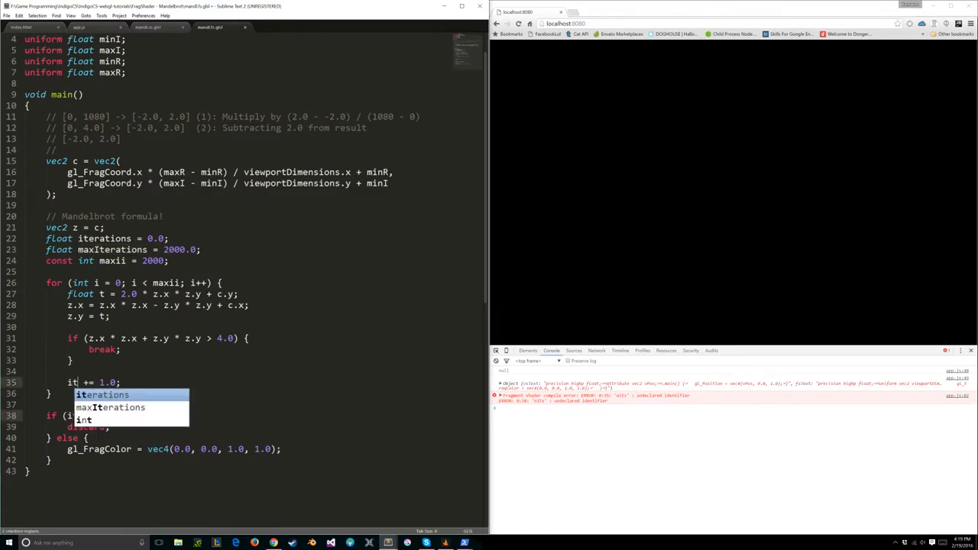
- Add iterations += 1.0 inside the shader loop and use maxIterations as the loop limit
key("Tab")
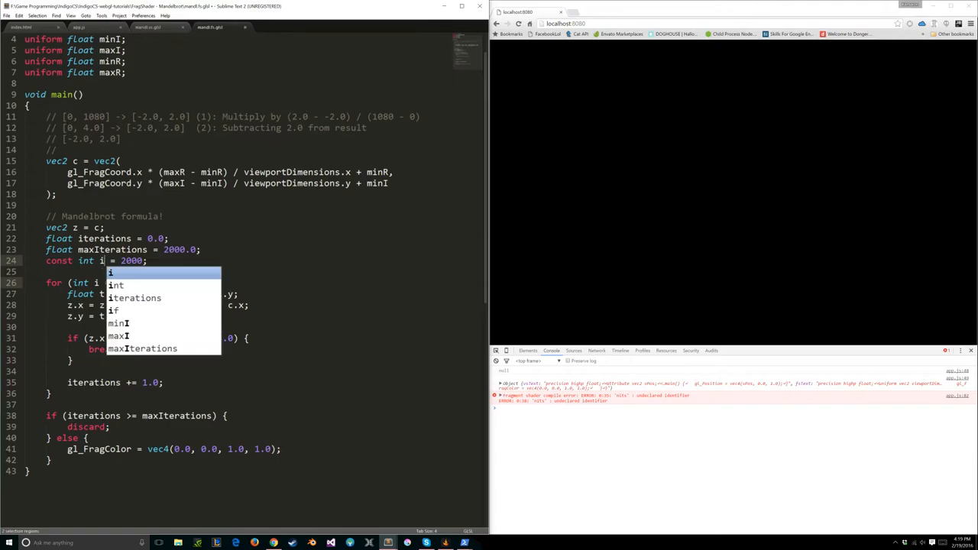
type("maxIterations")
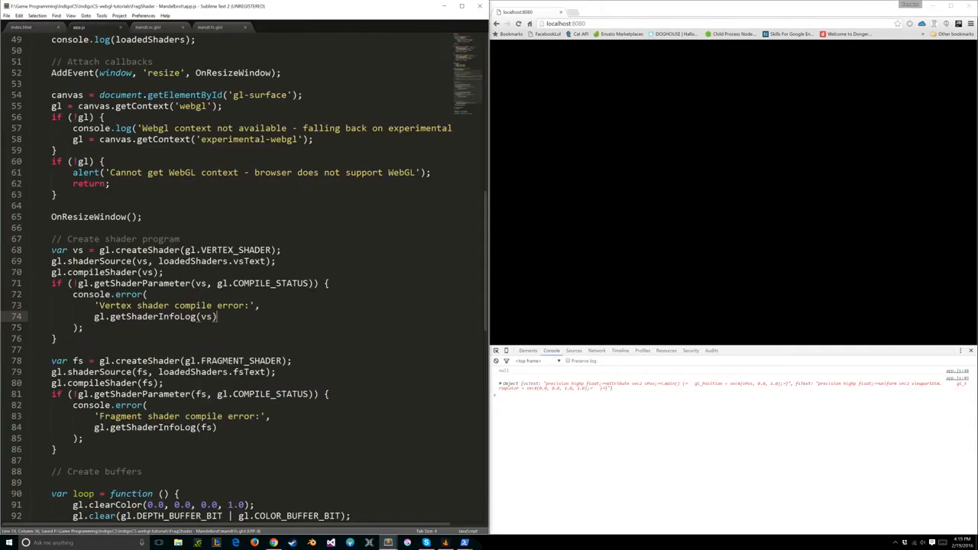
- Create program, attach the vertex and fragment shaders, and link it
type("v")
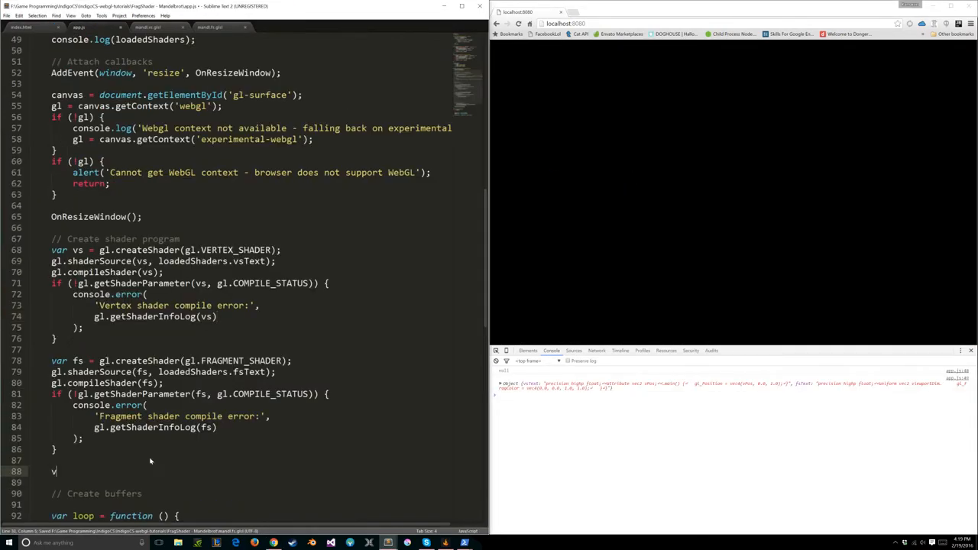
type("ar program = gl.createProgram();")
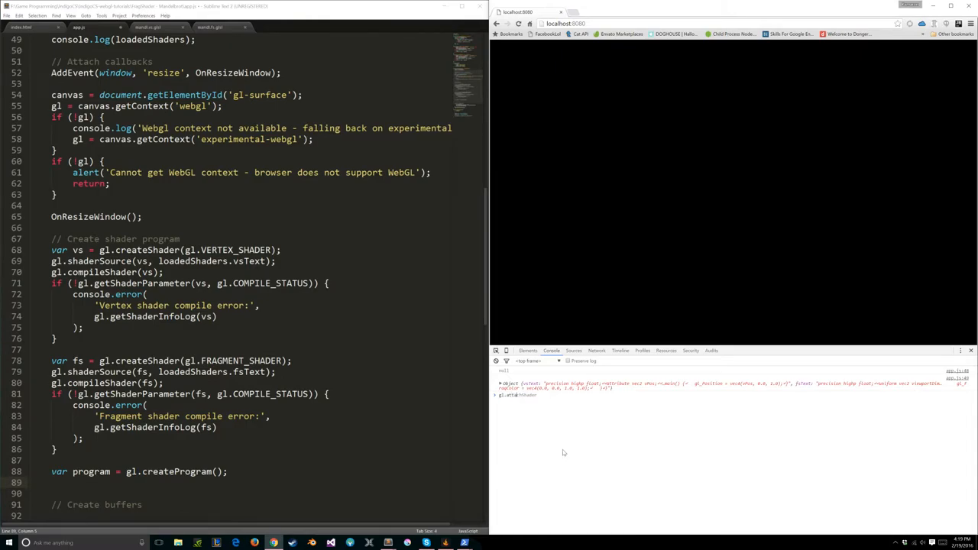
type("gl.a")
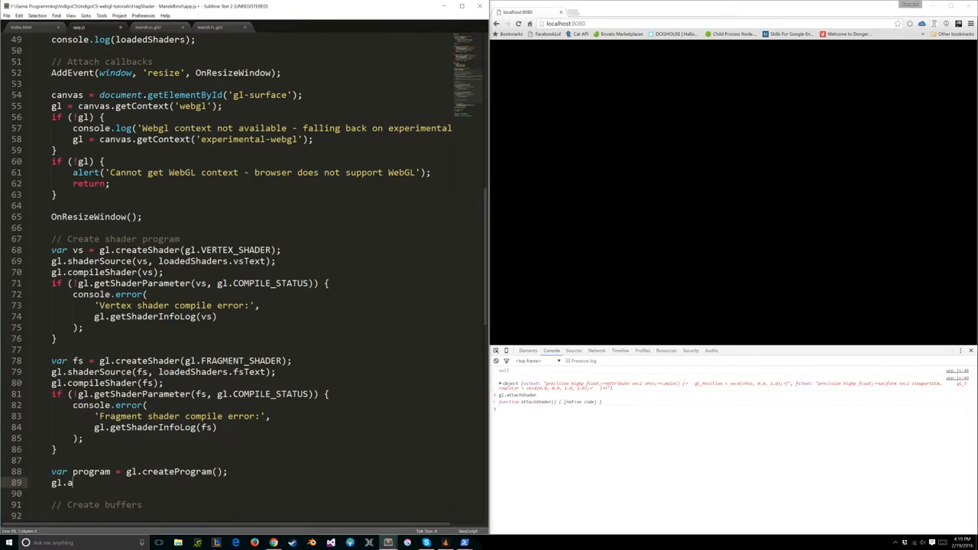
type("ttachShader(program, vs);")
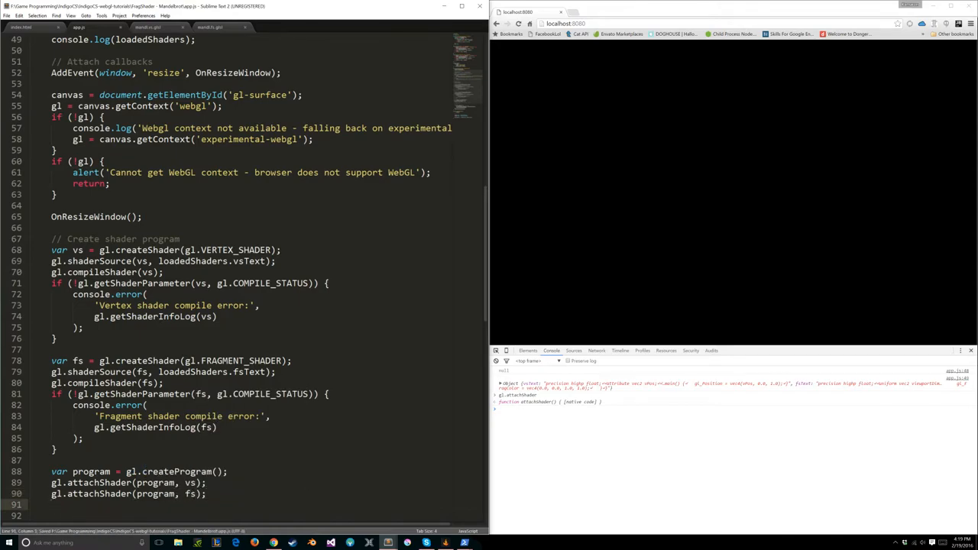
type("gl.linkProgram(program);")
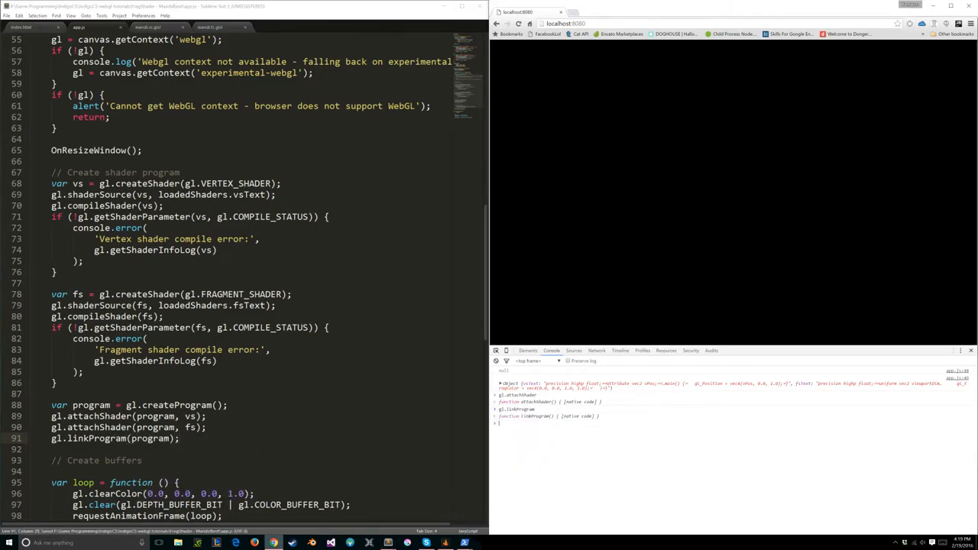
- Log 'Shader program link error:' with the program info log when LINK_STATUS fails
type("if")
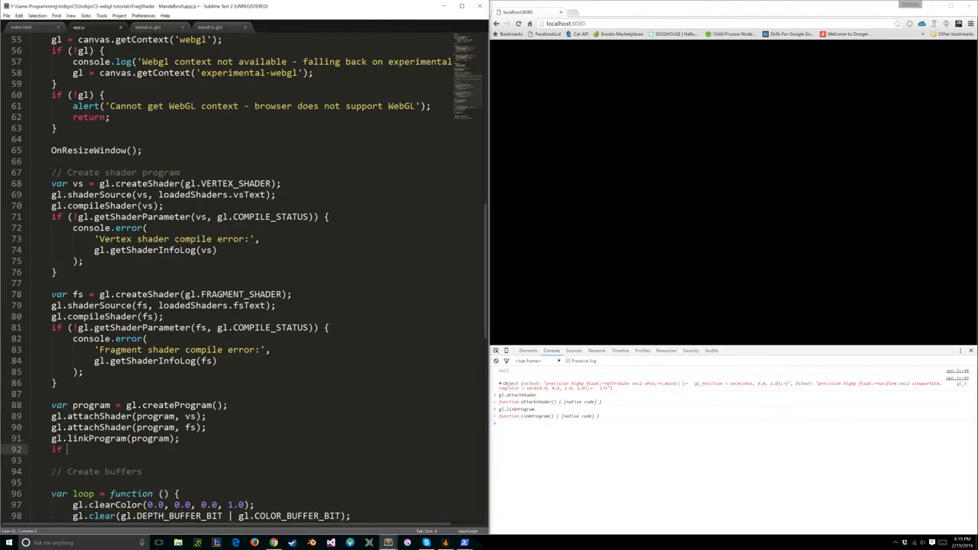
type("gl.getProgramParameter(")
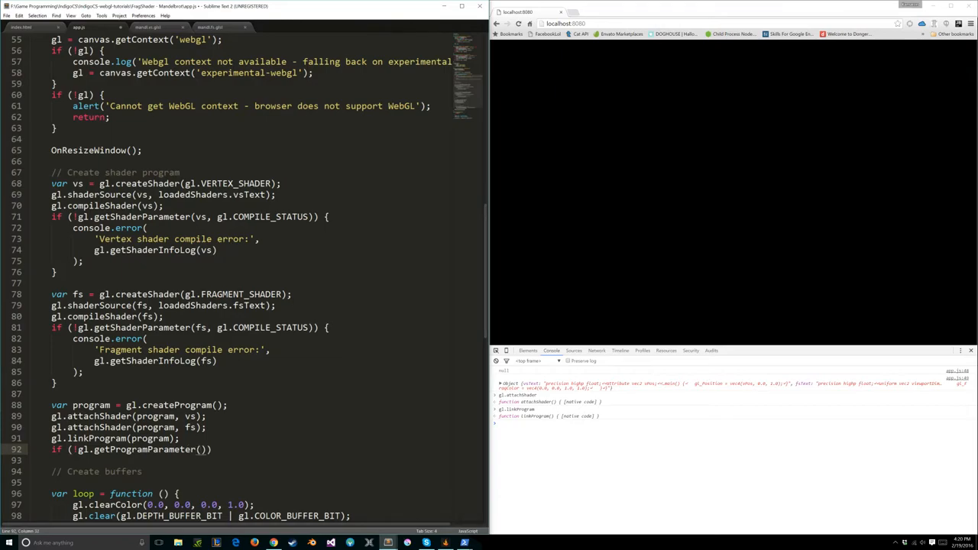
type("program, gl.L")
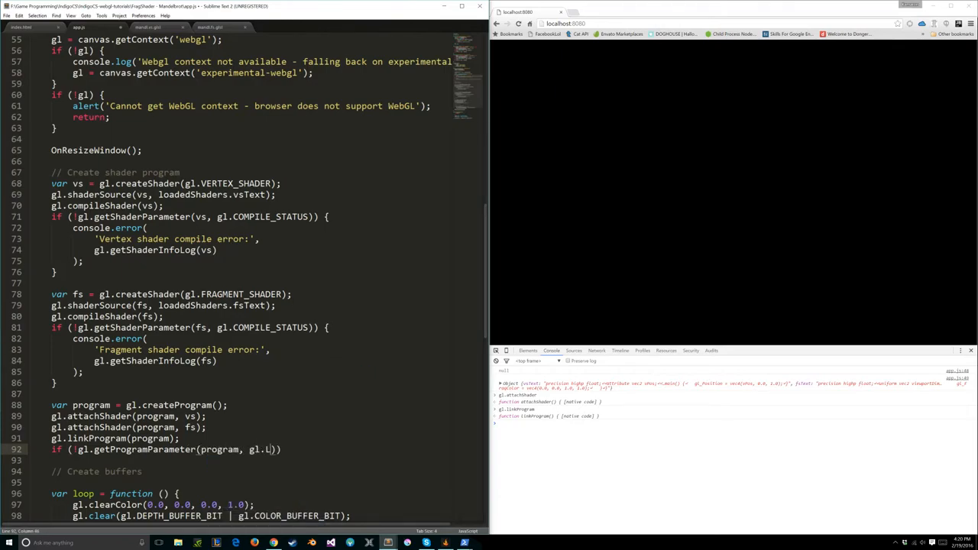
type("INK_STATUS")
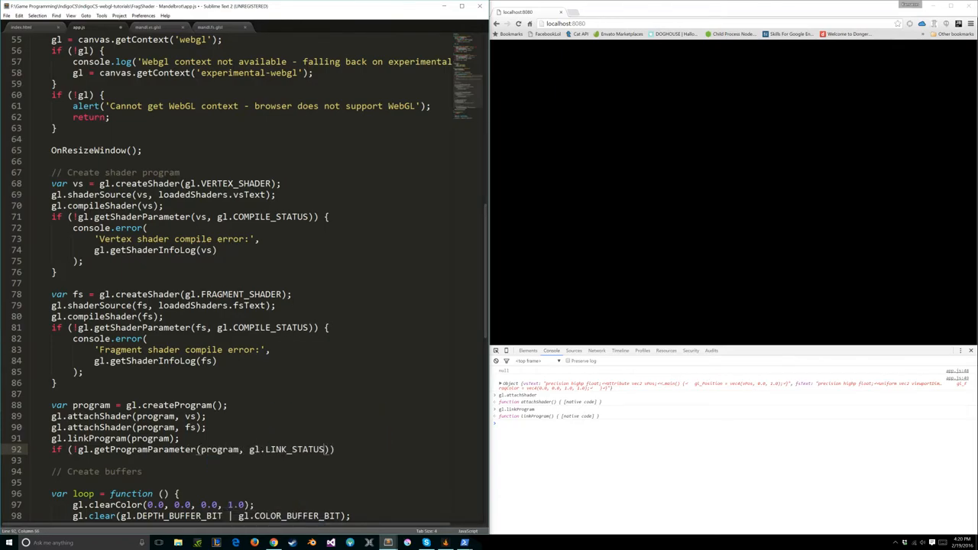
type("console.error(")
type("'")
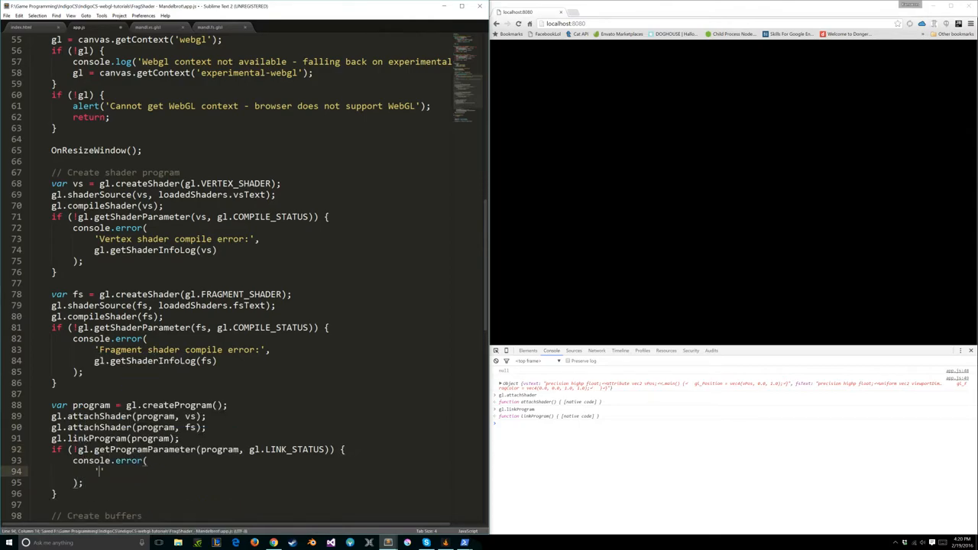
type("Shader program link")
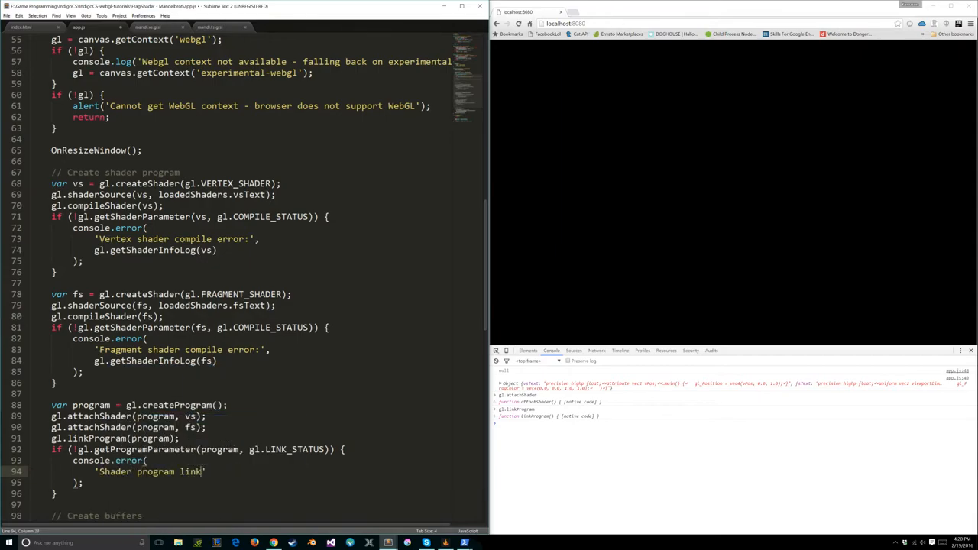
type("gl.getShaderInfoLog(")
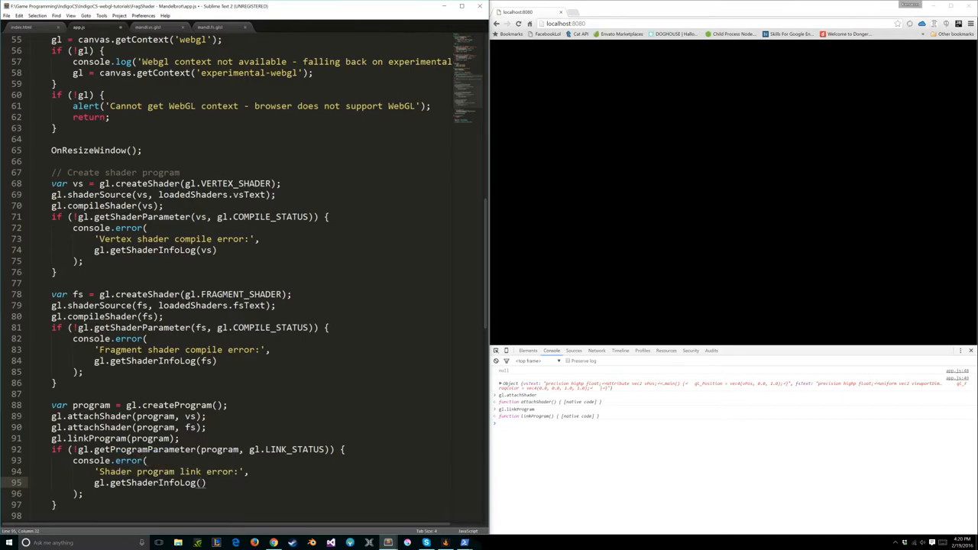
type("program")
type("// Create buffers")
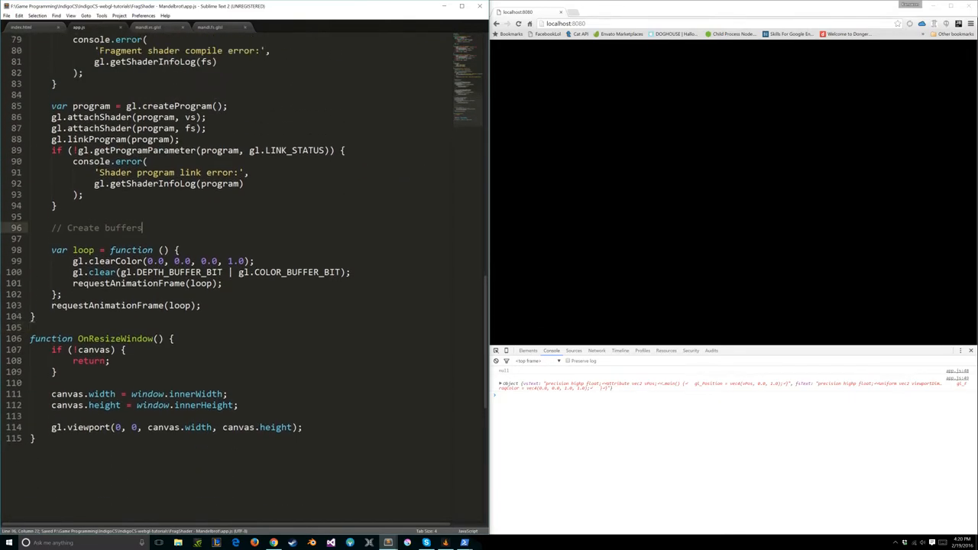
scroll("up", 3)
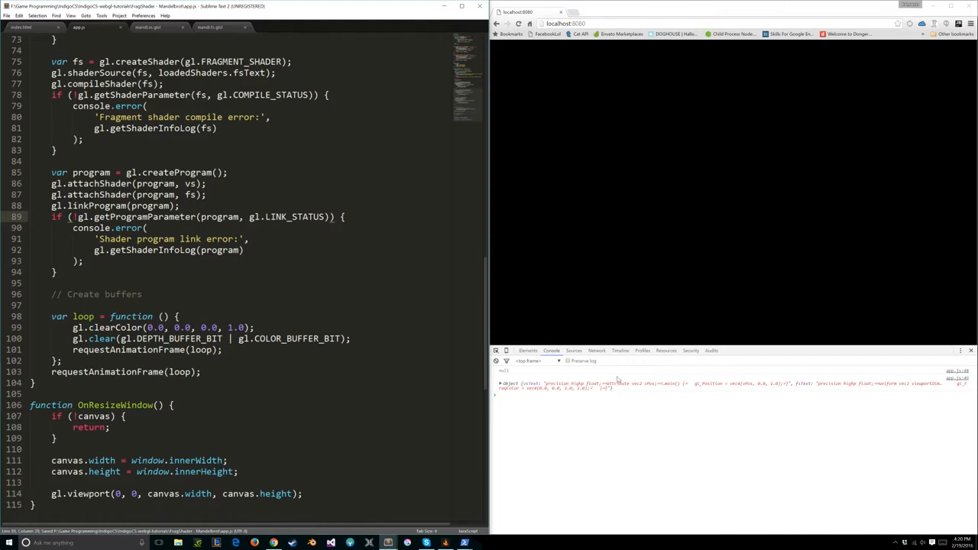
left_click(573, 350)
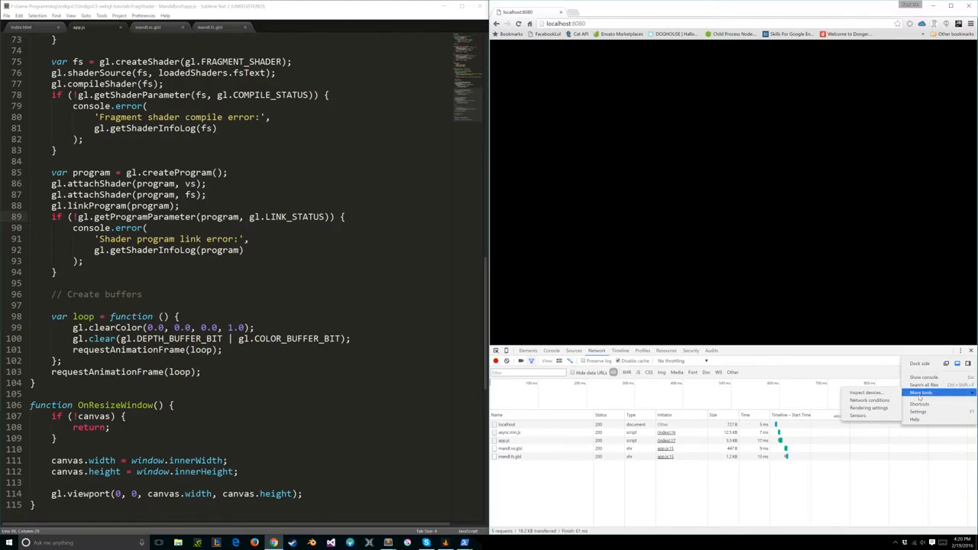
left_click(920, 403)
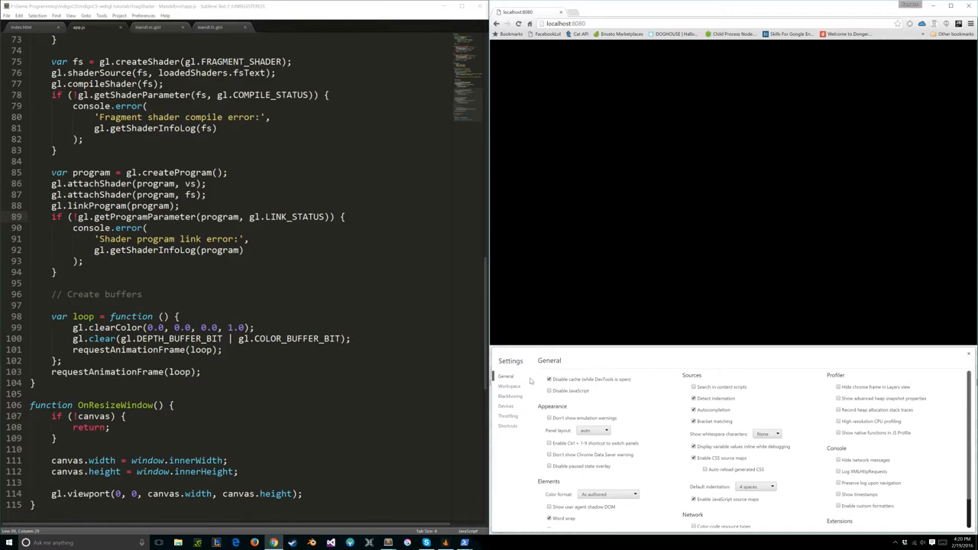
left_click(547, 379)
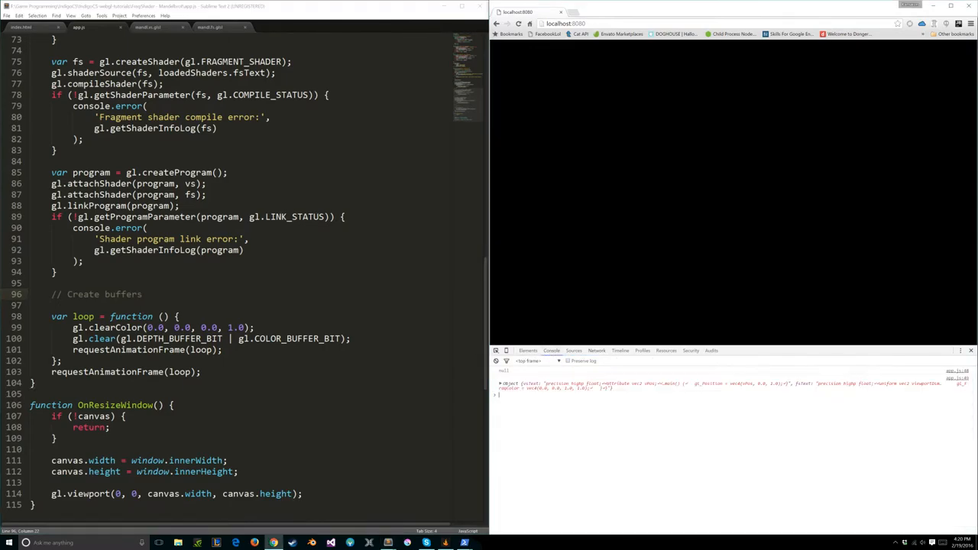
left_click(211, 29)
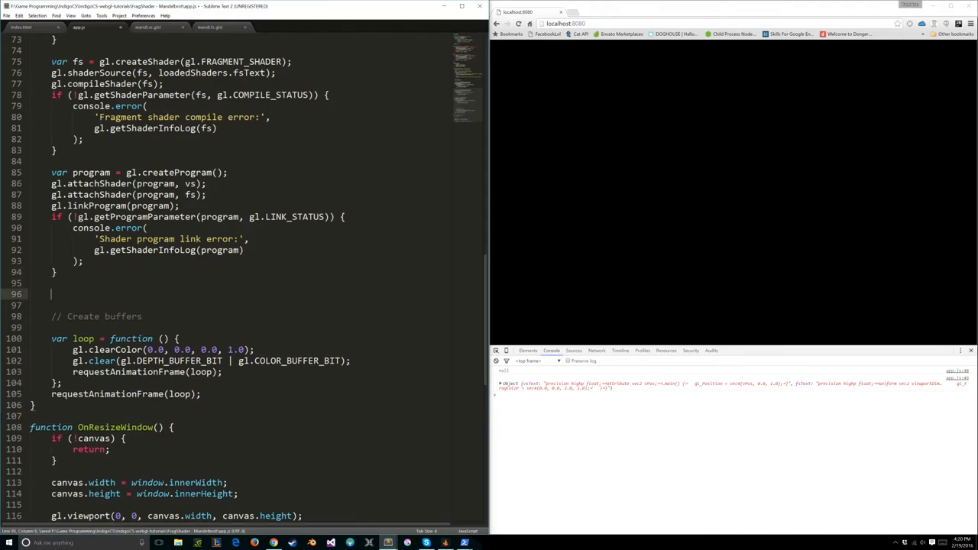
- Call gl.validateProgram and log a console error when VALIDATE_STATUS fails, then start a '// Get uniform locations' comment
type("gl.validate")
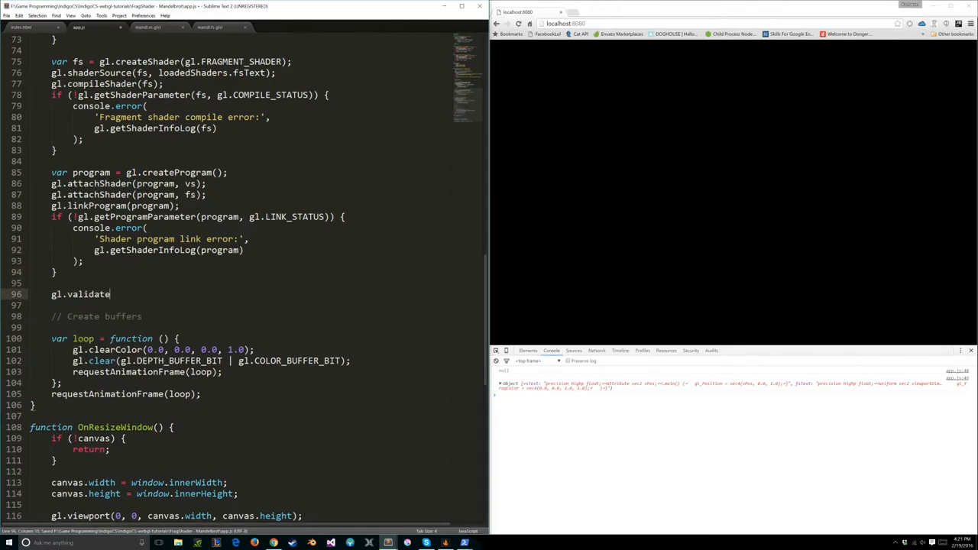
type("Shader(program);")
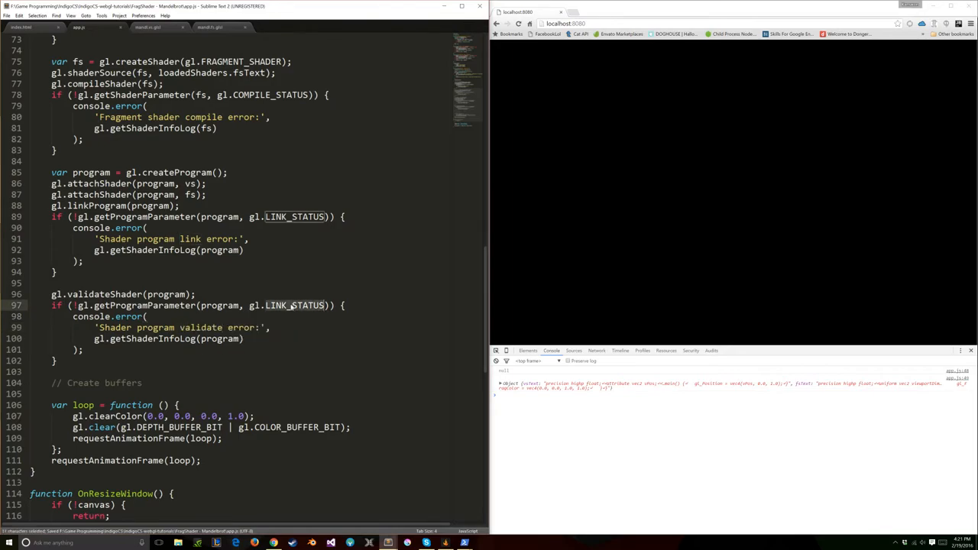
type("VALIDATE_STATUS")
left_click(122, 293)
type("Program")
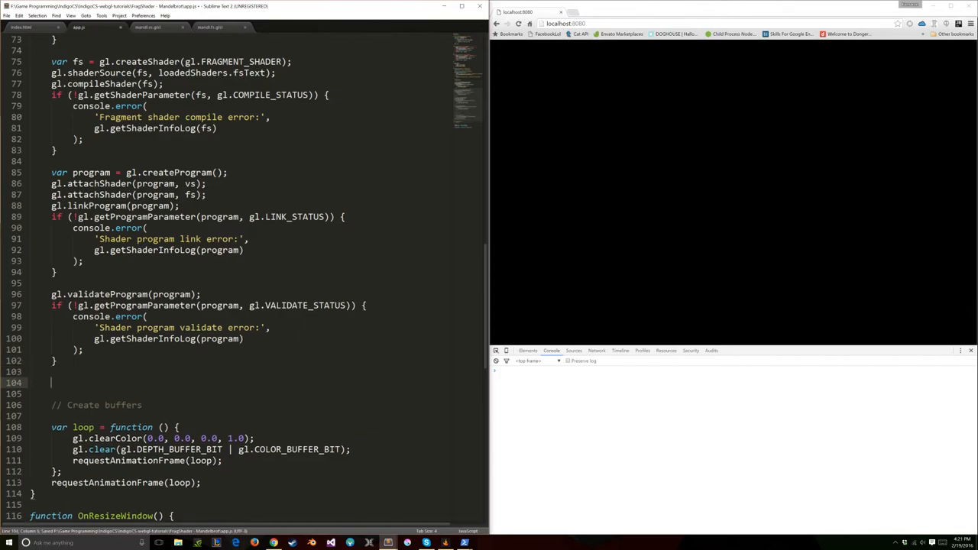
type("// Get uniform locations")
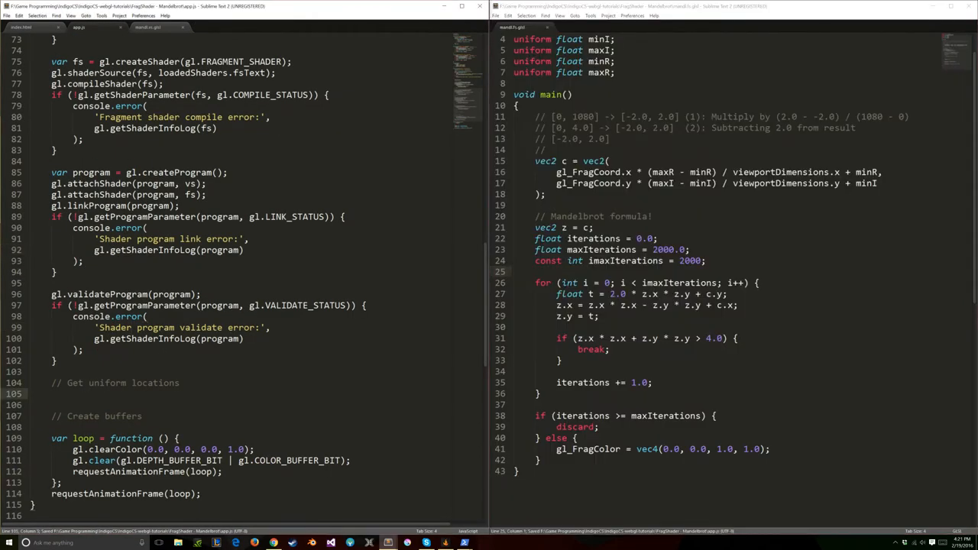
- Build a var uniforms object of getUniformLocation calls (viewportDimensions, minI, maxI, minR, maxR) and call gl.useProgram(program)
type("var")
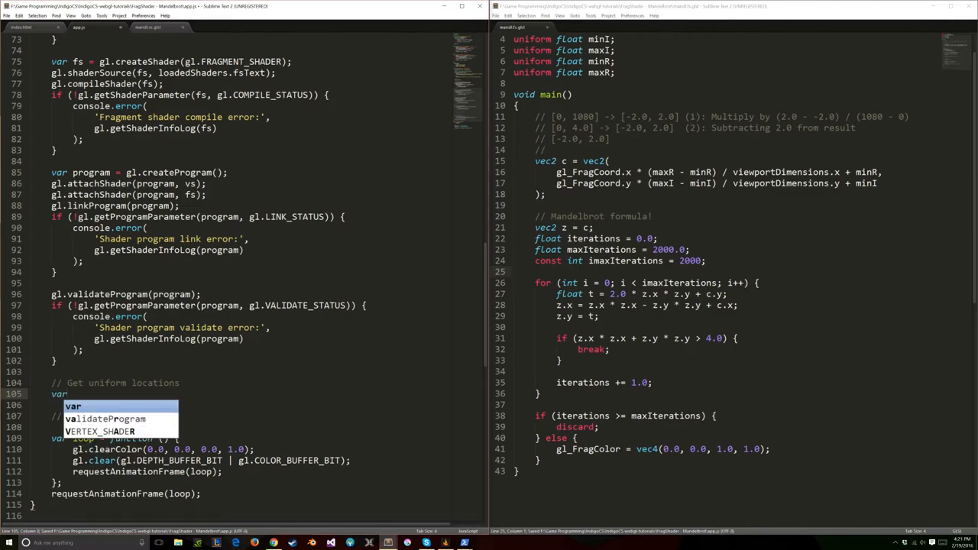
type("uniforms = {")
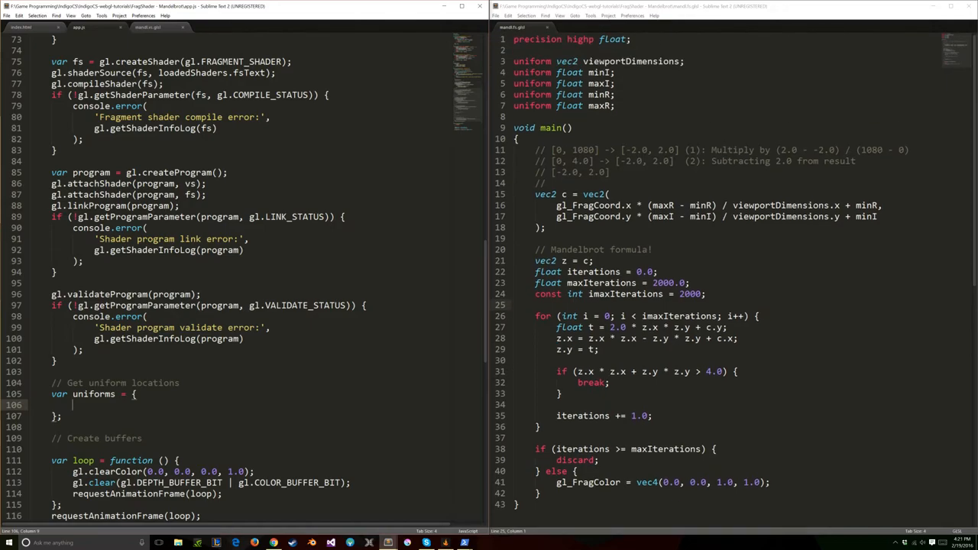
type("viewportDimen")
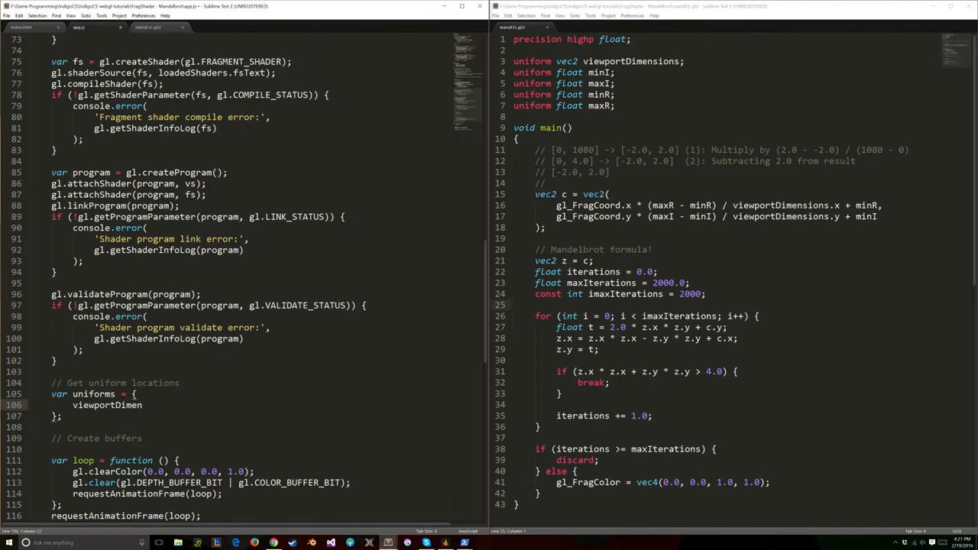
type("s")
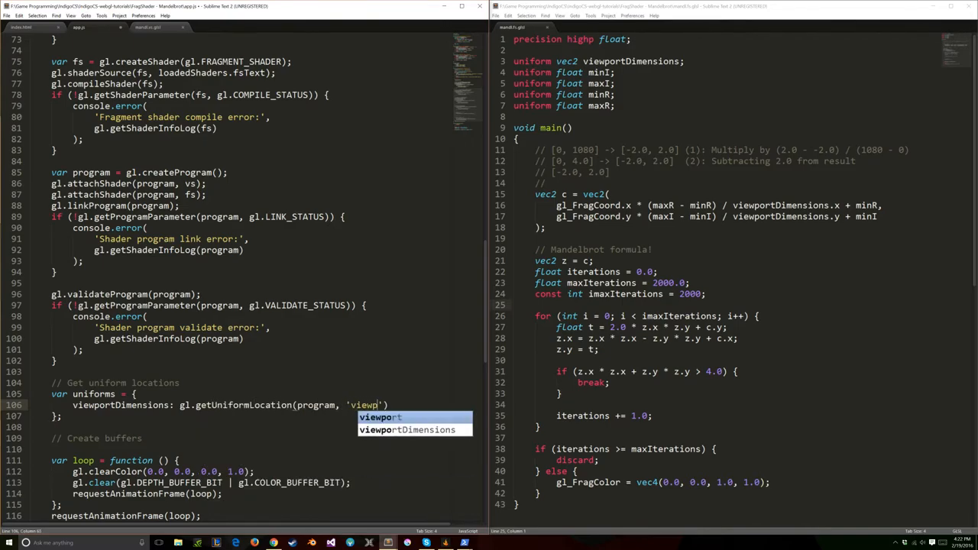
key("Tab")
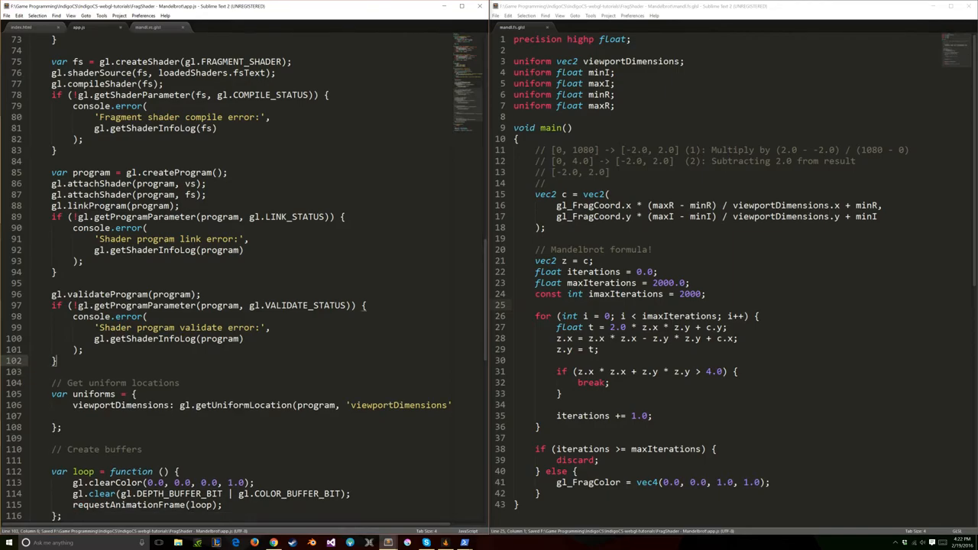
type("gl.useProgram()")
type("//")
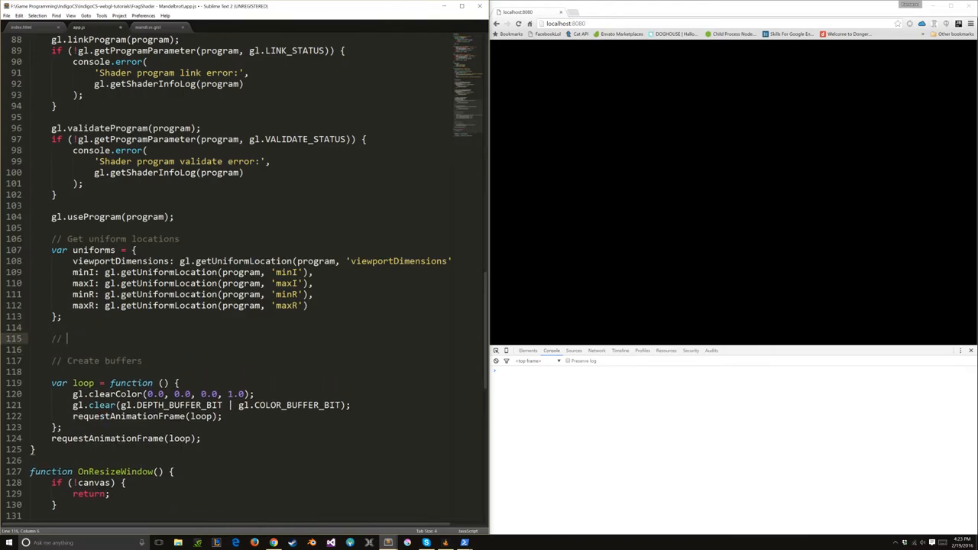
- Comment '// Set CPU-side variables for all of our shader variables' and define vpDimensions as [canvas.width, canvas.height]
type("Set C")
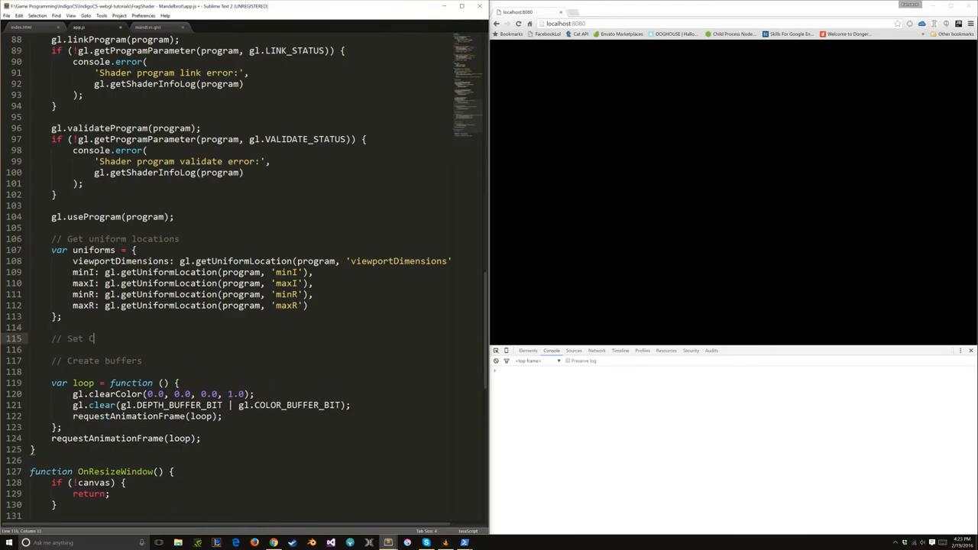
type("PU-side variab")
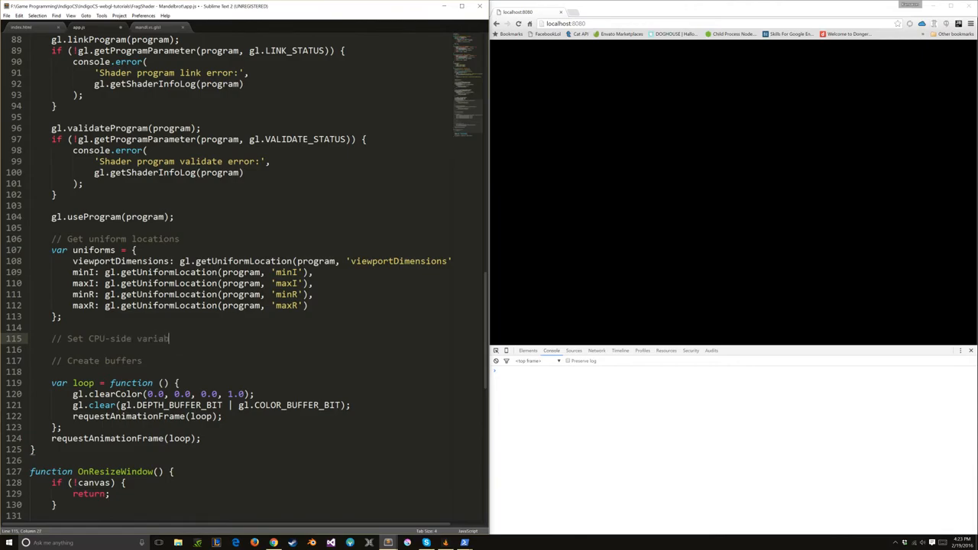
type("les for all of our shad")
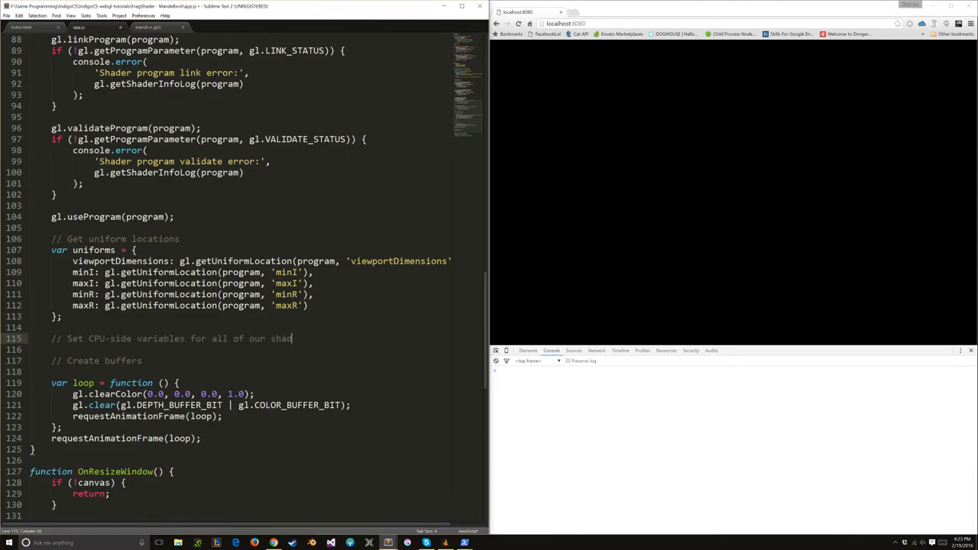
type("er variable")
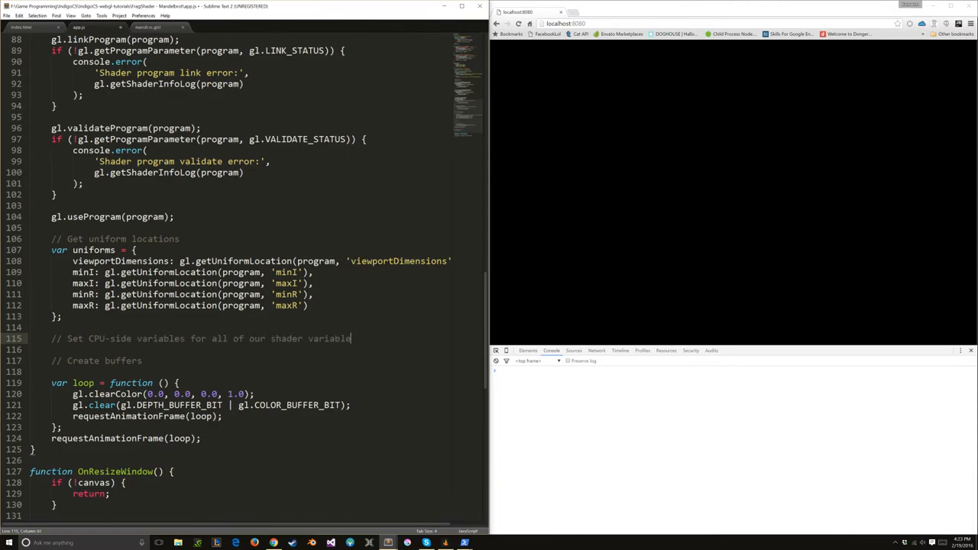
type("var vpDimensions =")
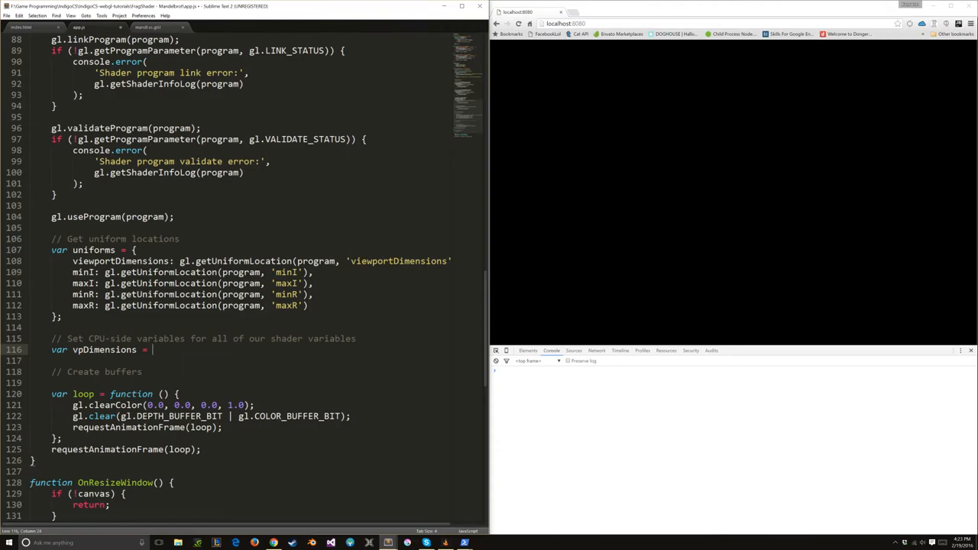
type("canvas.width, canvas.height];")
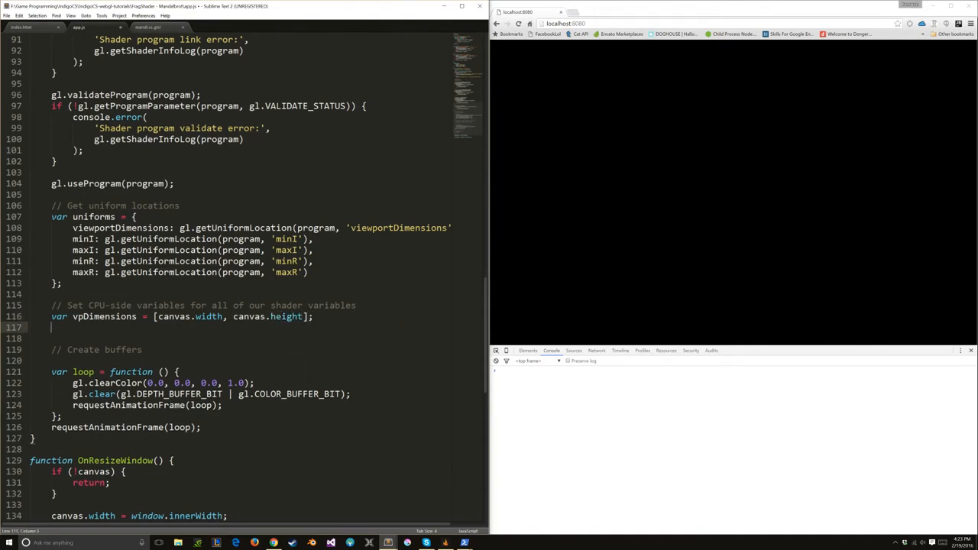
- Define minI and minR as -2.0 and maxI and maxR as 2.0
type("var minI")
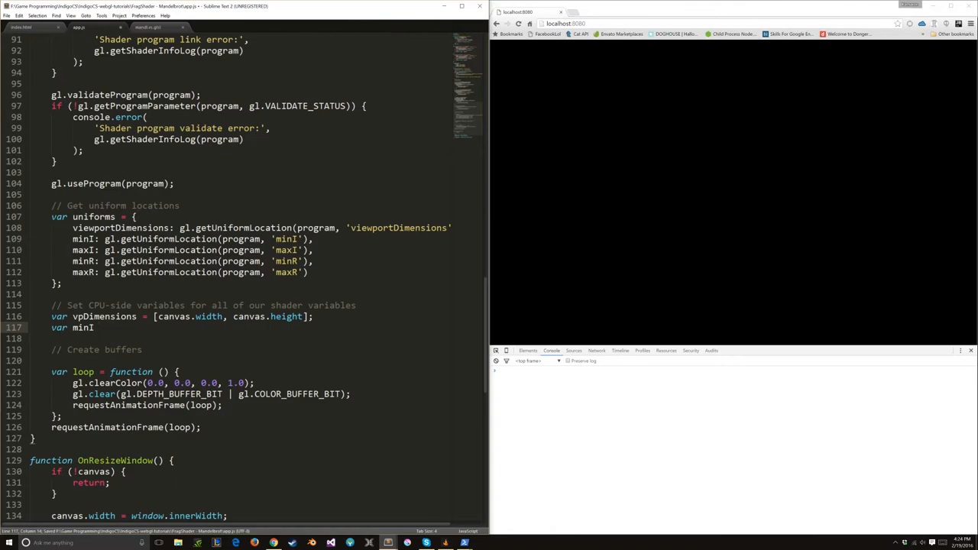
type("= -.20;")
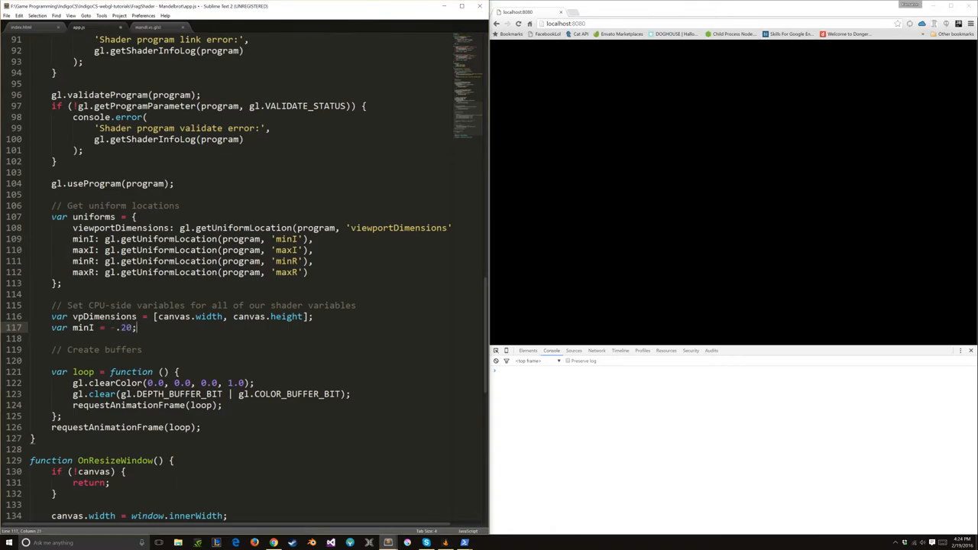
type("-2.0")
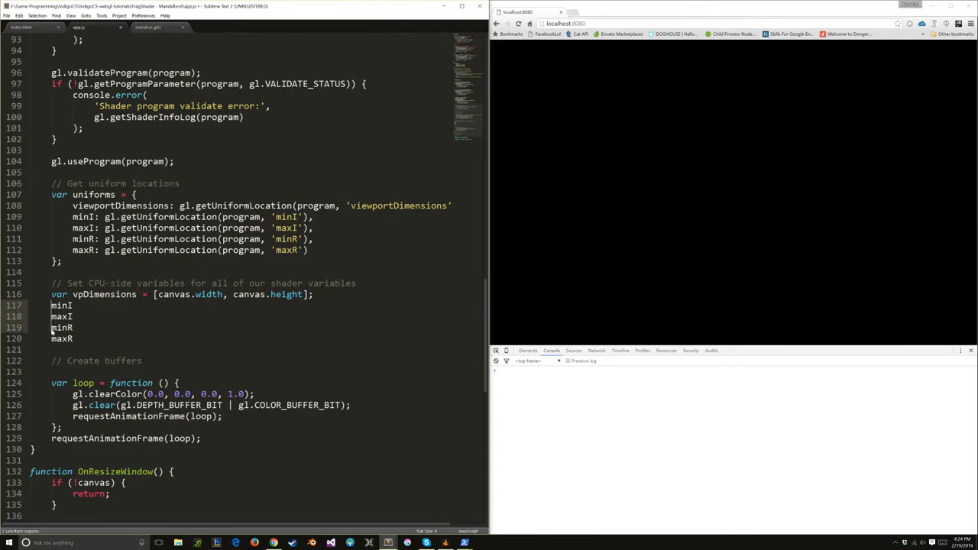
type("=")
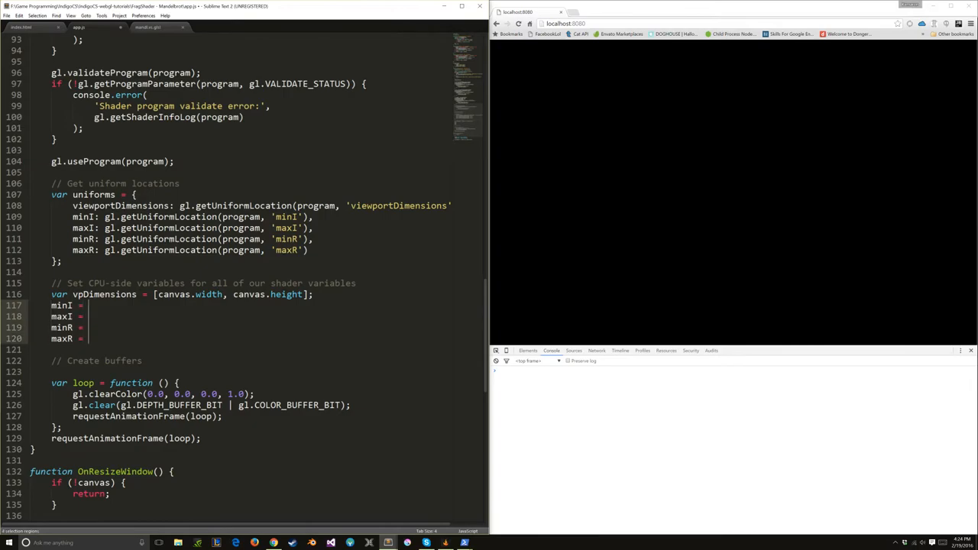
type("2.0;")
type("var")
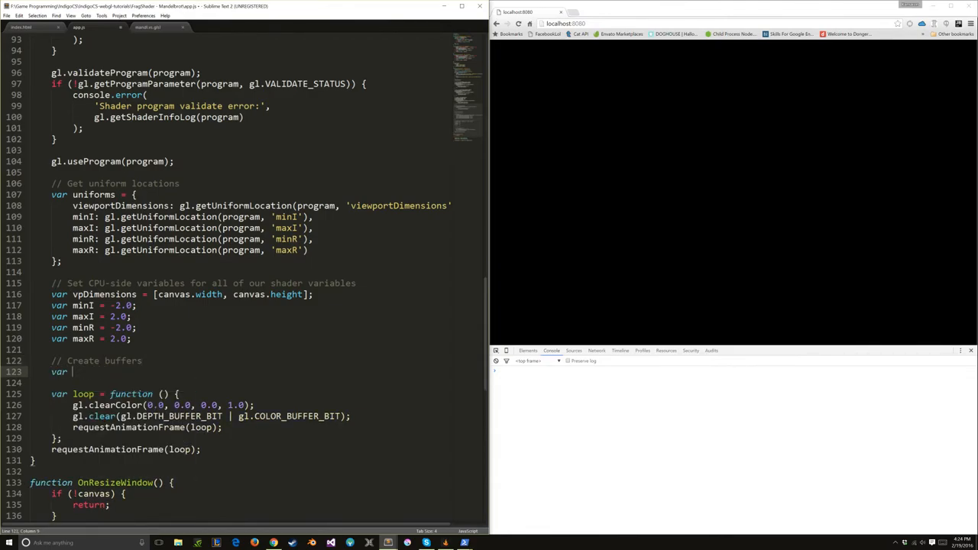
- Create vertexBuffer and finish the six-vertex vertices array with 1.0 values
type("vertexBuffer = gl.createBuffer();")
type("var vertices = [")
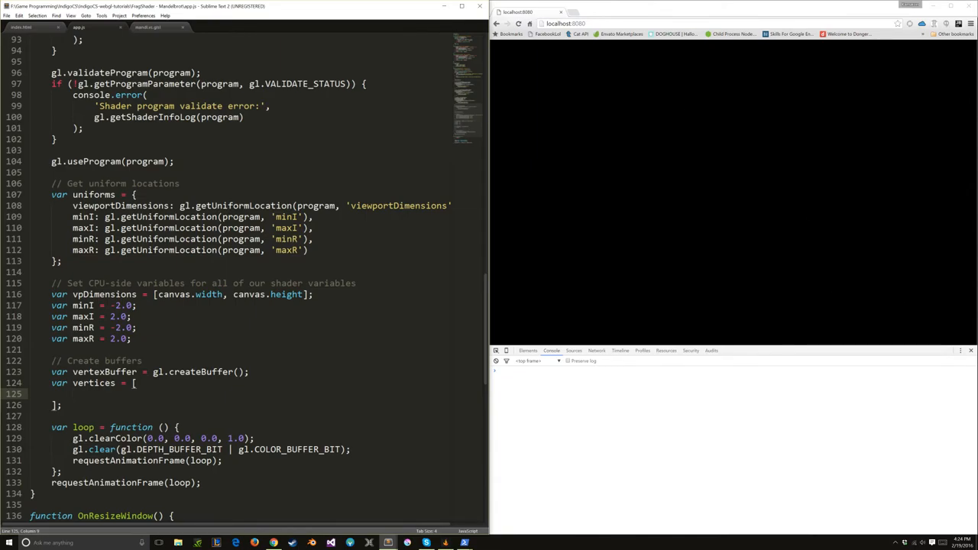
type("1.0,")
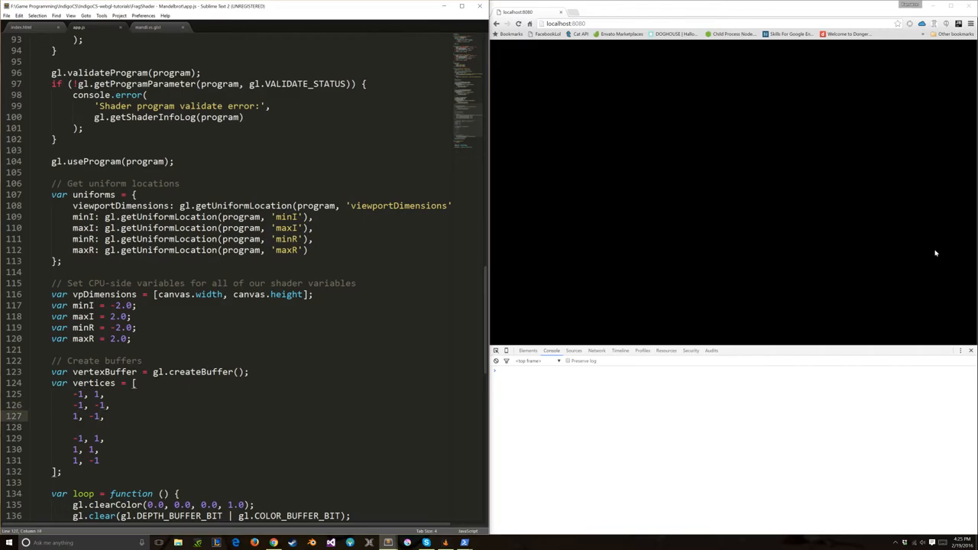
key("ctrl+s")
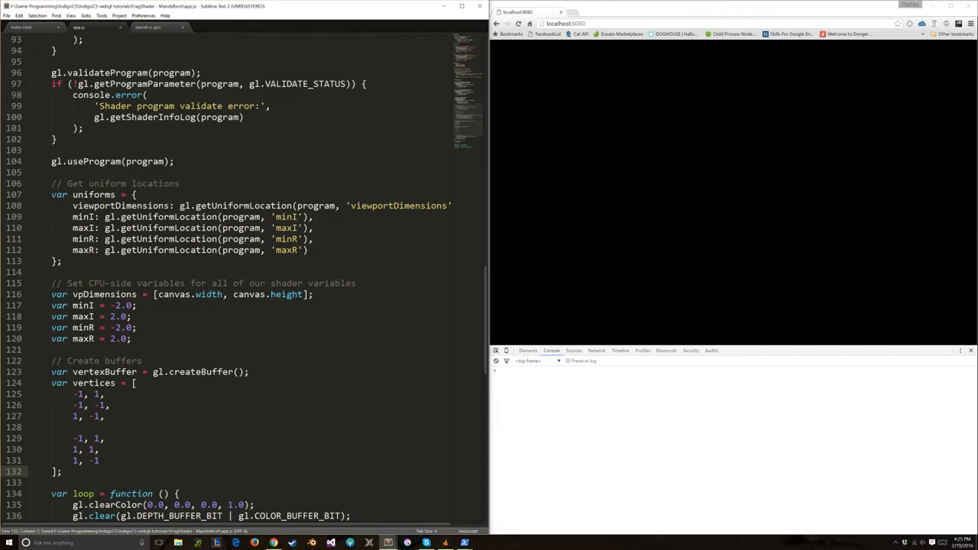
- Bind vertexBuffer with gl.bindBuffer(gl.ARRAY_BUFFER, vertexBuffer)
type("gl.bindBuffer(")
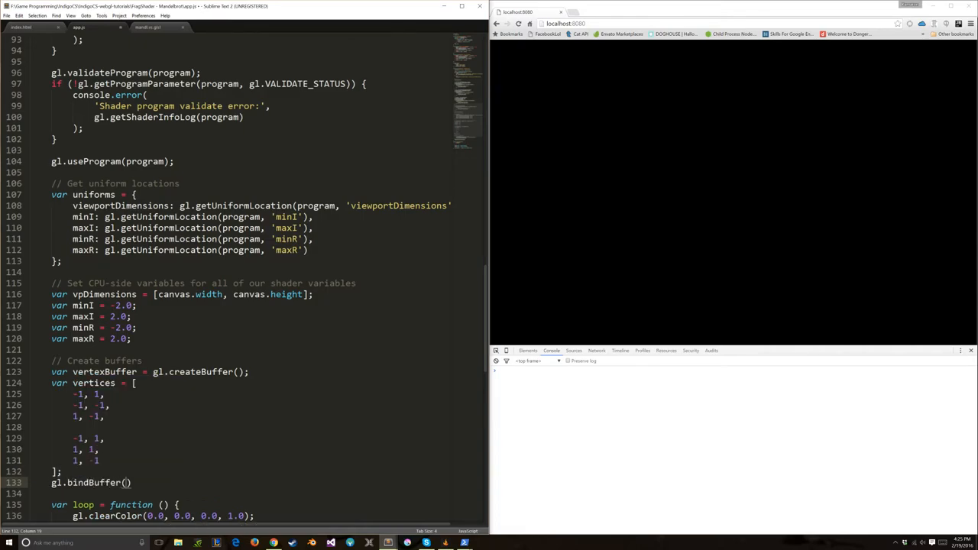
type("gl.ARRA")
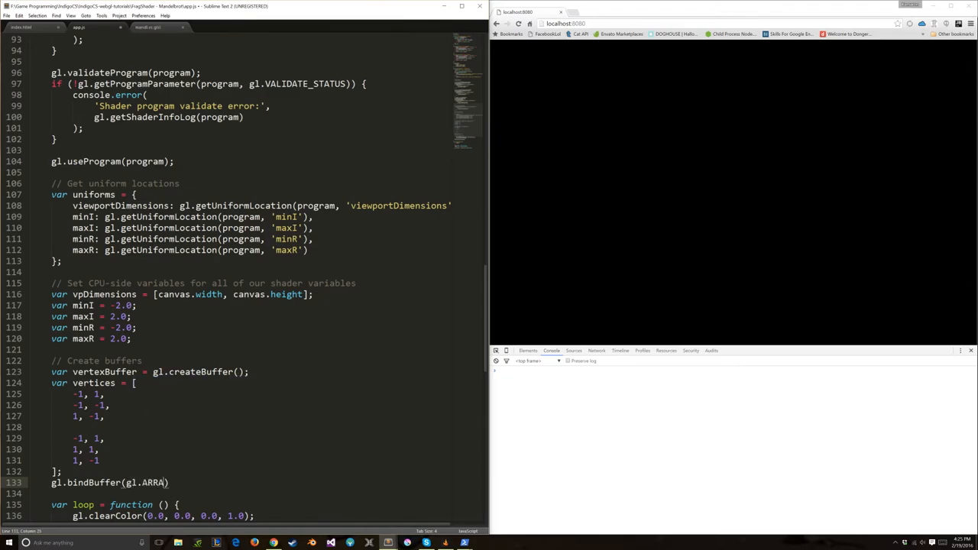
type("Y_BUFFER, vertexBuffer")
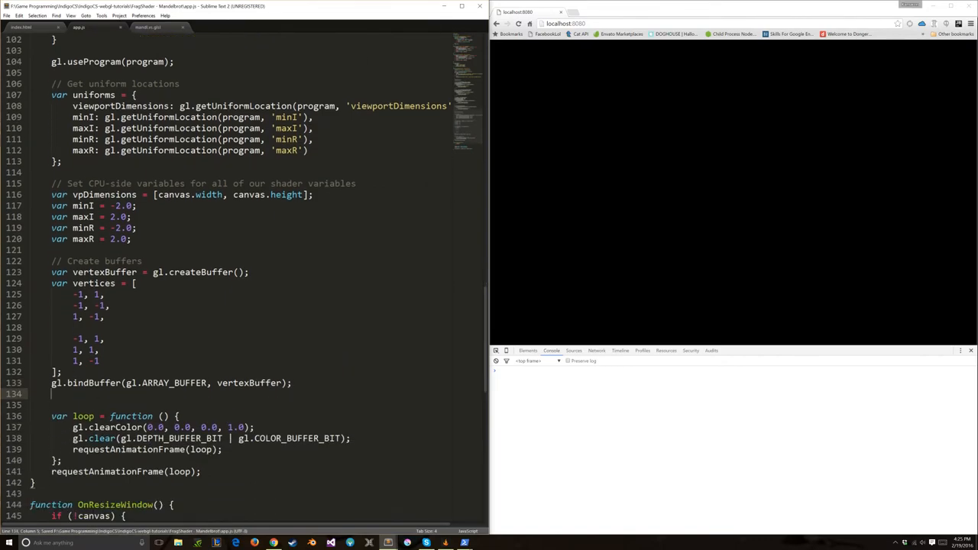
- Upload vertices via gl.bufferData(gl.ARRAY_BUFFER, new Float32Array(vertices), gl.STATIC_DRAW) and begin a new var line
type("gl.buffer")
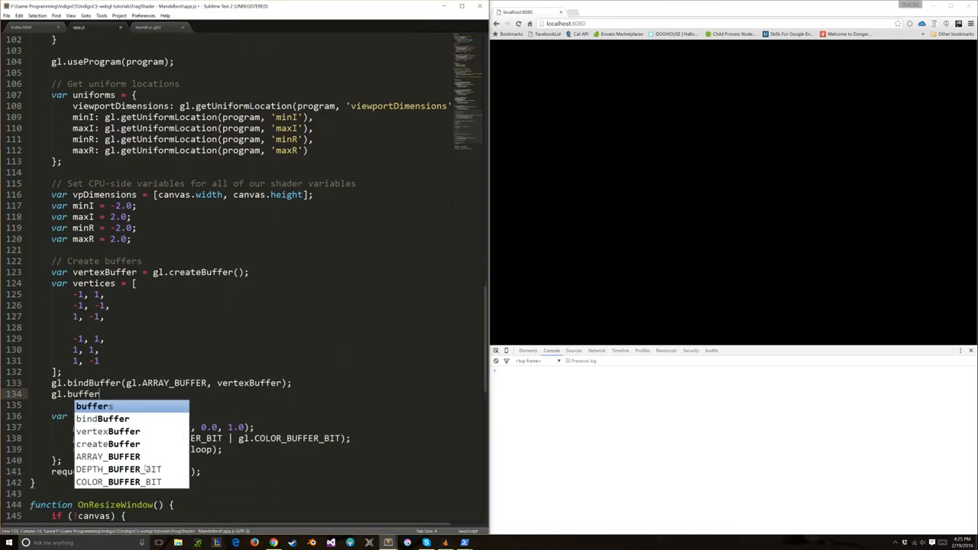
type("Data(gl.ARRAY_BUFFER, new Float32Array")
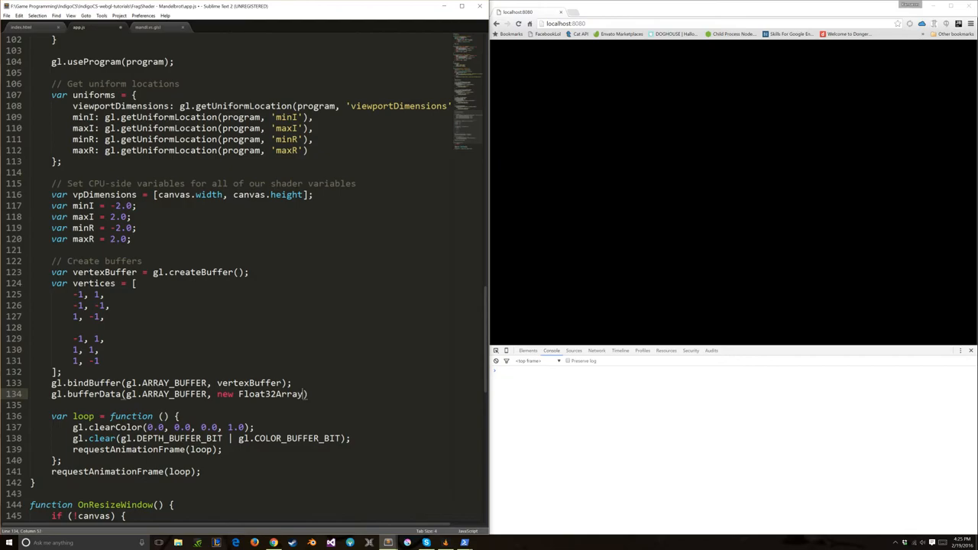
type("vertices")
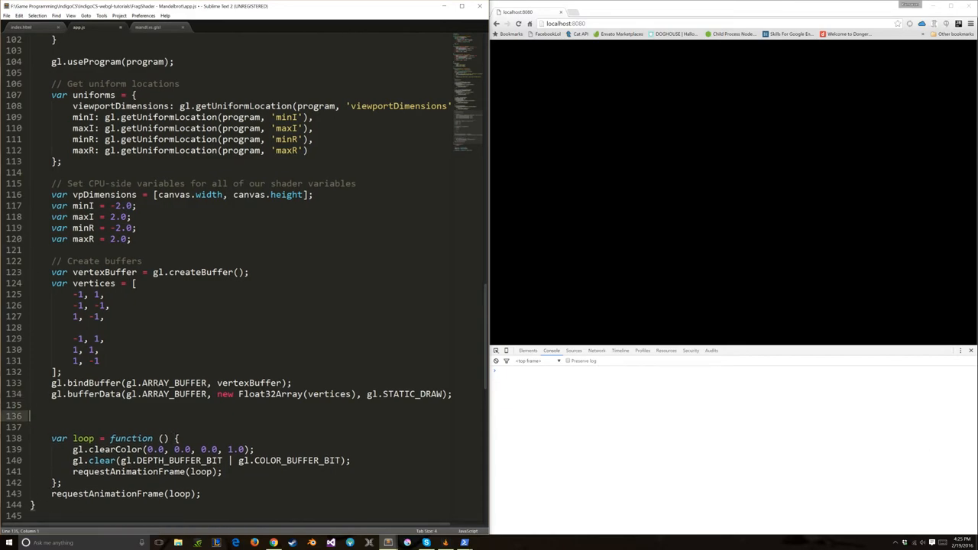
type("var v")
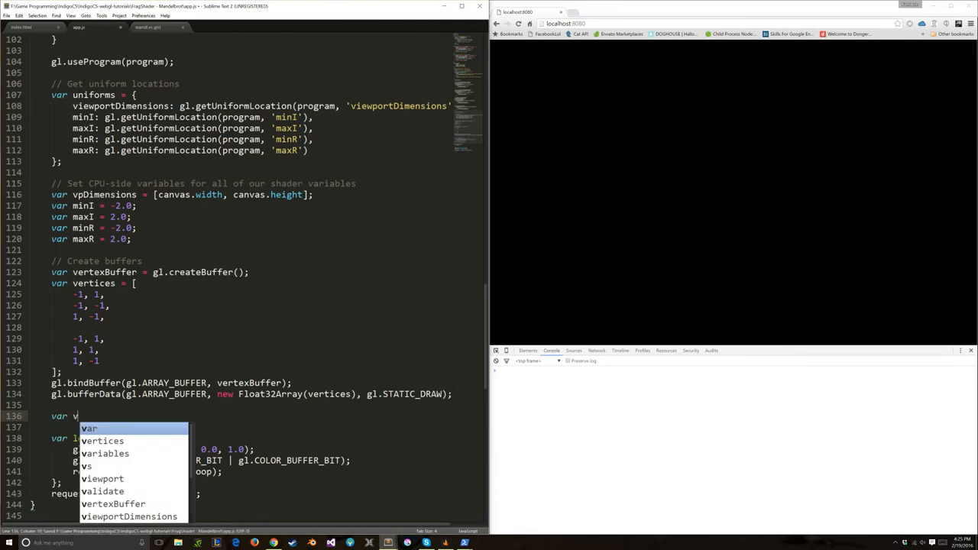
- Set var vPosAttrib = gl.getAttribLocation(program, 'vPos'), confirming the name in the vertex shader, then start gl.vertexAttribPointer
type("PosA")
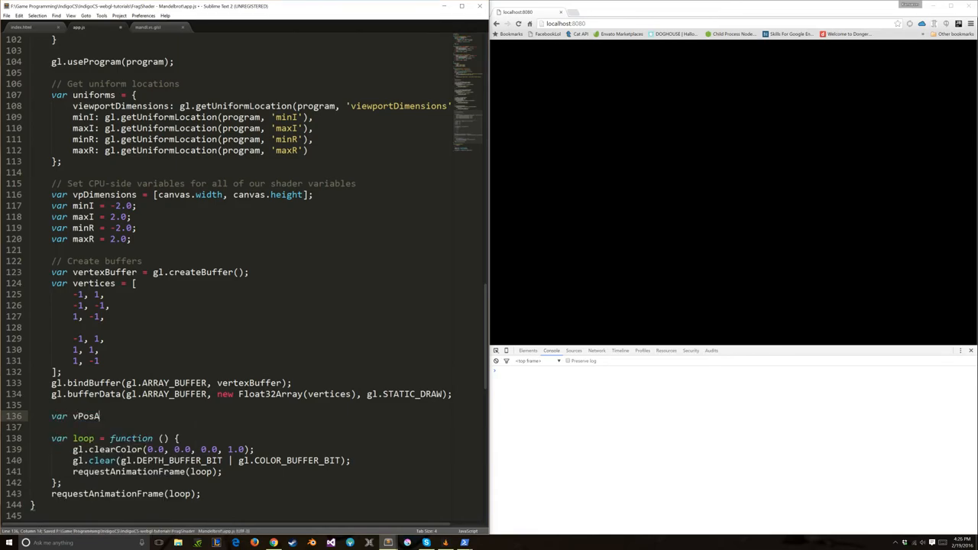
type("ttrib = gl.getAttribLocation(")
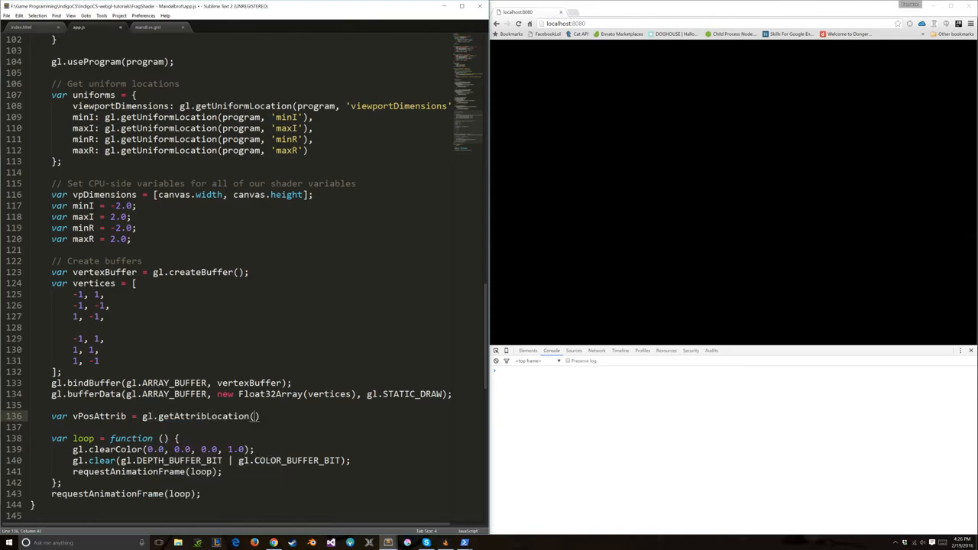
type("program, 'vPos'")
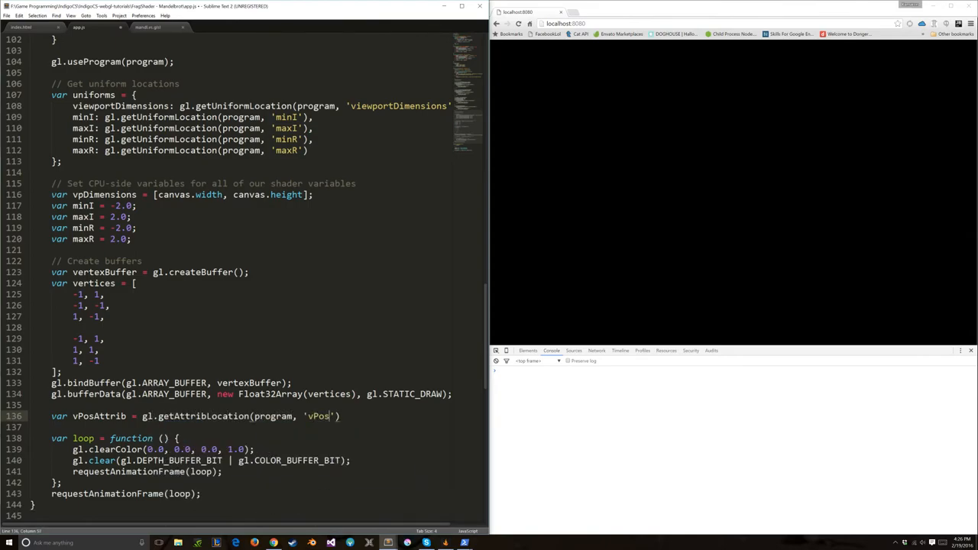
left_click(150, 28)
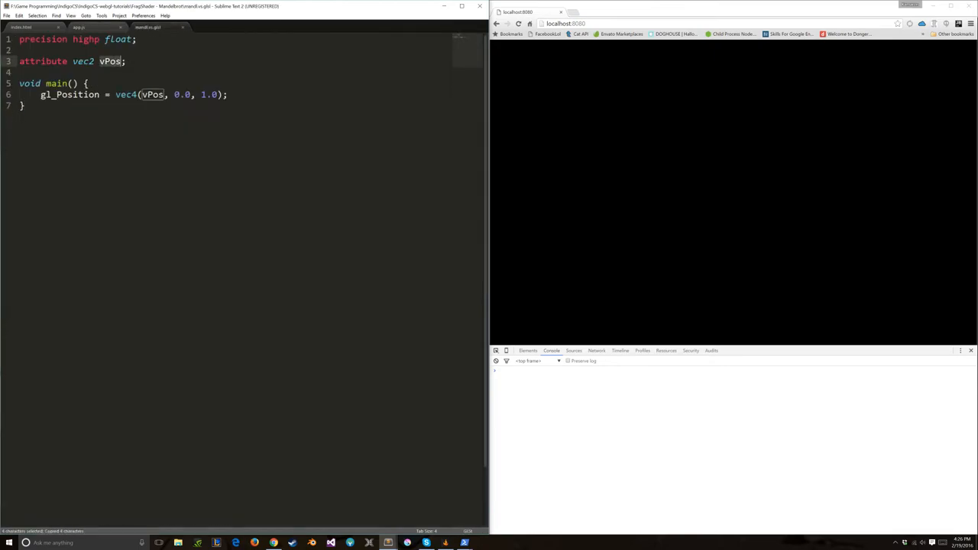
left_click(75, 27)
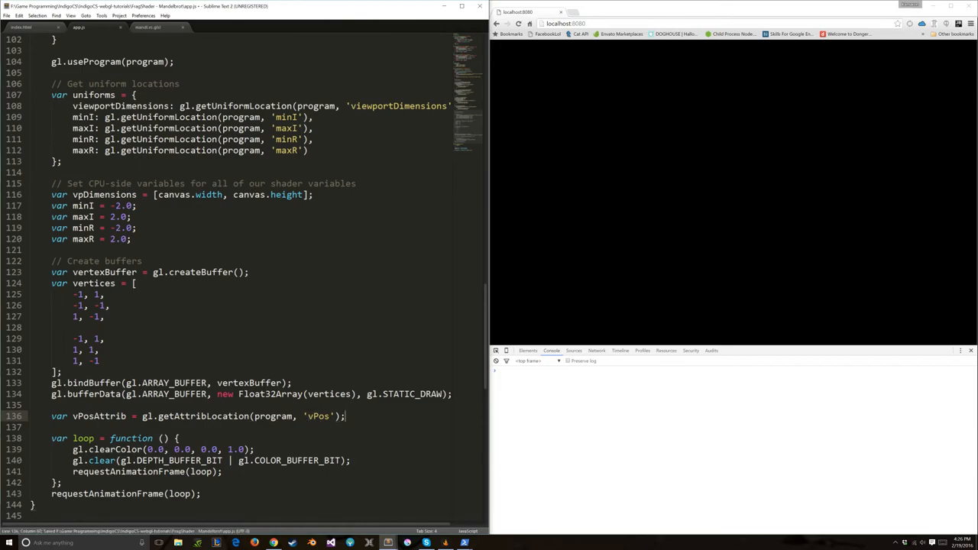
type("gl.vertexAttribPointer(")
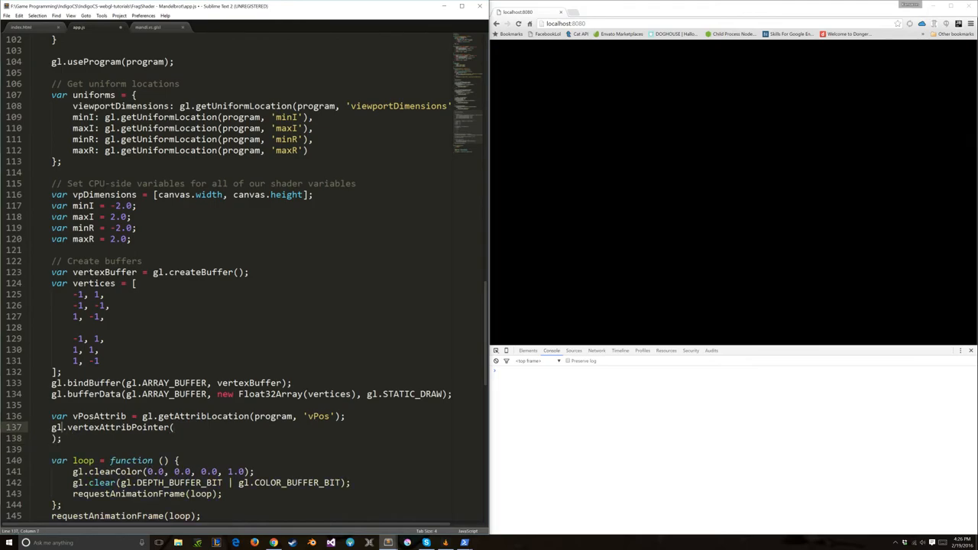
- Complete vertexAttribPointer(vPosAttrib, 2, gl.FLOAT, gl.FALSE, 2 * Float32Array.BYTES_PER_ELEMENT, 0)
type("vPosAttrib,")
type("2,")
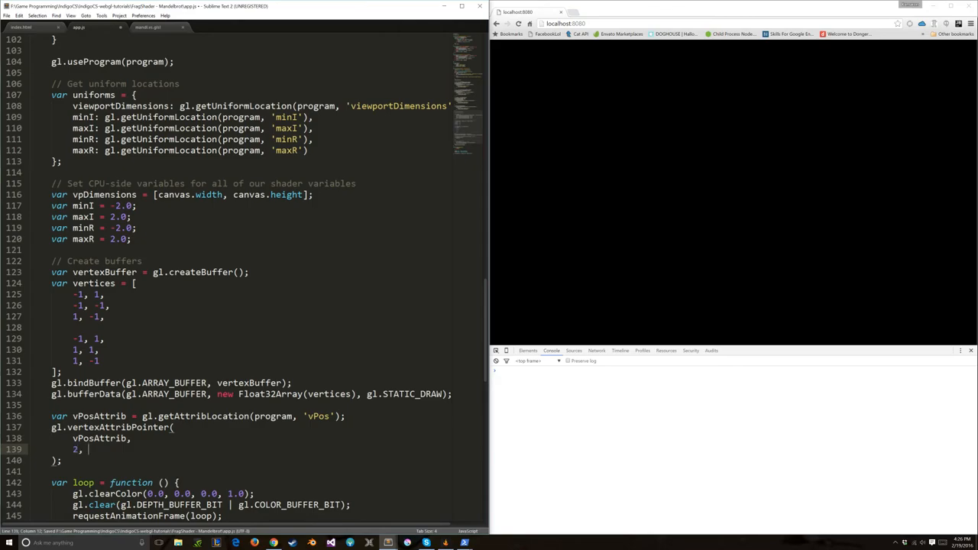
type("gl.FLOAT,")
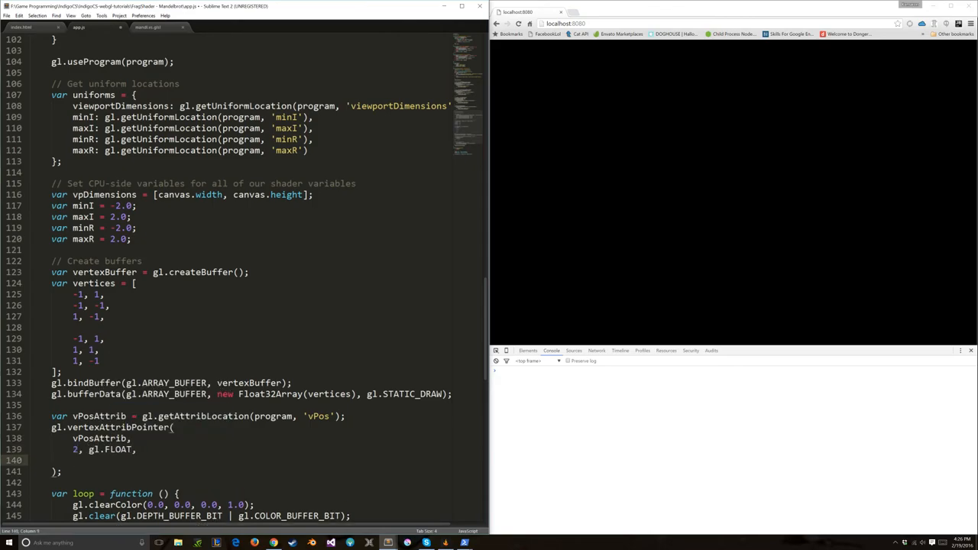
type("gl.")
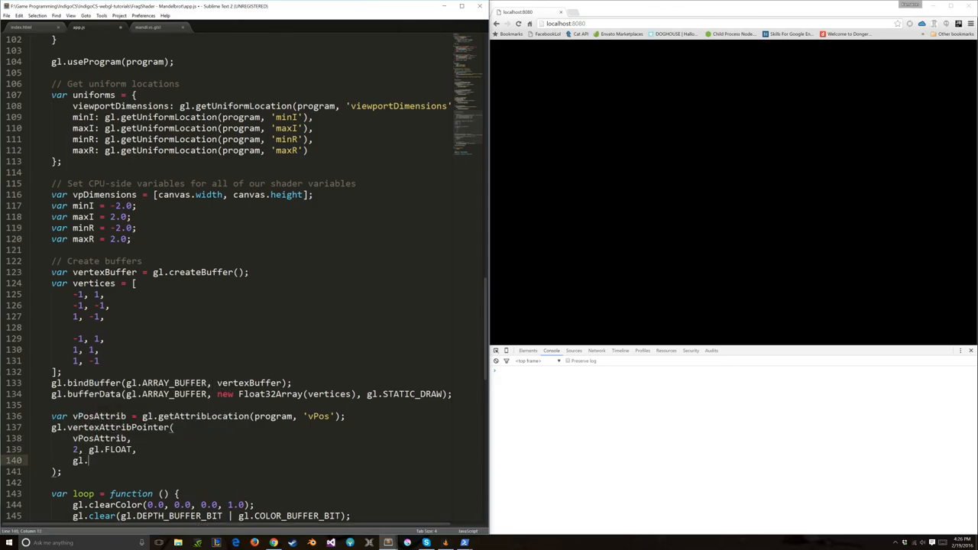
type("FALSE,")
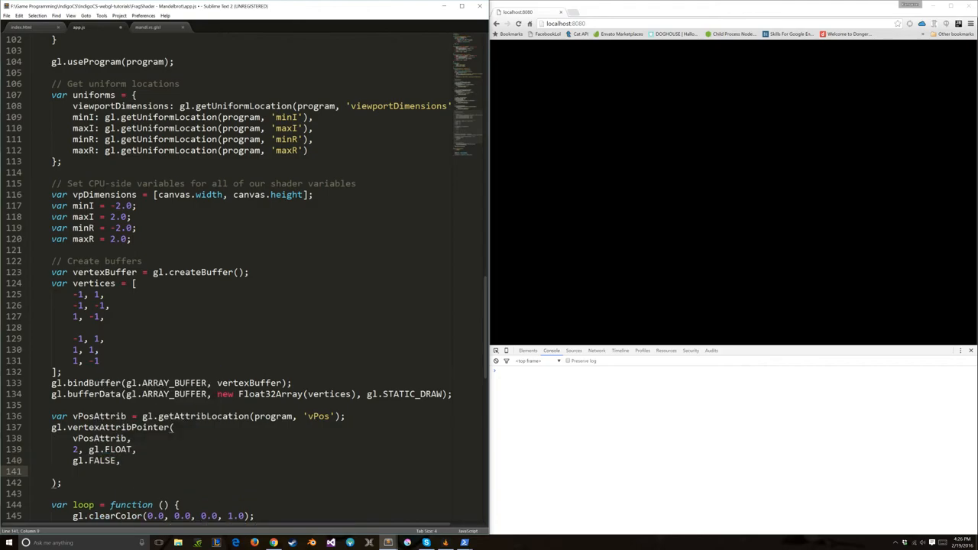
type("2 *")
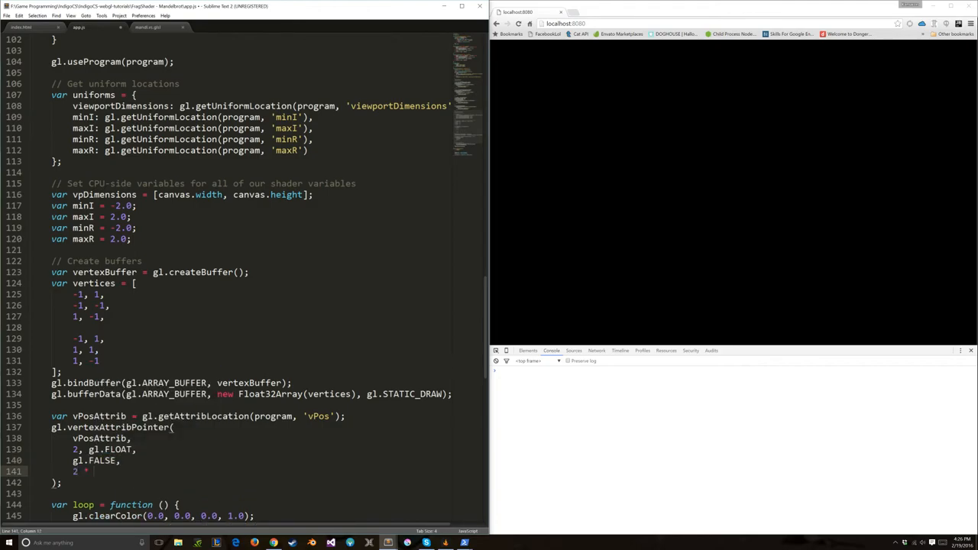
type("Float32Array.")
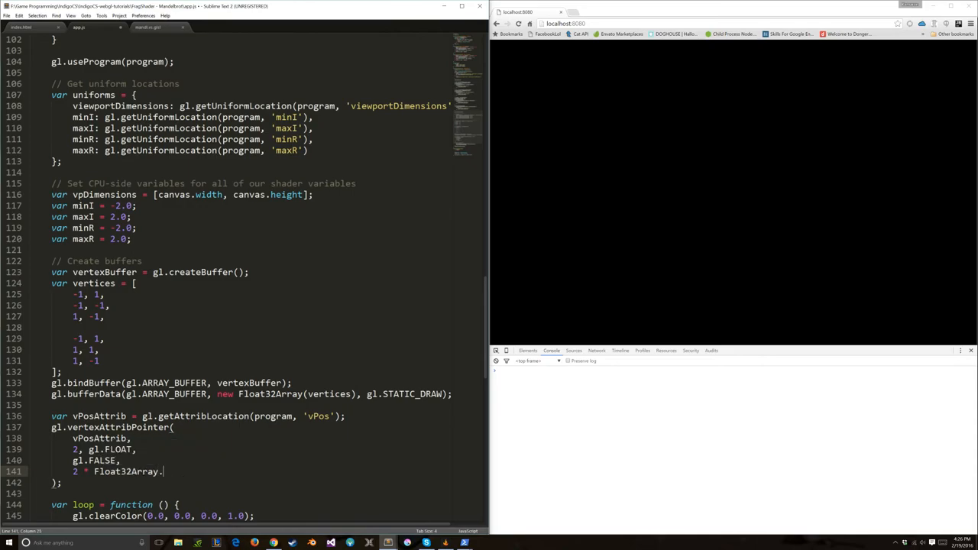
type("BYTES")
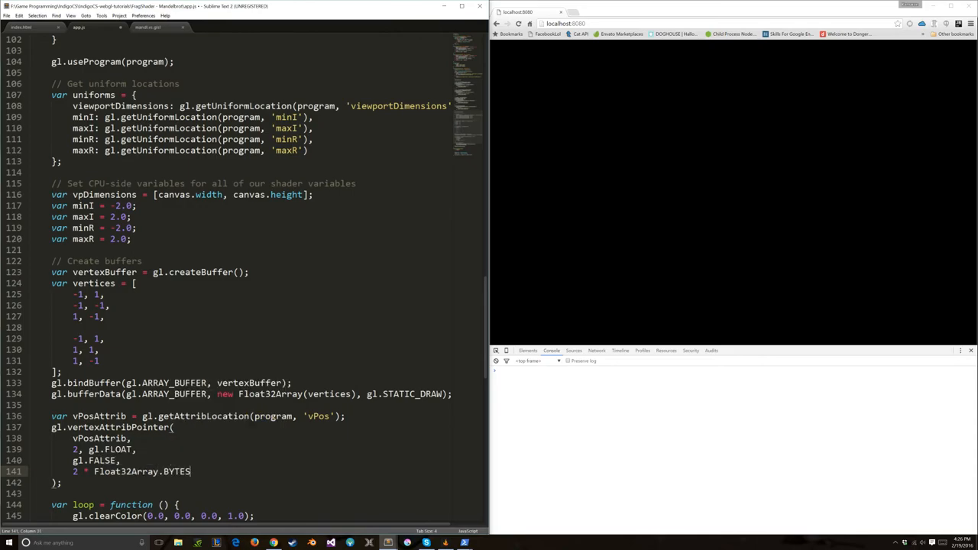
type("_PER_")
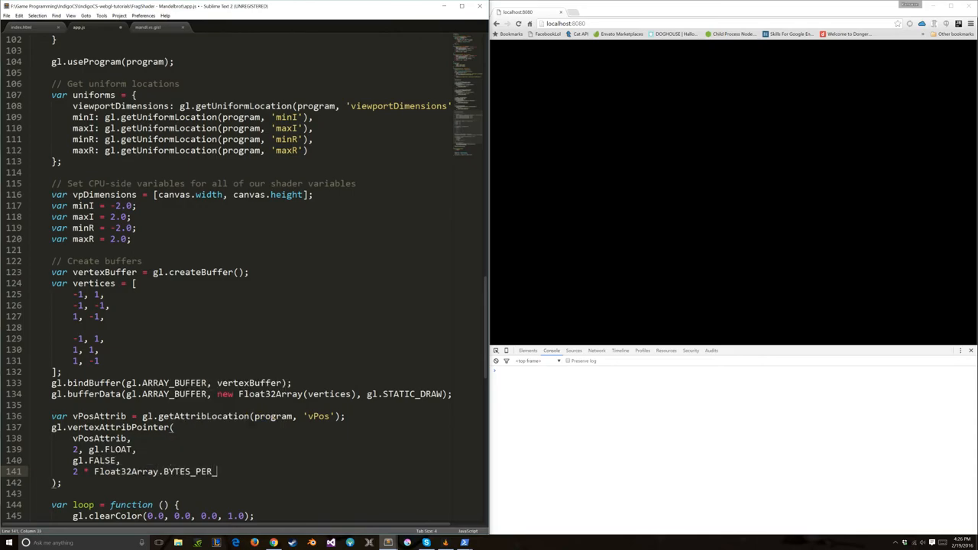
type("ELEMENT,")
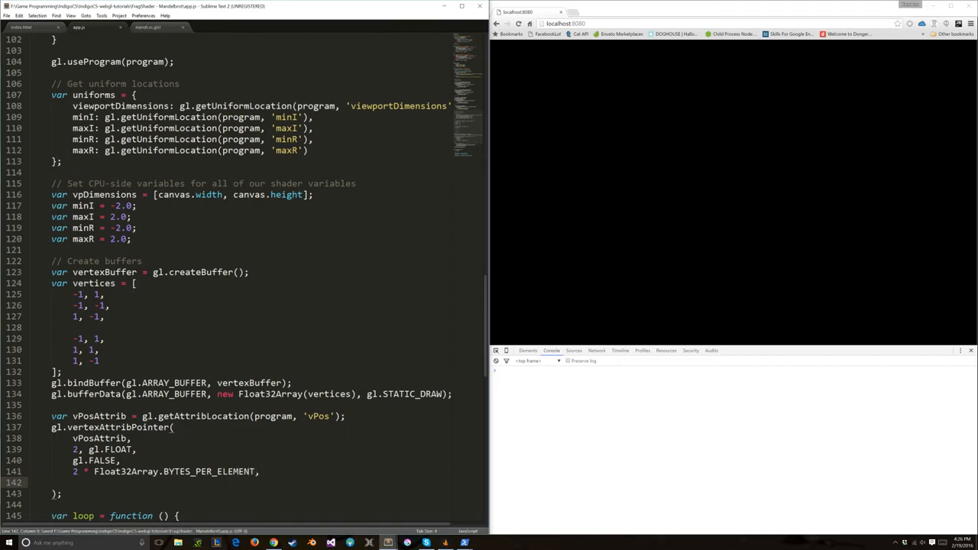
type("0")
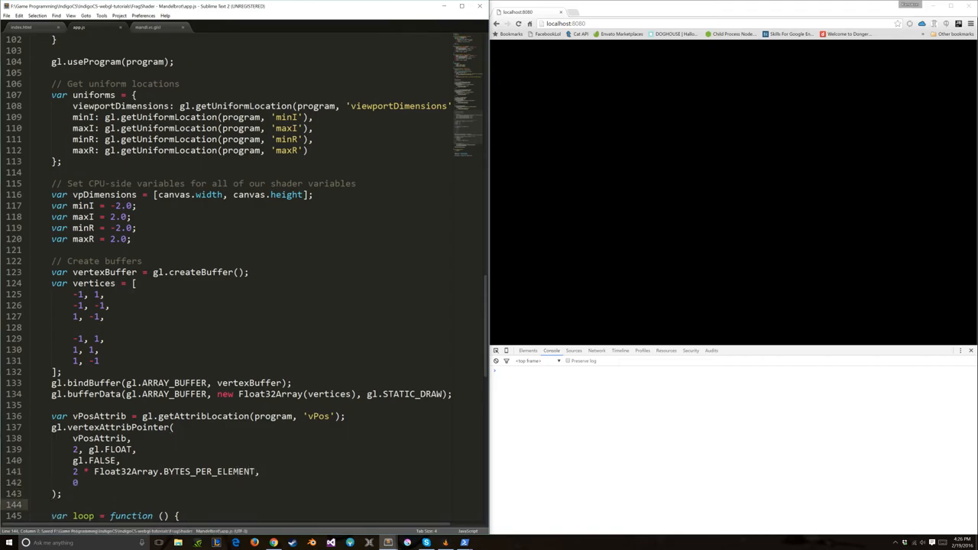
- Enable the attribute with gl.enableVertexAttribArray(vPosAttrib)
type("gl.enableVertexAttribArray(vPosAttrib);")
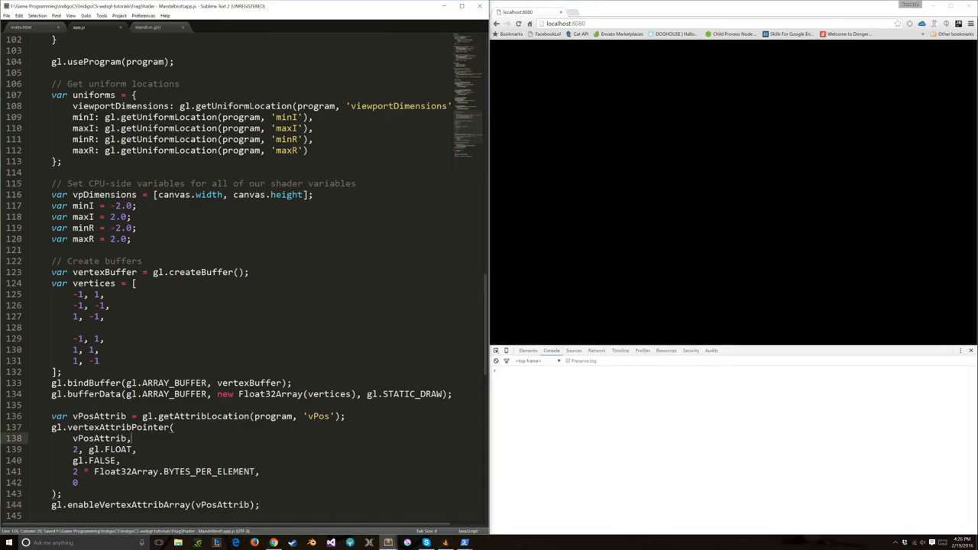
scroll("down", 3)
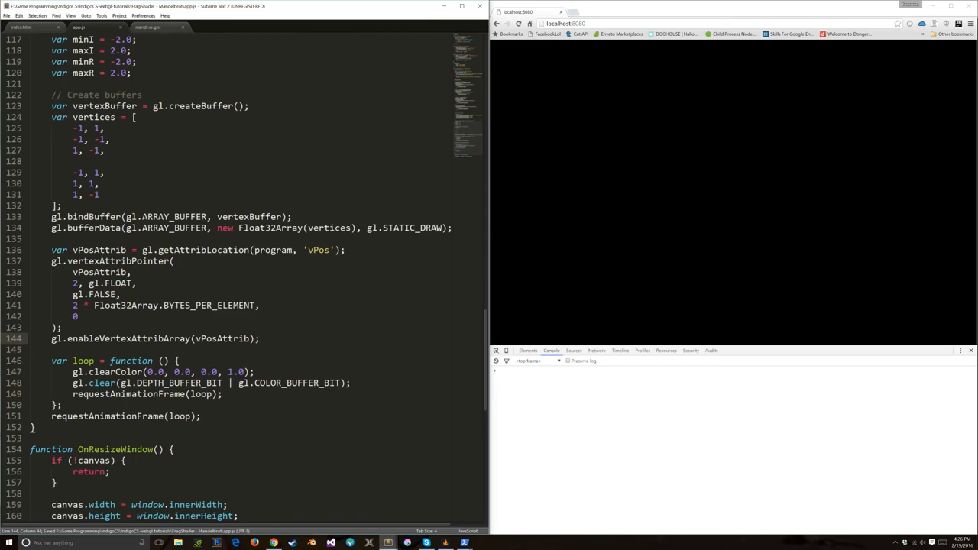
- In the render loop, send viewportDimensions via gl.uniform2fv(uniforms.viewportDimensions, vpDimensions)
scroll("down", 3)
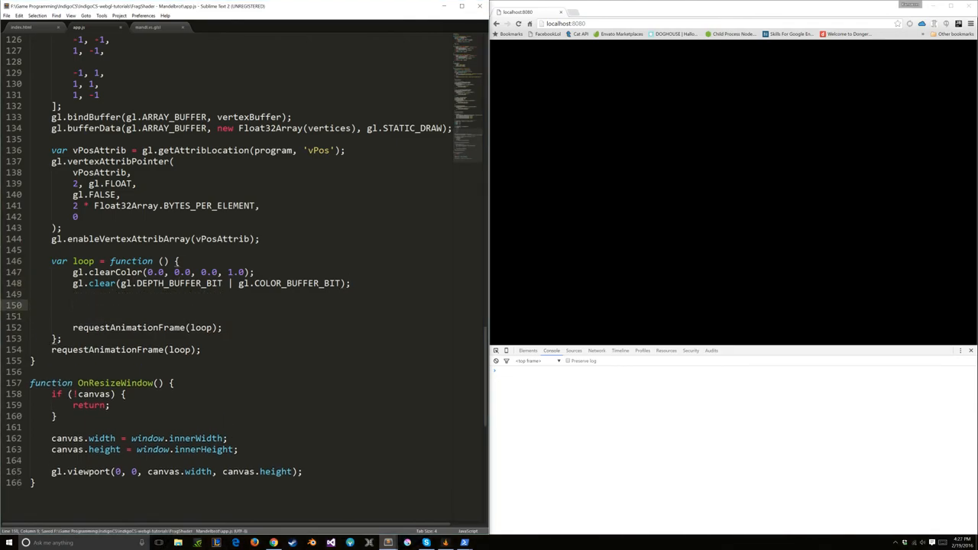
type("gl.")
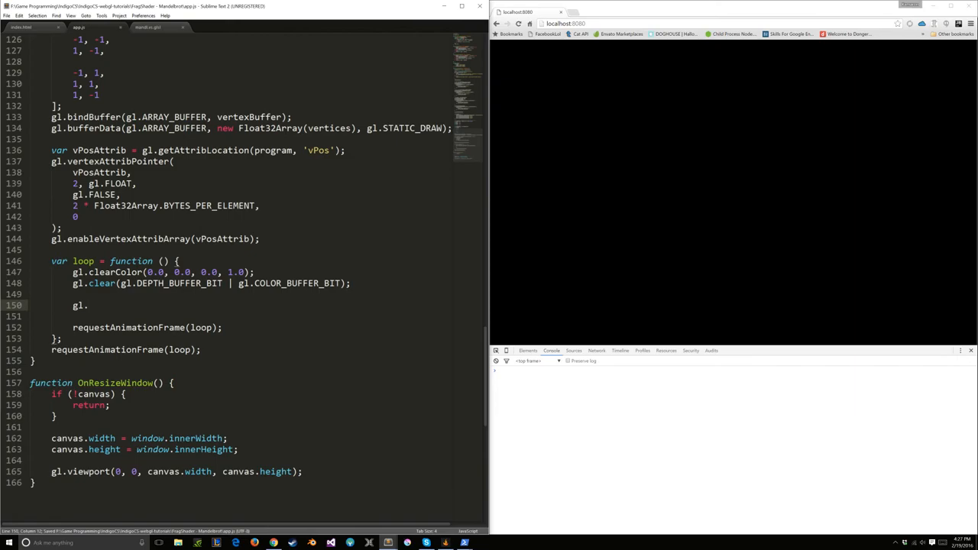
type("uniform2")
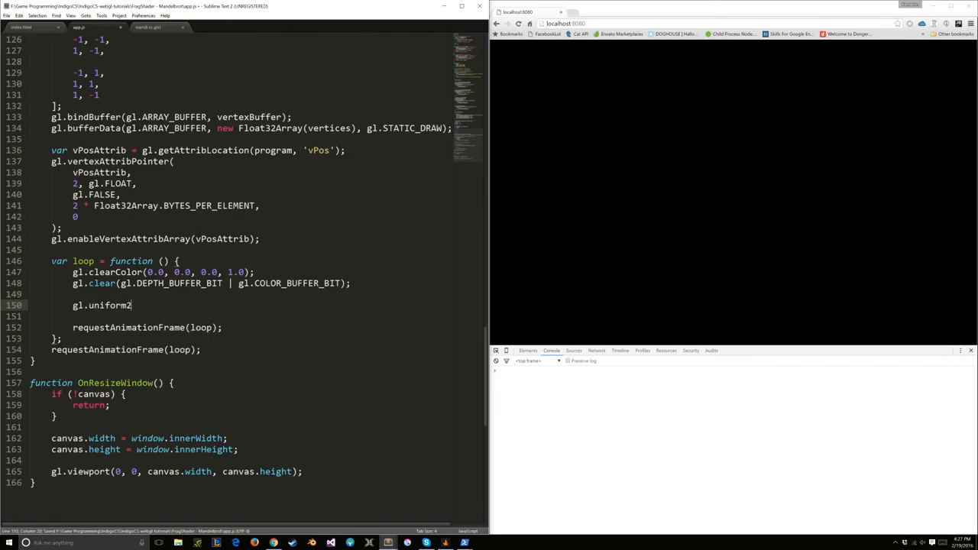
type("f")
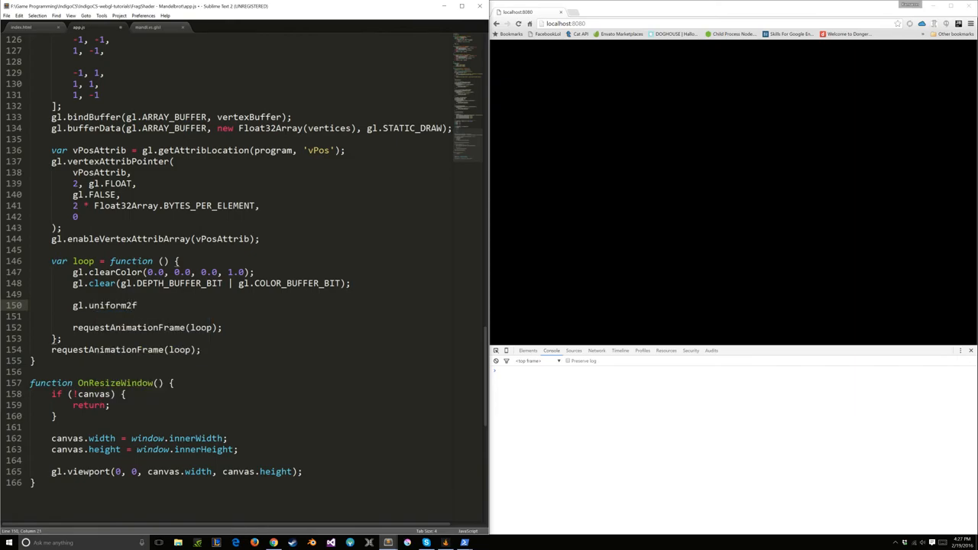
type("v()")
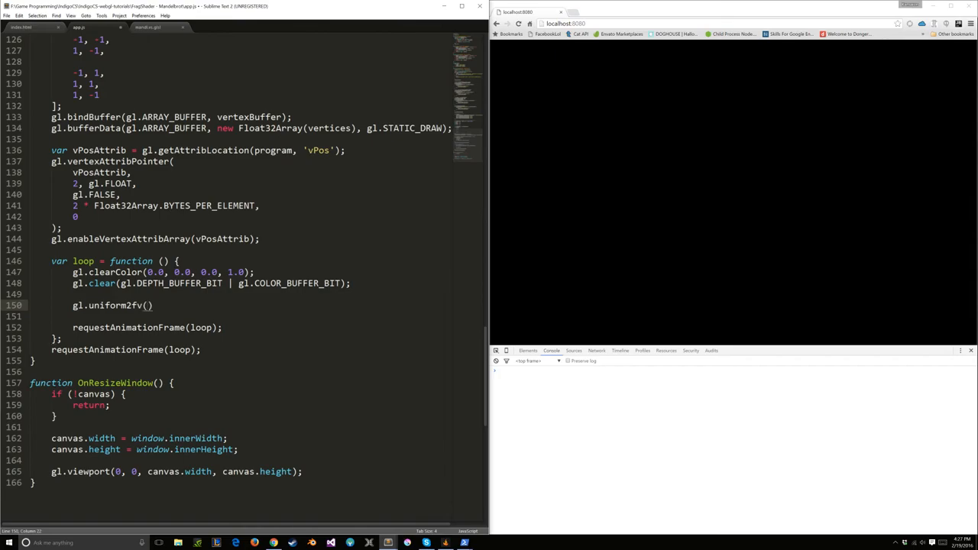
type("uniform")
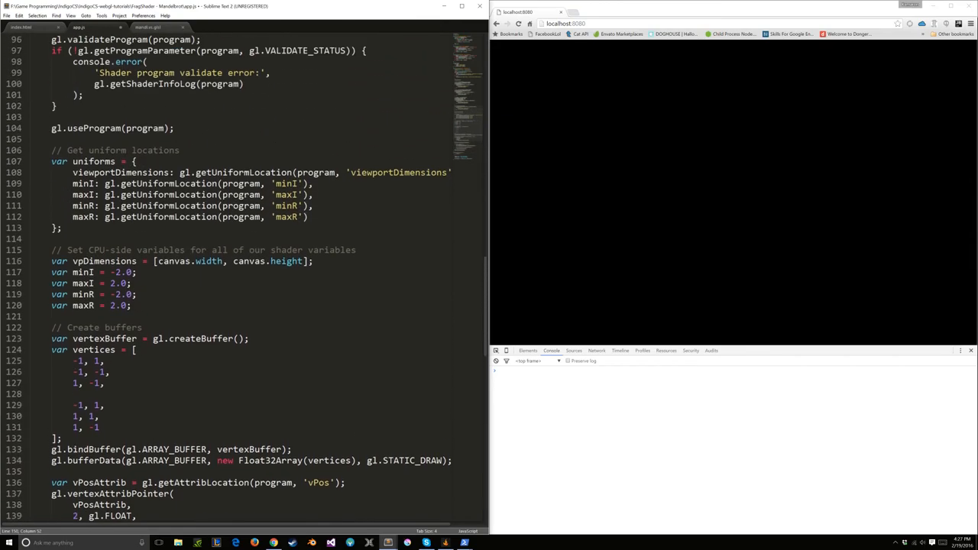
- Send minI, maxI, minR and maxR each frame with gl.uniform1f calls
scroll("down", 3)
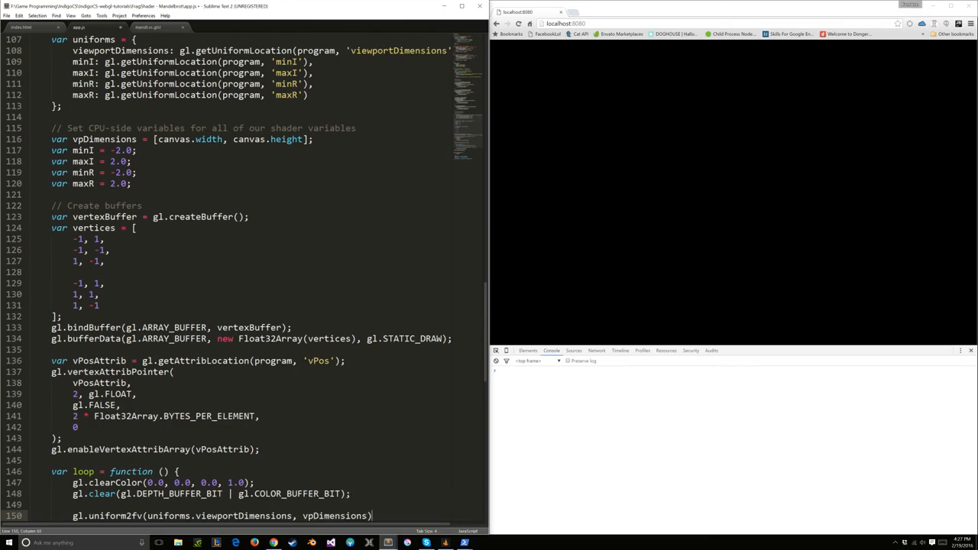
type("gl.uni")
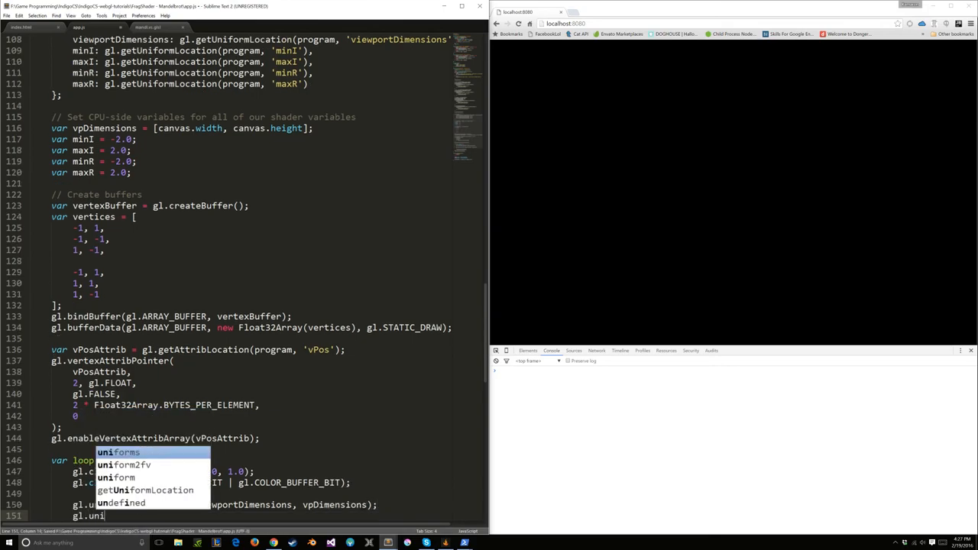
type("form1f(uniforms.minI, minI);")
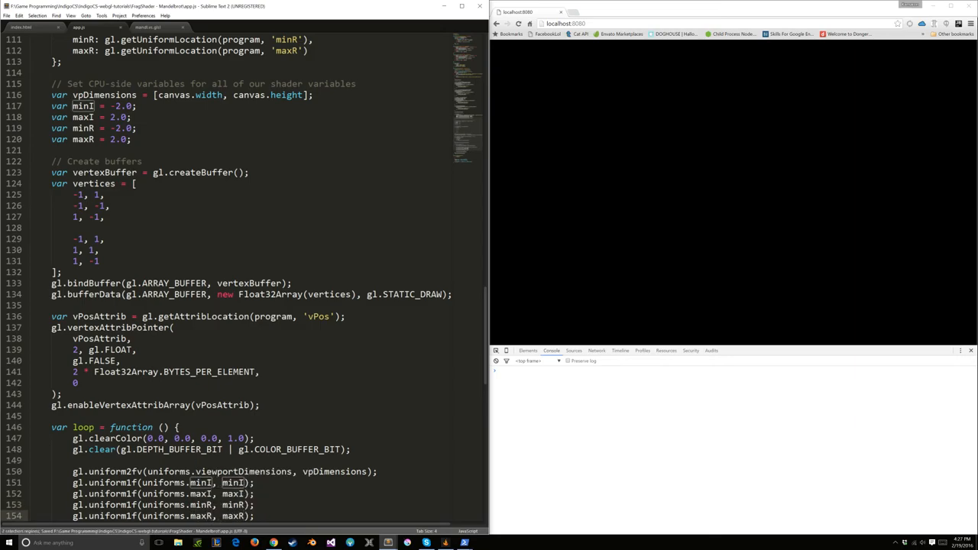
scroll("down", 3)
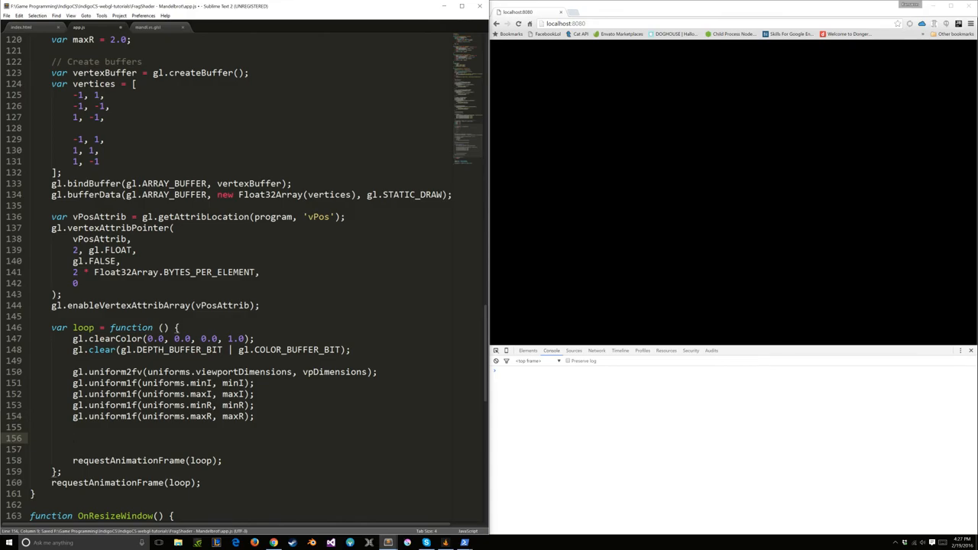
- Draw the full-screen quad each frame with gl.drawArrays(gl.TRIANGLES, 0, 6)
type("gl.drawArrays(gl")
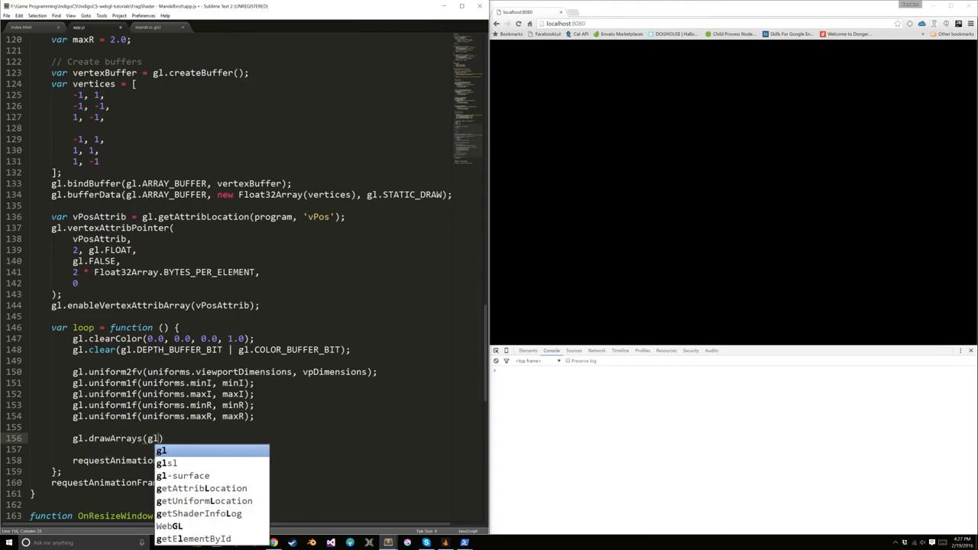
key("Escape")
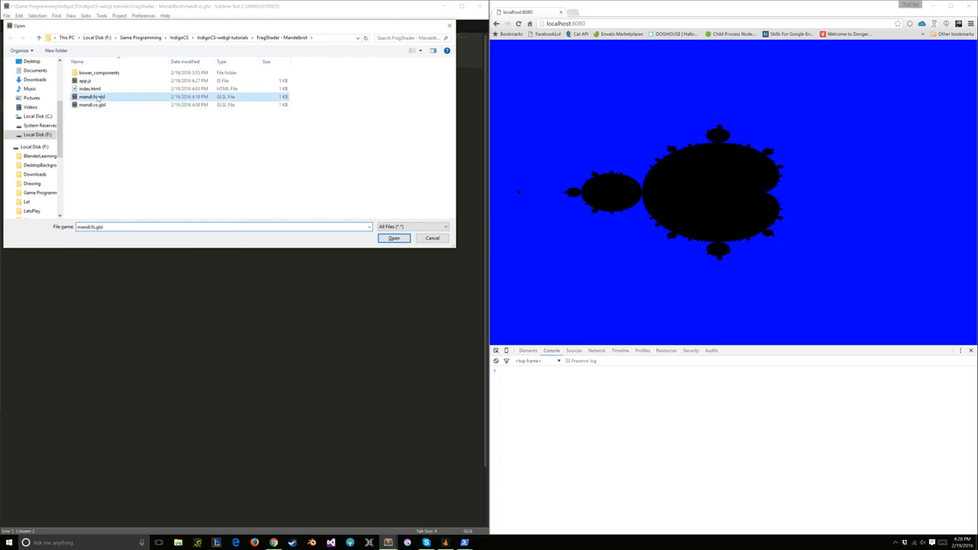
- Open the Mandelbrot fragment shader .glsl file from the shader folder
left_click(394, 239)
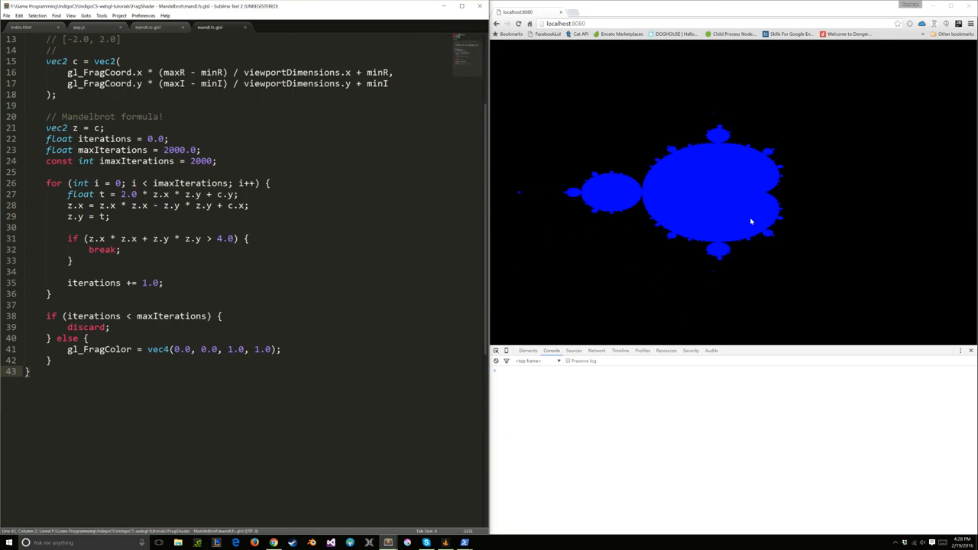
mouse_move(768, 158)
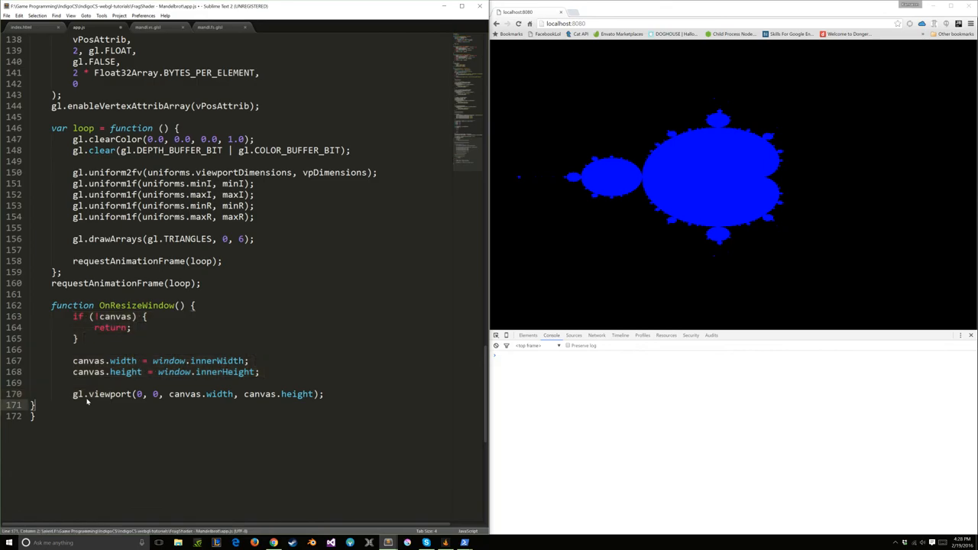
- Add vpDimensions = [canvas.width, canvas.height]; in OnResizeWindow after the canvas size is set
scroll("up", 3)
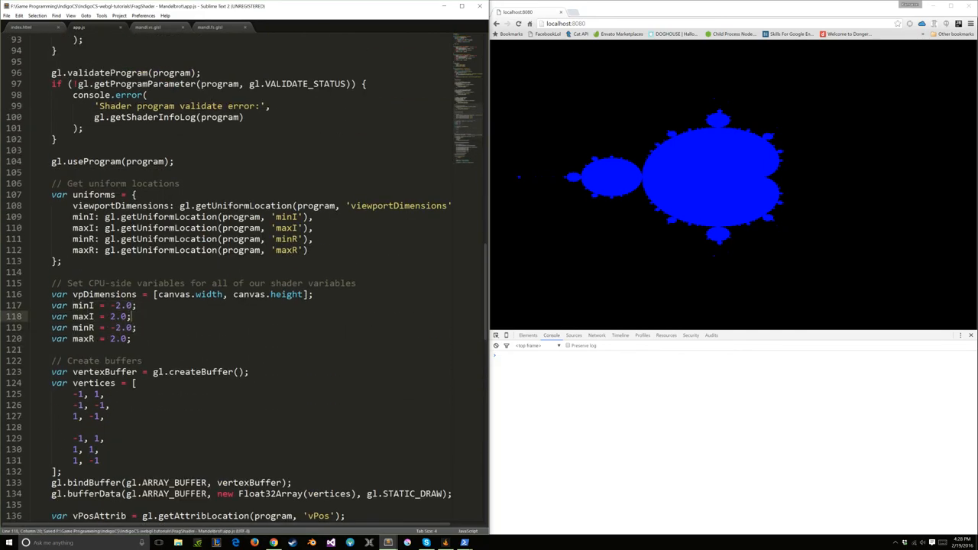
scroll("down", 3)
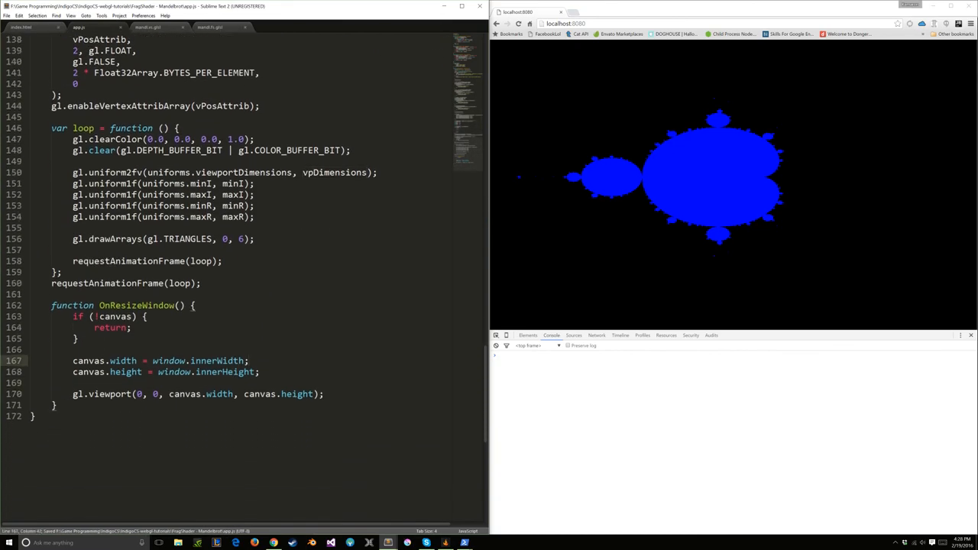
type("vpDimensions = []")
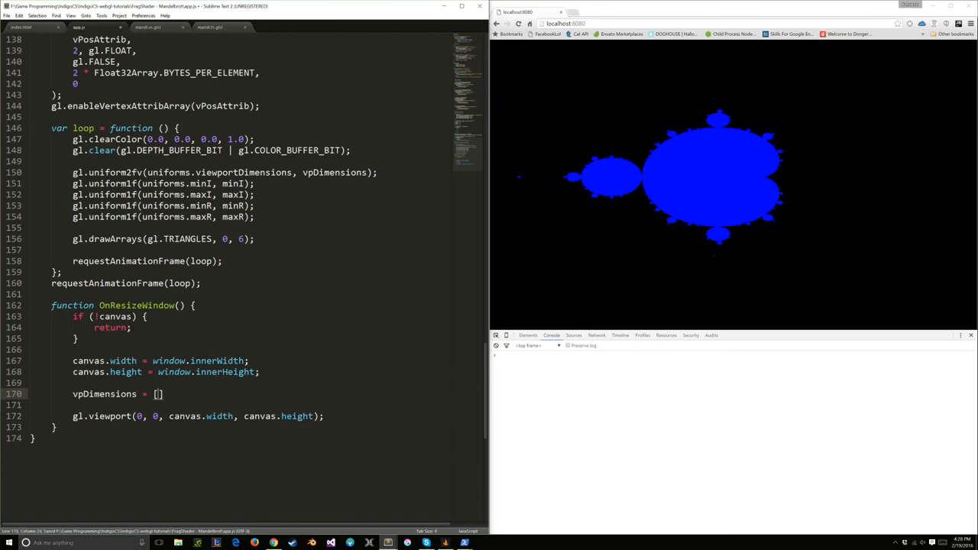
type("canvas.width")
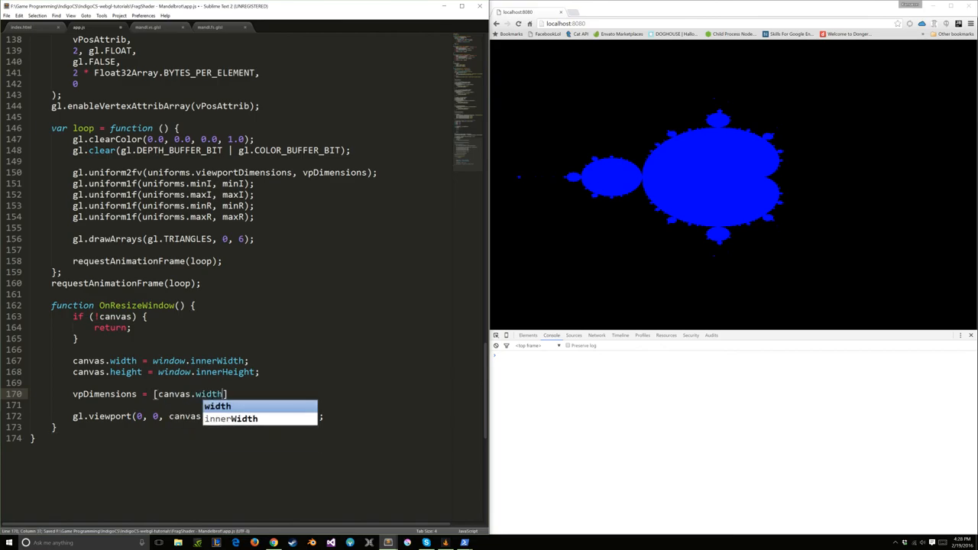
type(", canvas.height")
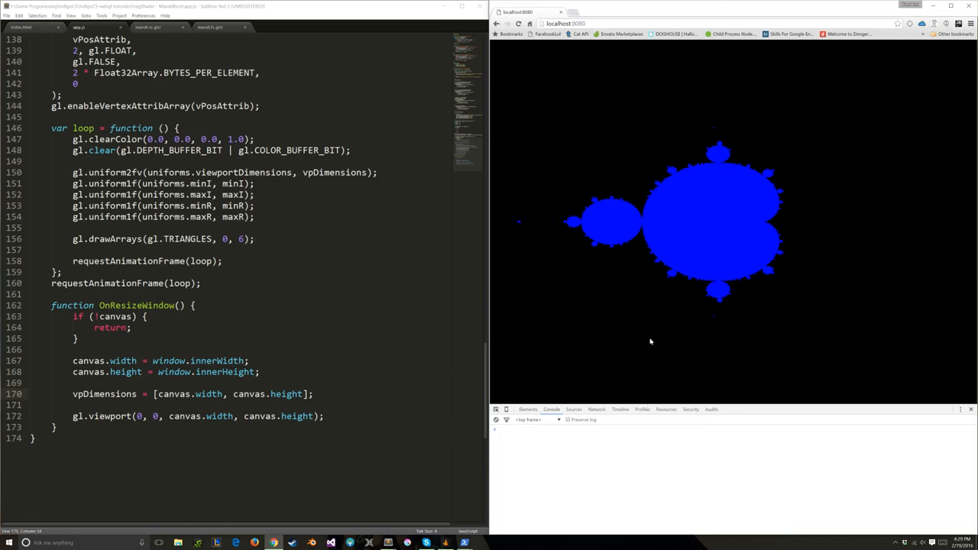
mouse_move(779, 167)
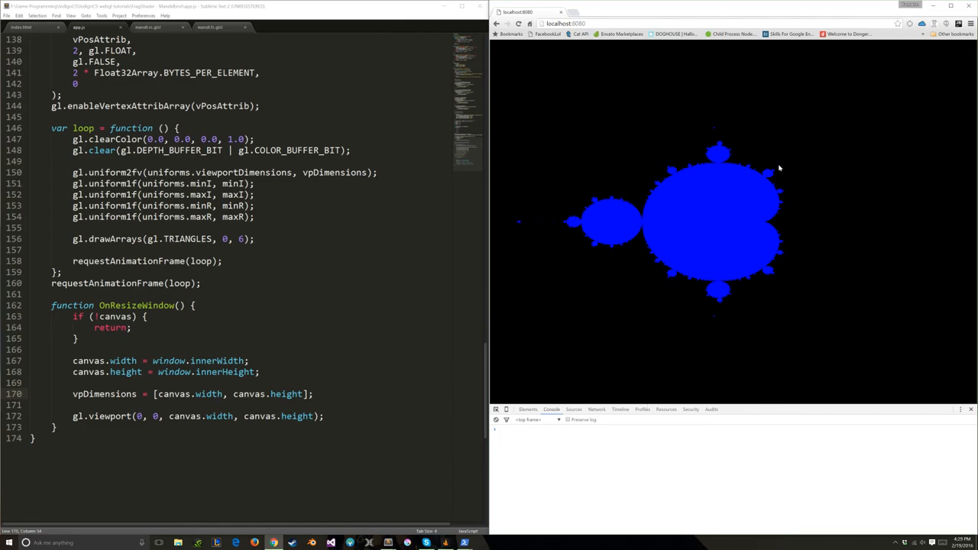
mouse_move(883, 174)
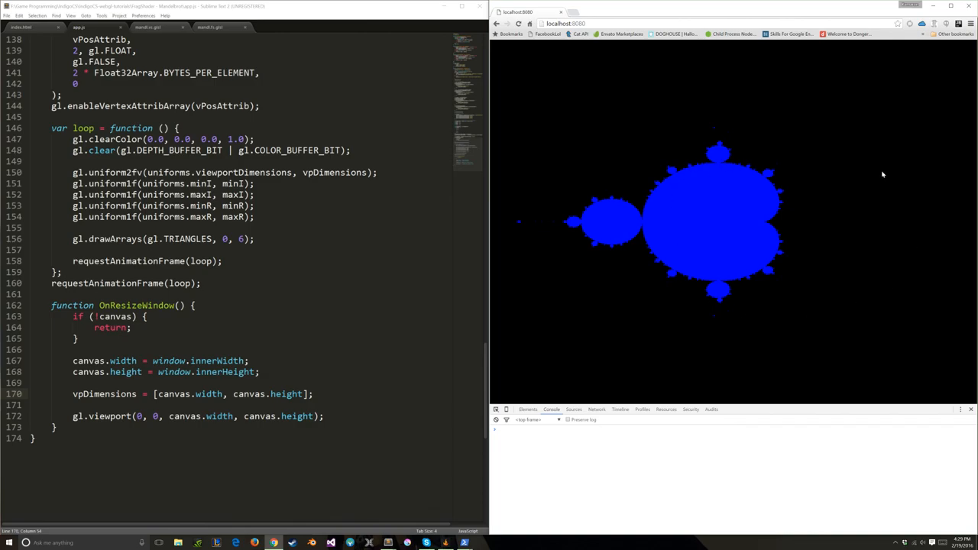
mouse_move(663, 305)
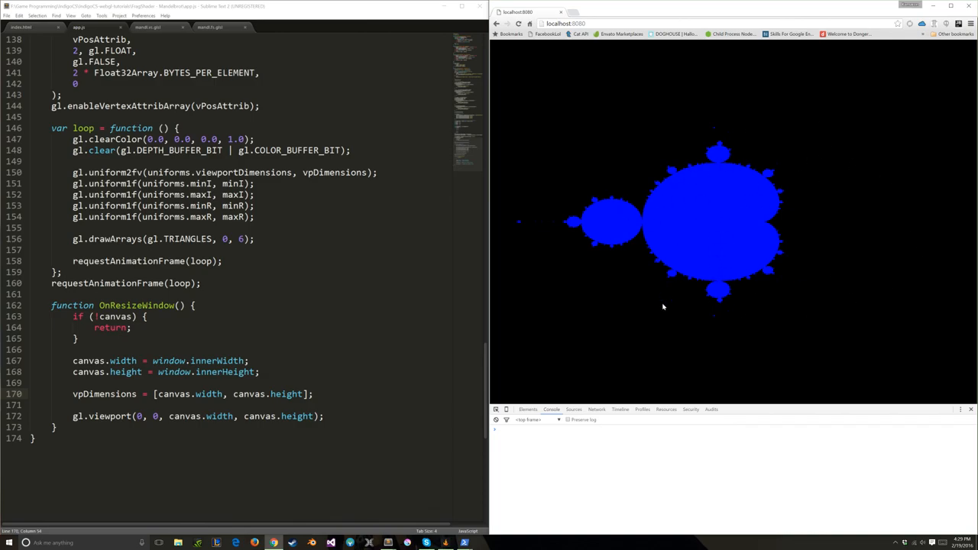
mouse_move(755, 223)
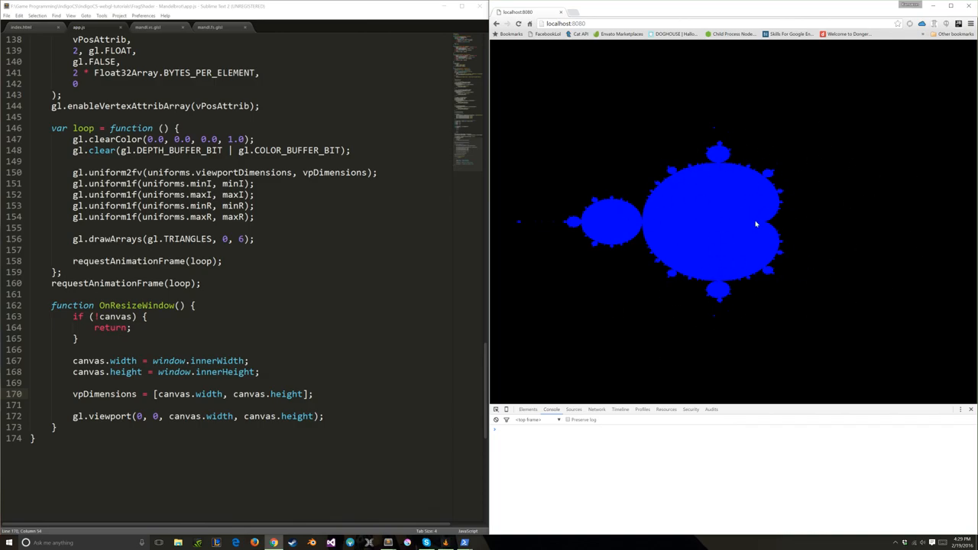
mouse_move(741, 240)
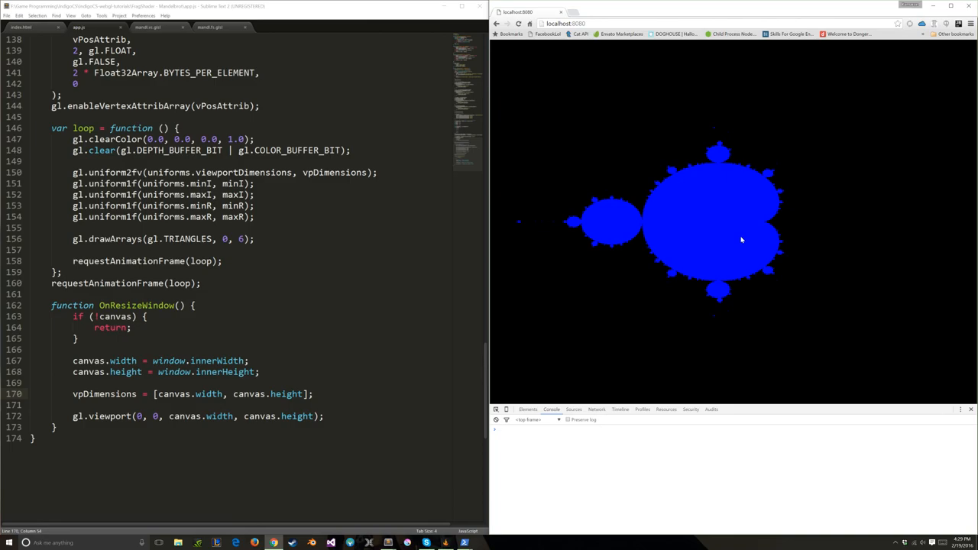
mouse_move(547, 235)
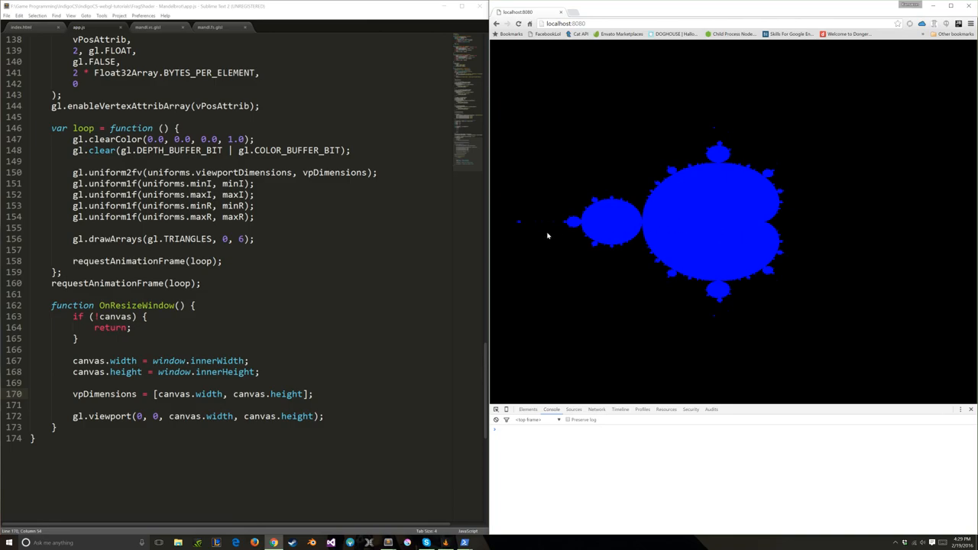
mouse_move(540, 187)
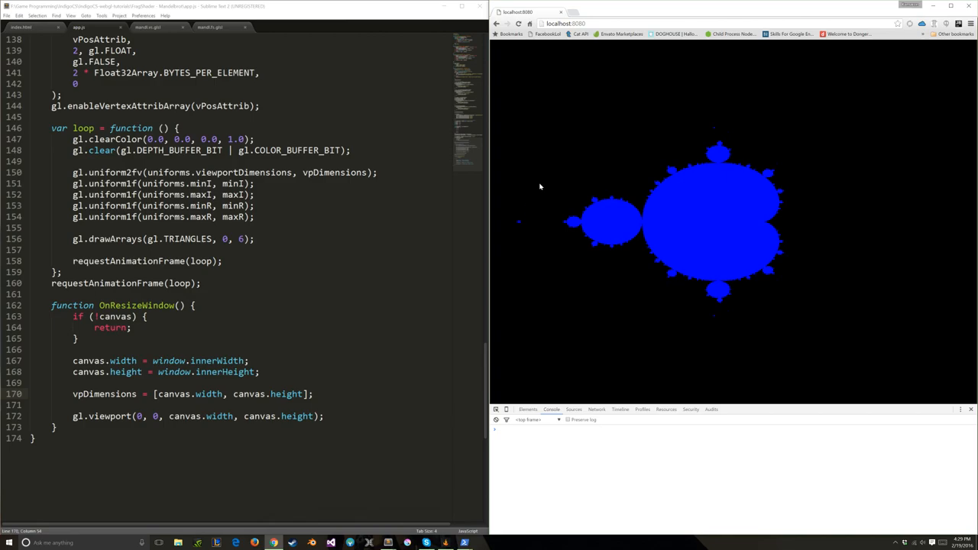
mouse_move(745, 159)
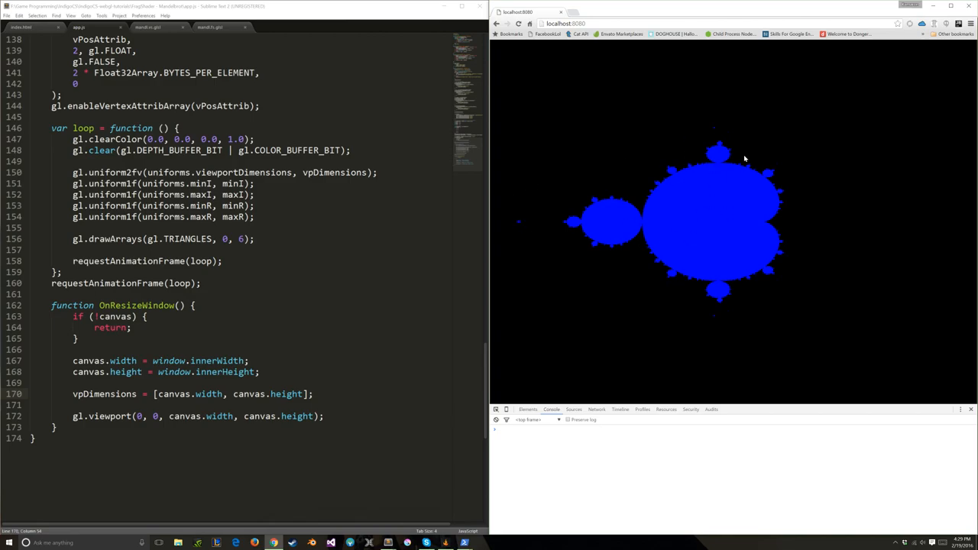